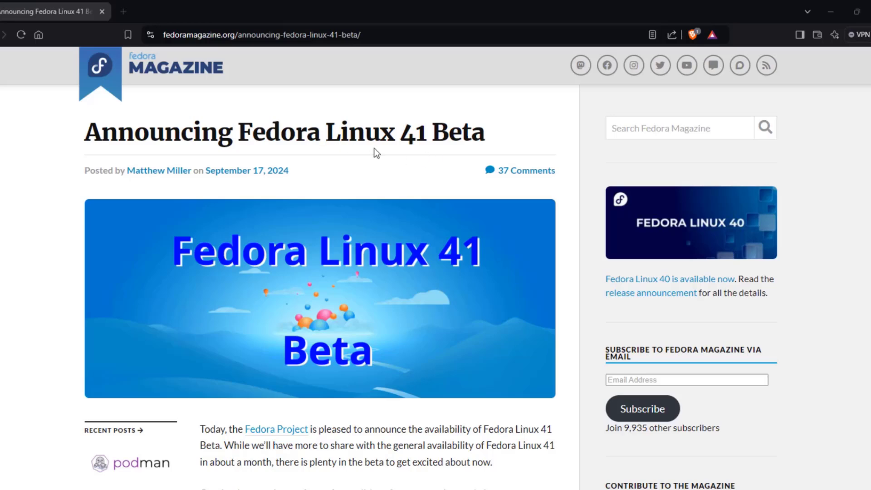
{"action": "mouse_move", "coordinate": [474, 154]}
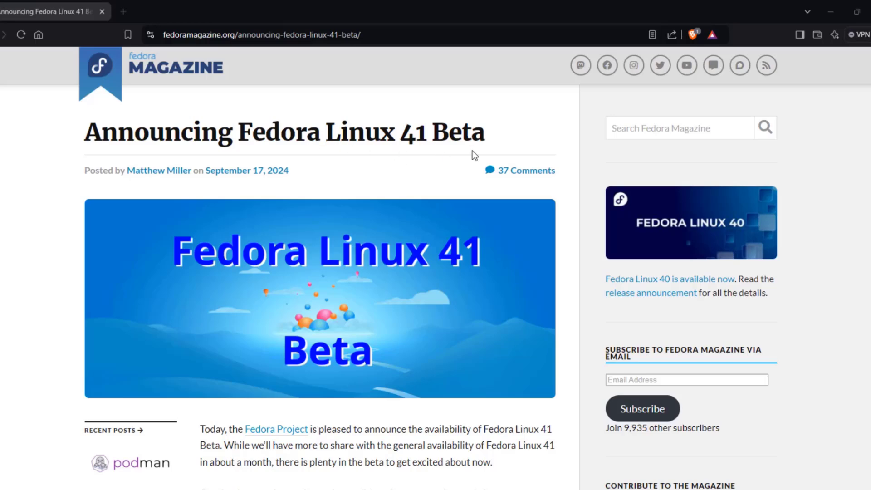
{"action": "mouse_move", "coordinate": [452, 262]}
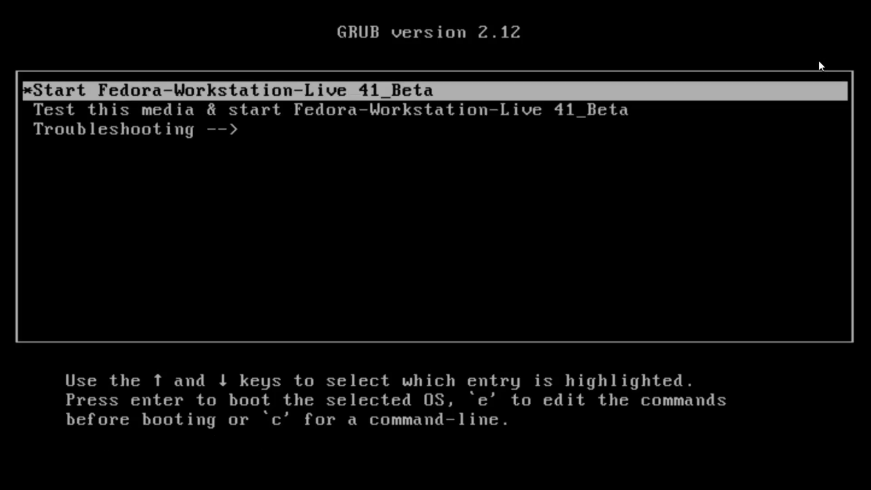
- Boot the Fedora 41 Beta live media, begin installing in English (United States) and accept the pre-release warning
{"action": "key", "text": "Return"}
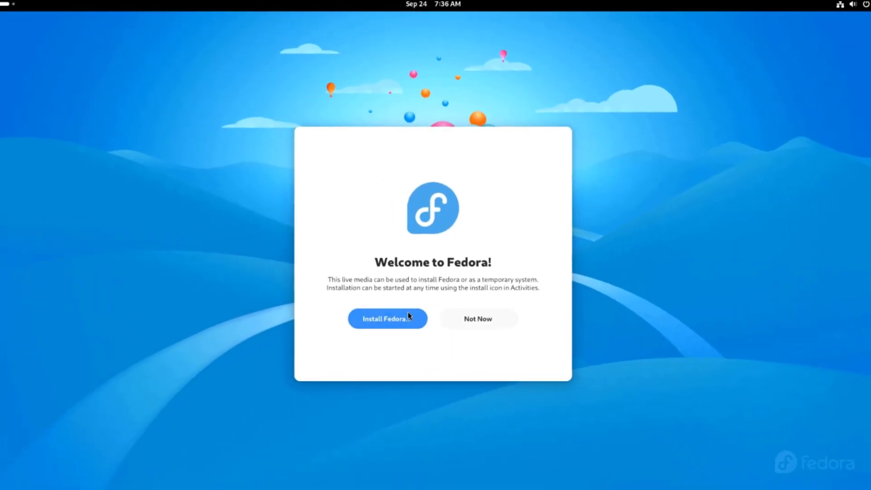
{"action": "left_click", "coordinate": [388, 319]}
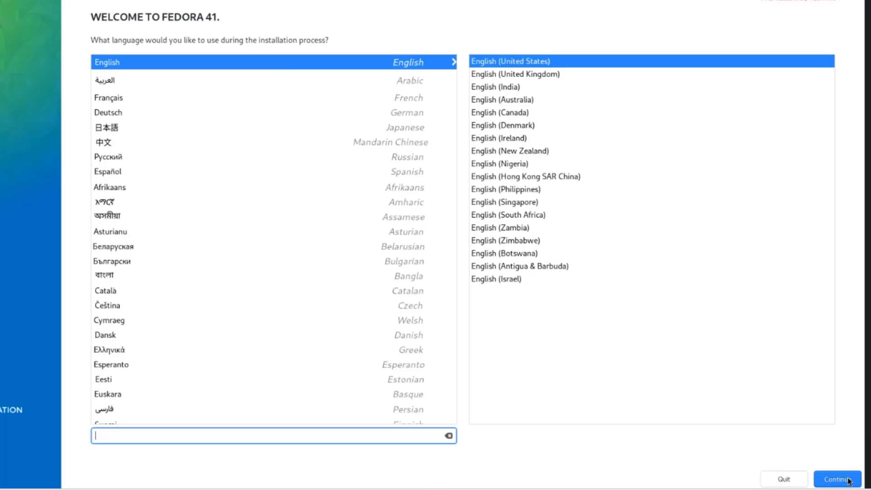
{"action": "left_click", "coordinate": [837, 479]}
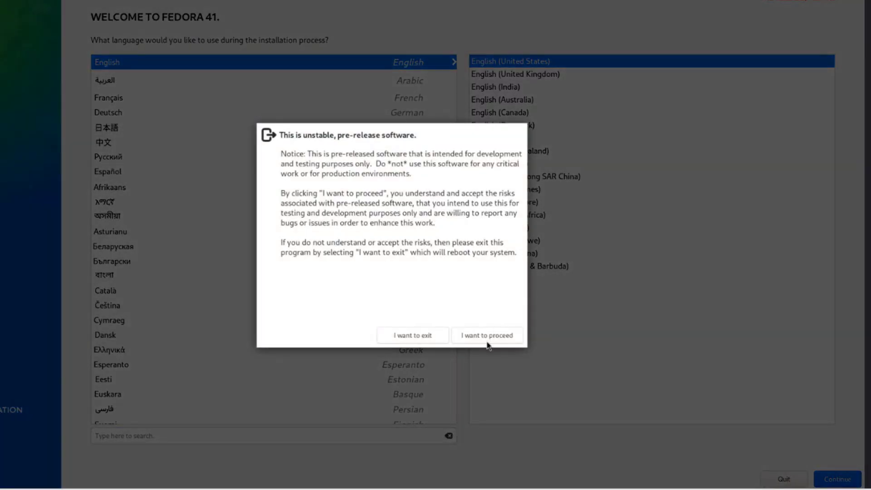
{"action": "left_click", "coordinate": [487, 335]}
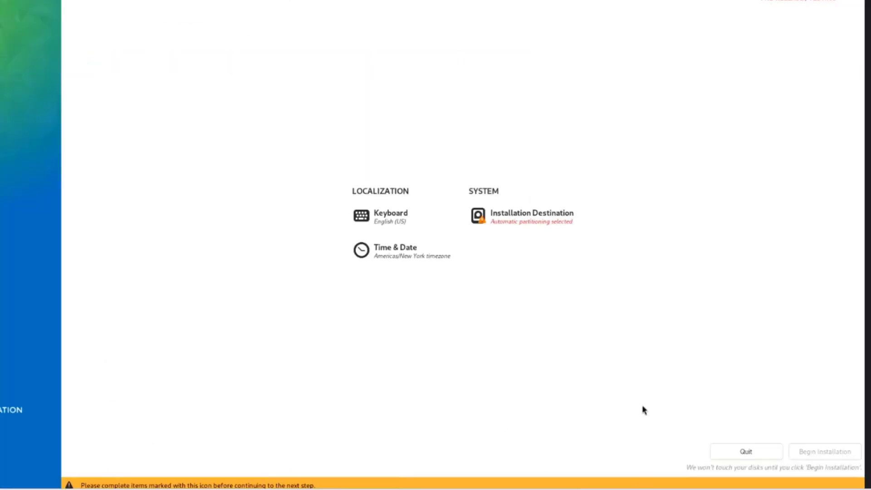
- Select the 931.51 GiB SanDisk SSD as destination with automatic partitioning and begin installation
{"action": "left_click", "coordinate": [529, 217]}
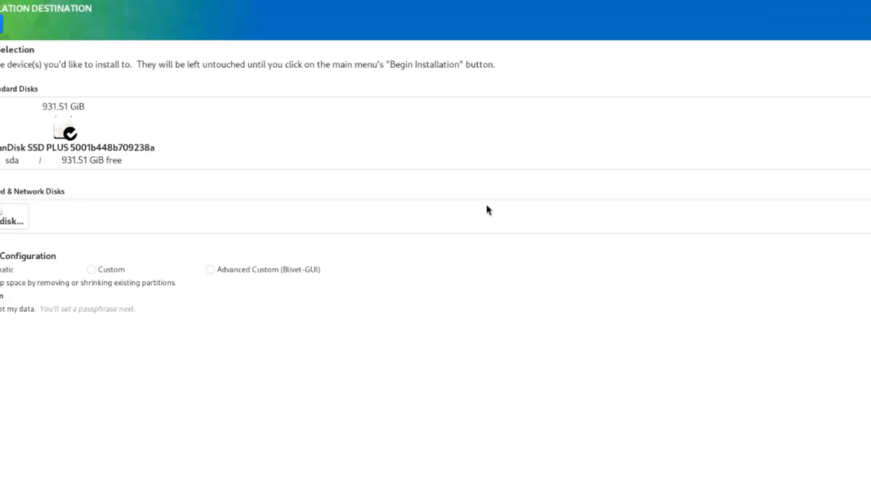
{"action": "left_click", "coordinate": [112, 170]}
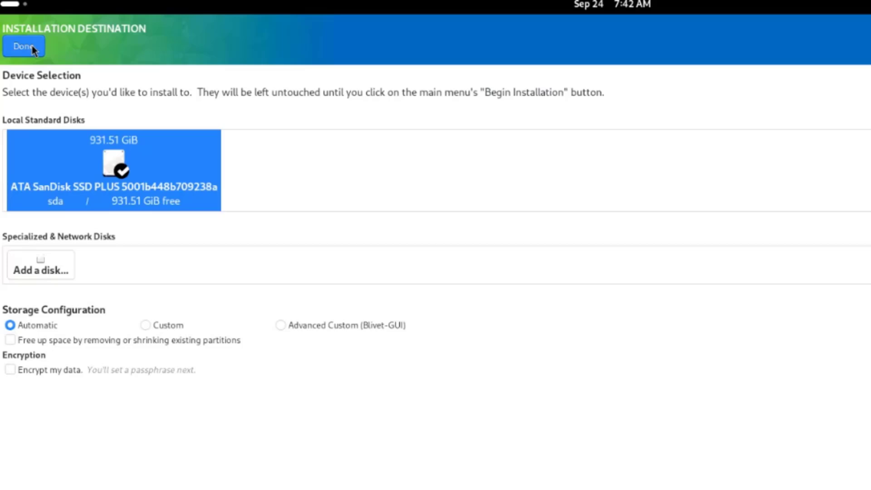
{"action": "left_click", "coordinate": [23, 46]}
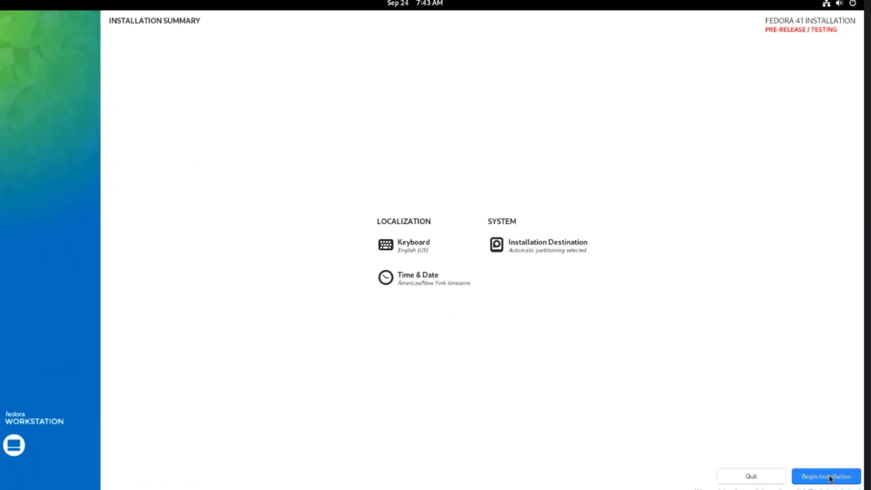
{"action": "left_click", "coordinate": [826, 477]}
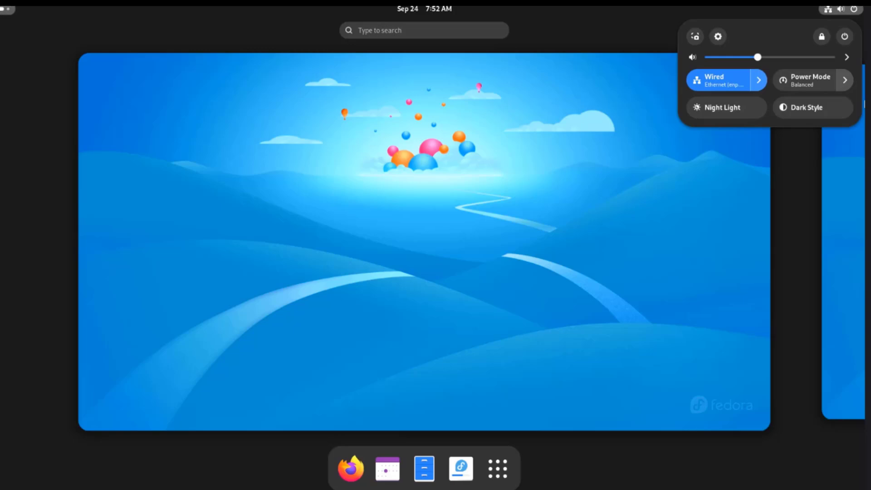
- Restart the live session from the system menu so the installed Fedora boots
{"action": "left_click", "coordinate": [842, 9]}
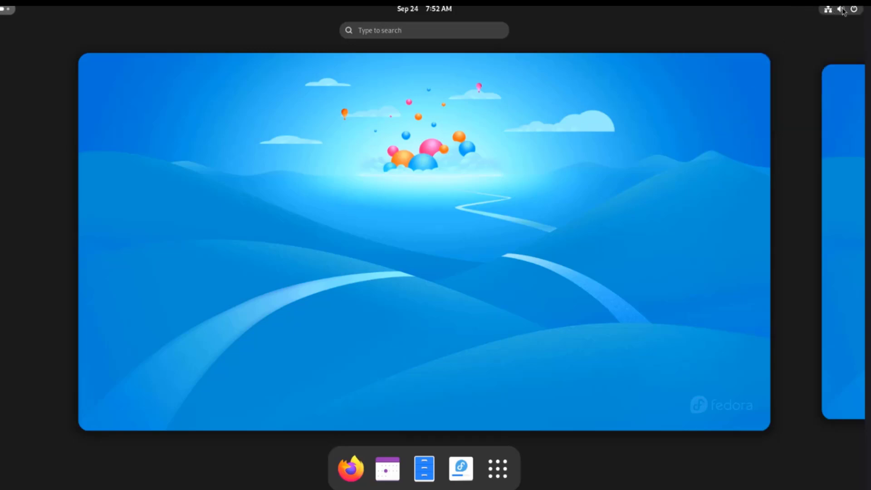
{"action": "left_click", "coordinate": [854, 9]}
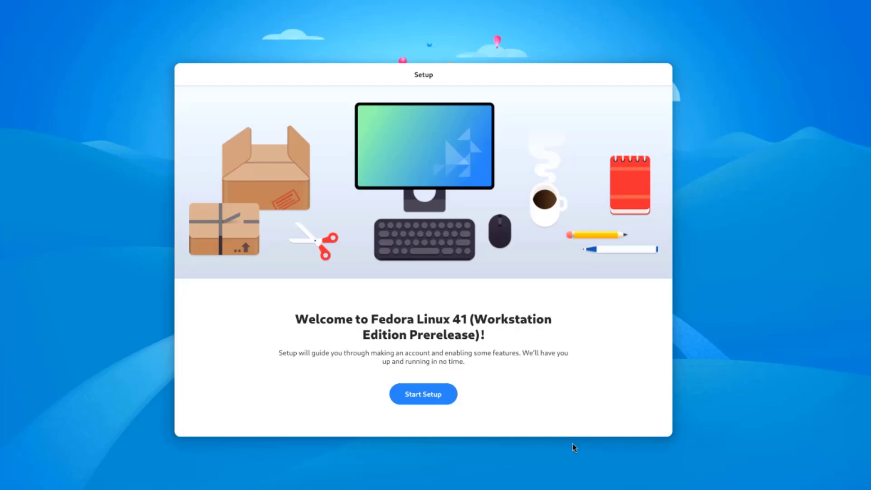
- Begin first-boot setup with location services off and third-party repositories enabled
{"action": "left_click", "coordinate": [423, 394]}
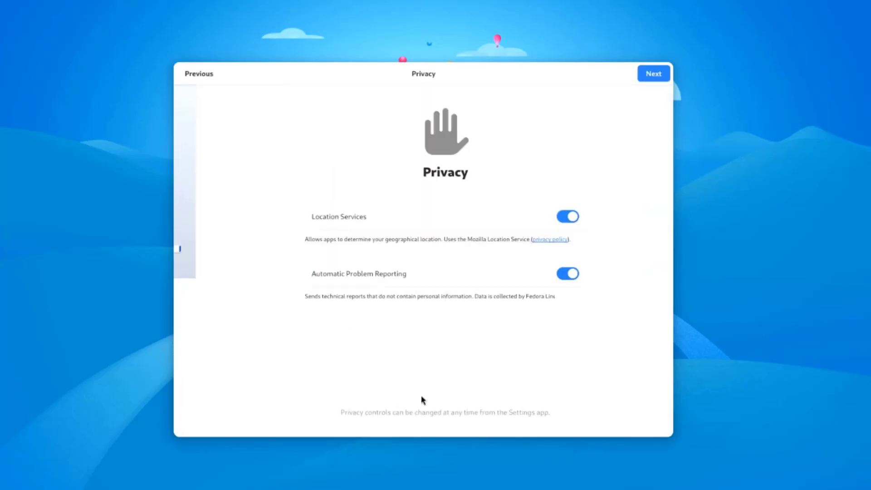
{"action": "left_click", "coordinate": [545, 217]}
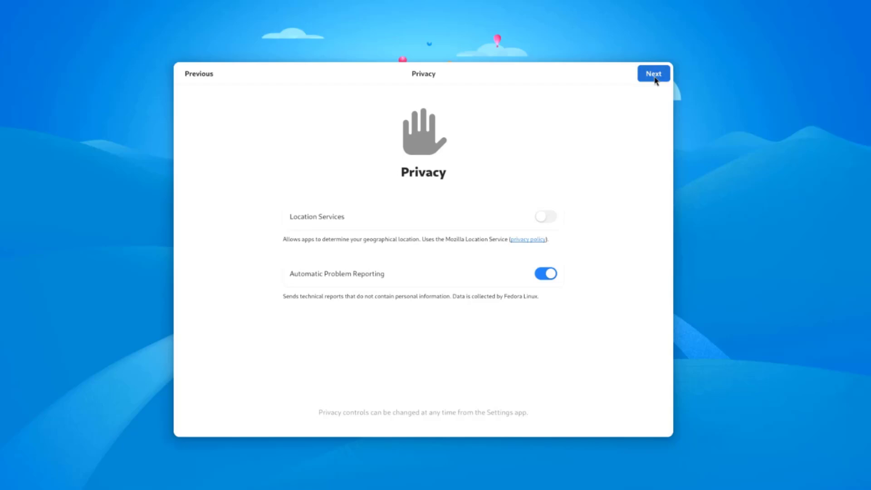
{"action": "left_click", "coordinate": [652, 74]}
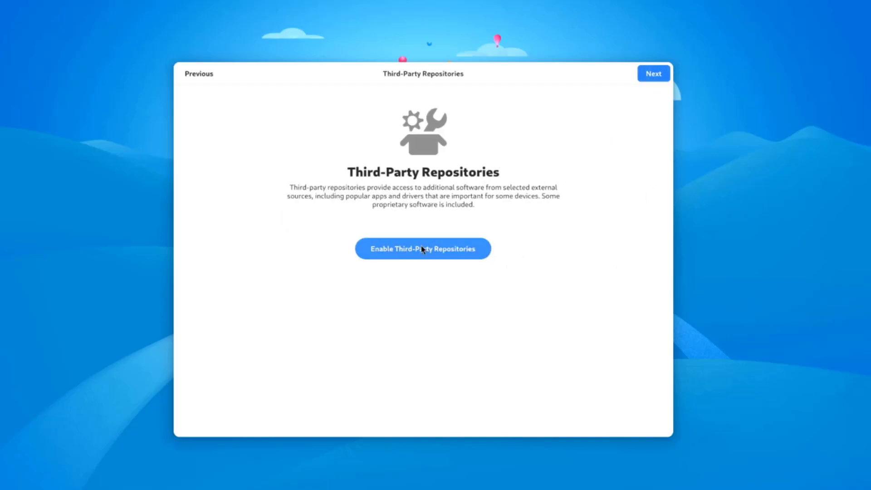
{"action": "left_click", "coordinate": [422, 248]}
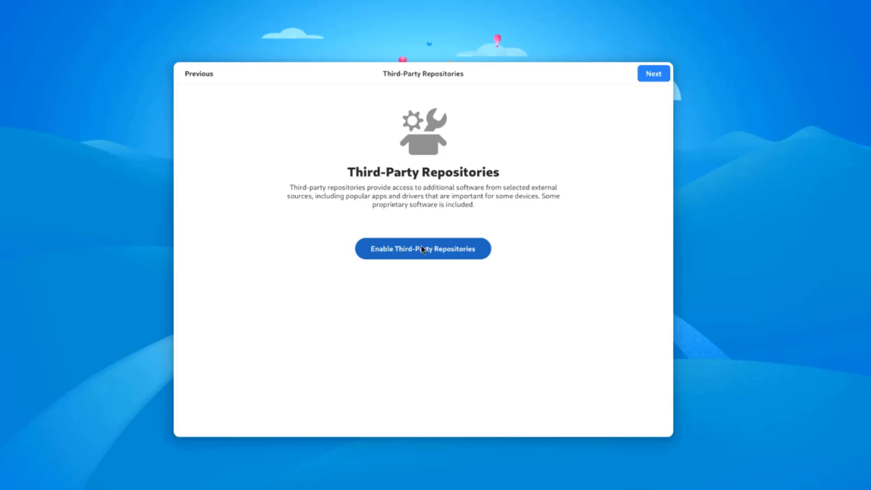
{"action": "left_click", "coordinate": [423, 248]}
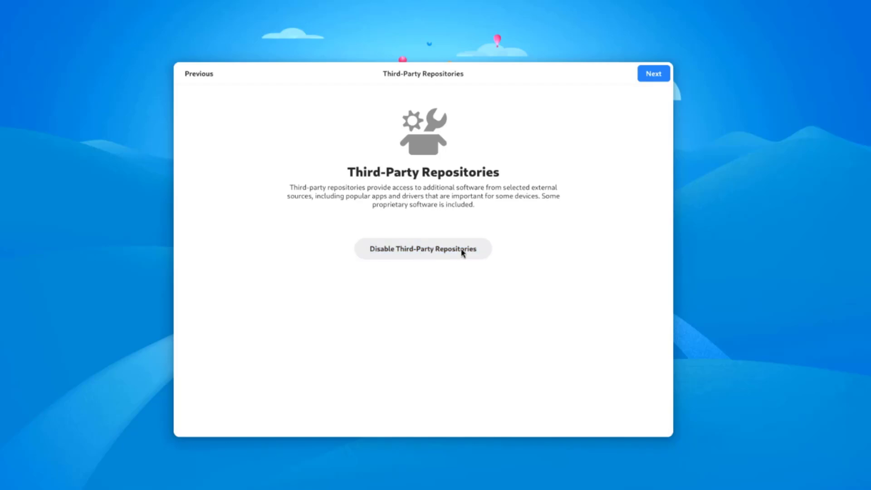
{"action": "left_click", "coordinate": [653, 73]}
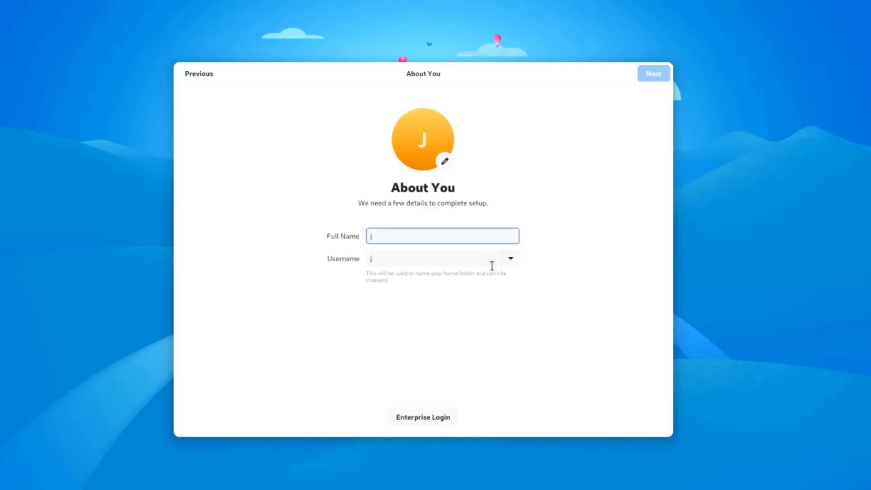
- Create the user account 'John' with a password and start using Fedora Linux
{"action": "type", "text": "ohn"}
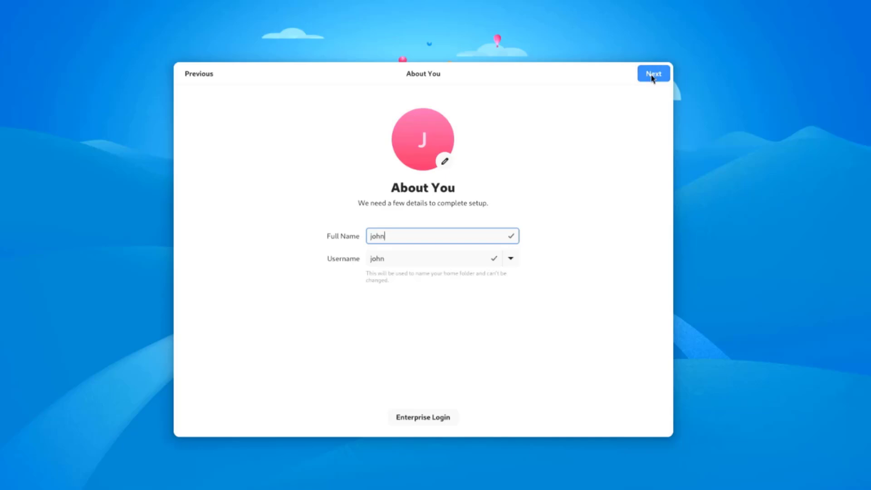
{"action": "left_click", "coordinate": [653, 73]}
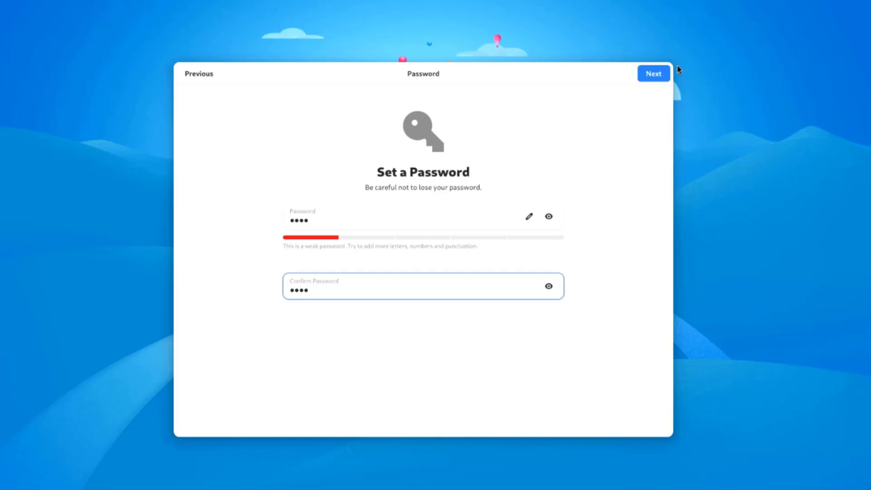
{"action": "left_click", "coordinate": [653, 72]}
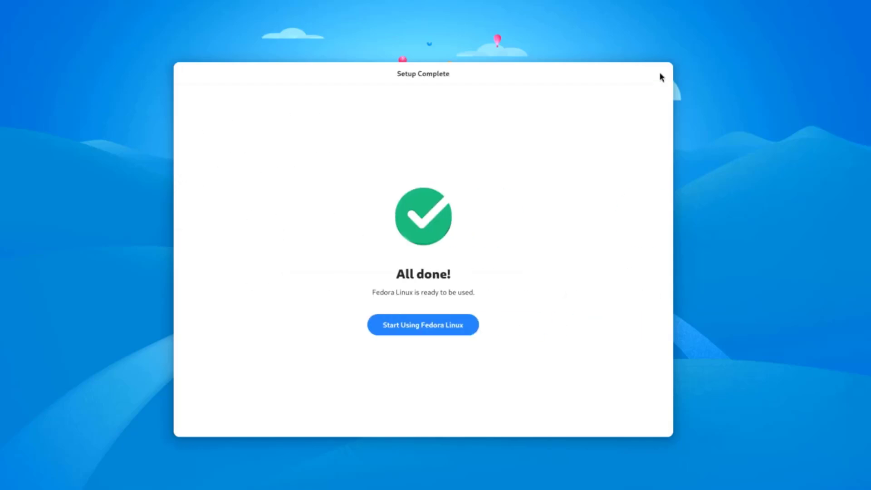
{"action": "left_click", "coordinate": [422, 325]}
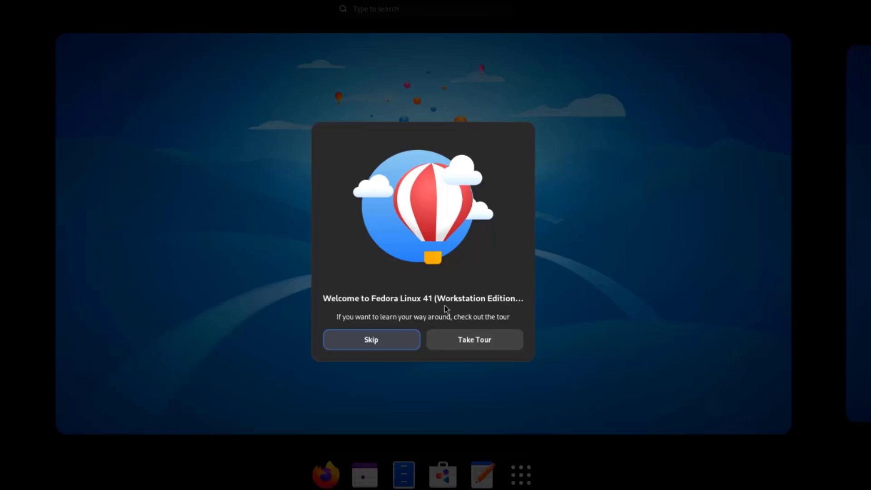
- Skip the welcome tour and launch Terminal via the Activities search for 'term'
{"action": "left_click", "coordinate": [371, 339]}
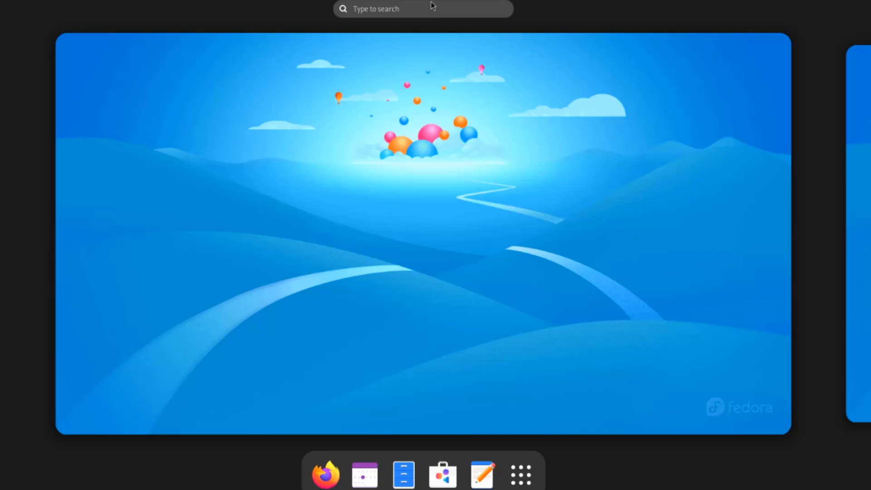
{"action": "left_click", "coordinate": [423, 9]}
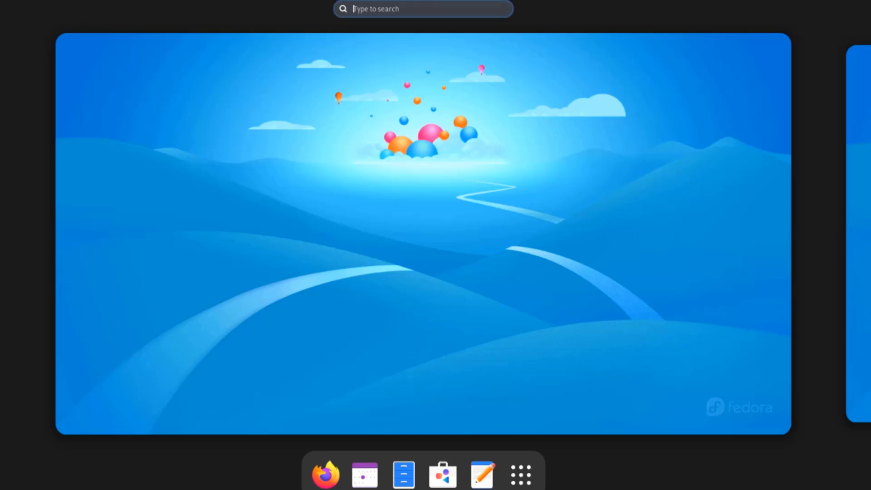
{"action": "type", "text": "term"}
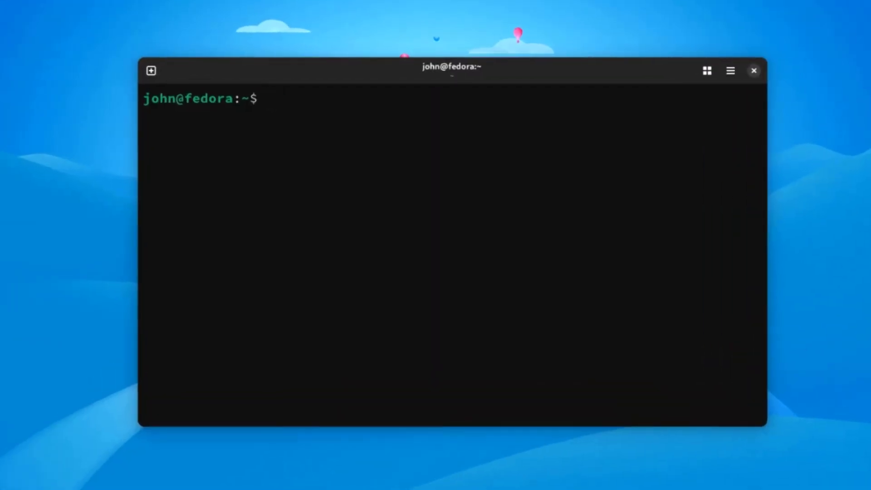
- Run 'sudo dnf upgrade' and approve the transaction of 23 installs and 458 upgrades with 'y'
{"action": "type", "text": "sudo dn"}
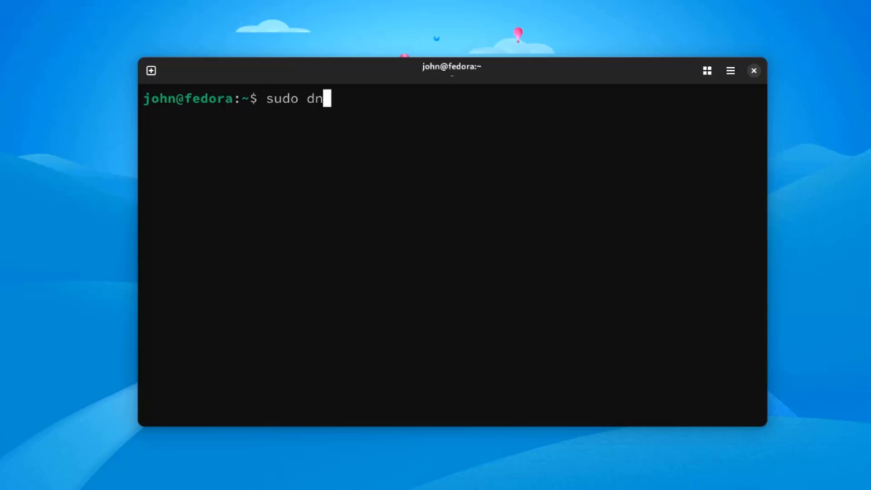
{"action": "type", "text": "f up"}
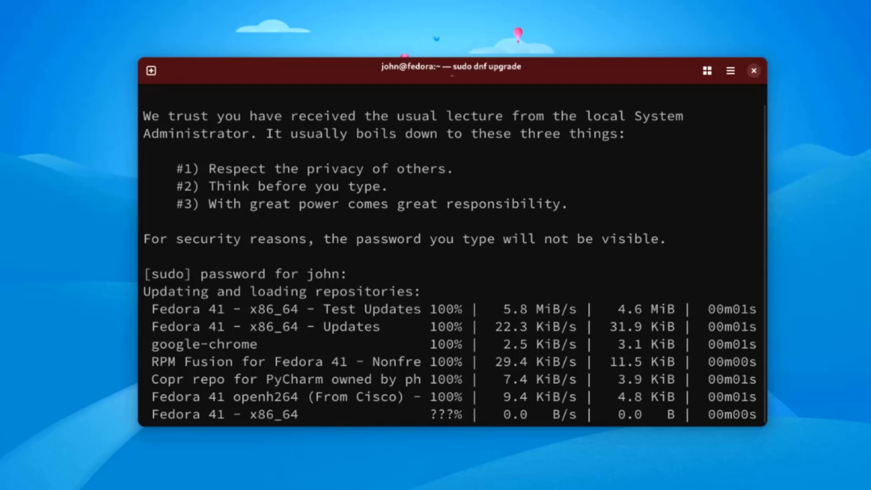
{"action": "scroll", "scroll_direction": "down", "scroll_amount": 3}
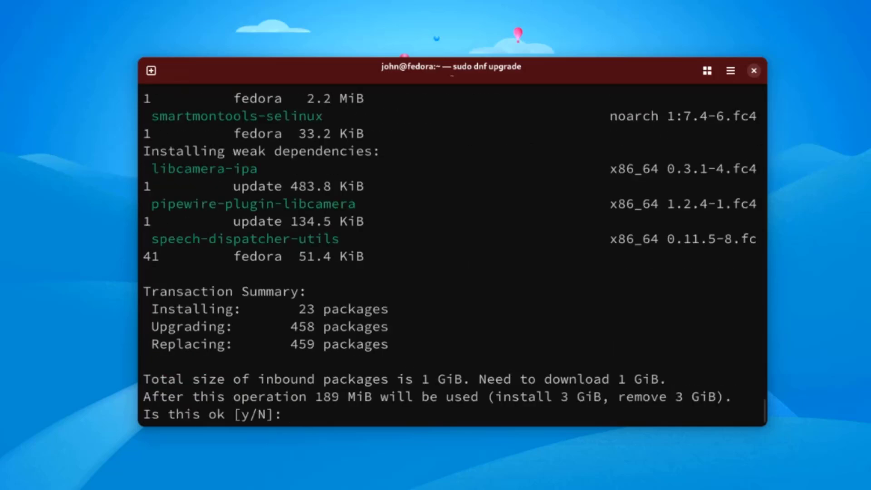
{"action": "type", "text": "y"}
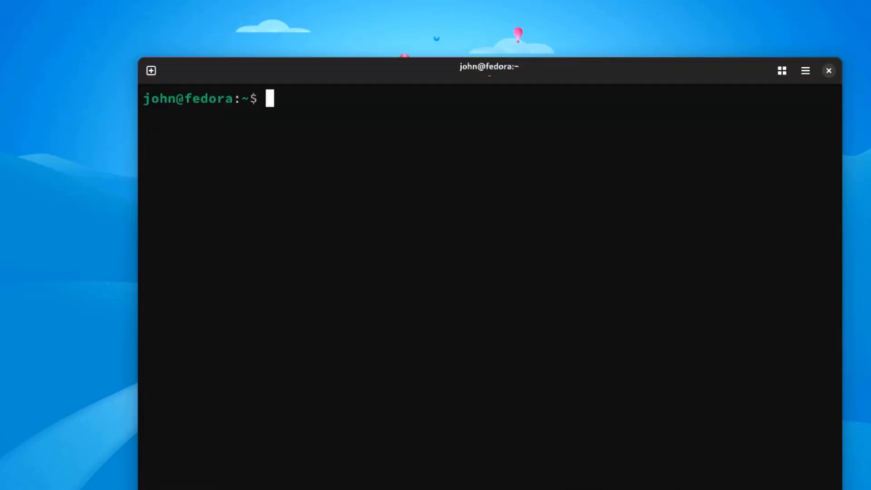
- Run 'sudo dnf update' with the administrator password to check for further updates
{"action": "type", "text": "sudo"}
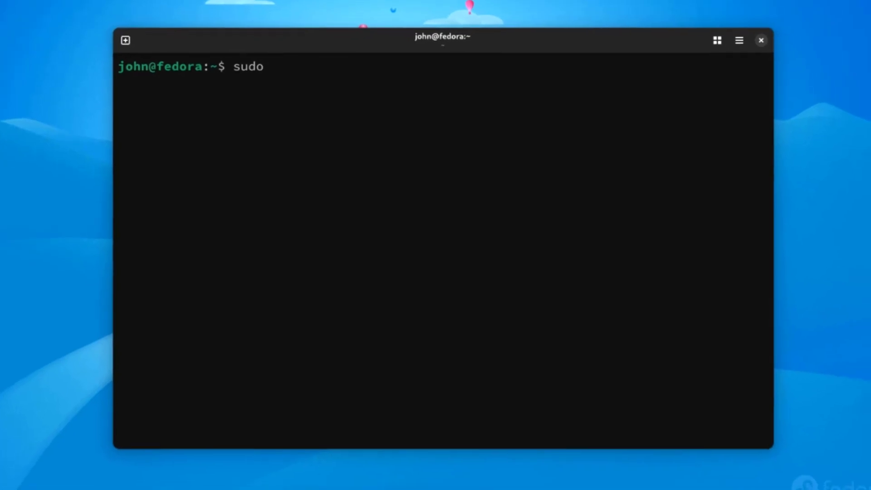
{"action": "type", "text": "dnf update"}
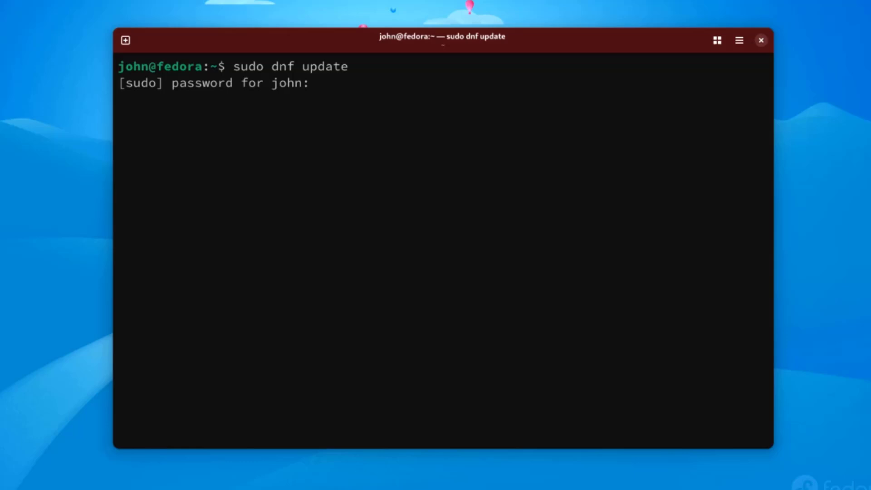
{"action": "key", "text": "Return"}
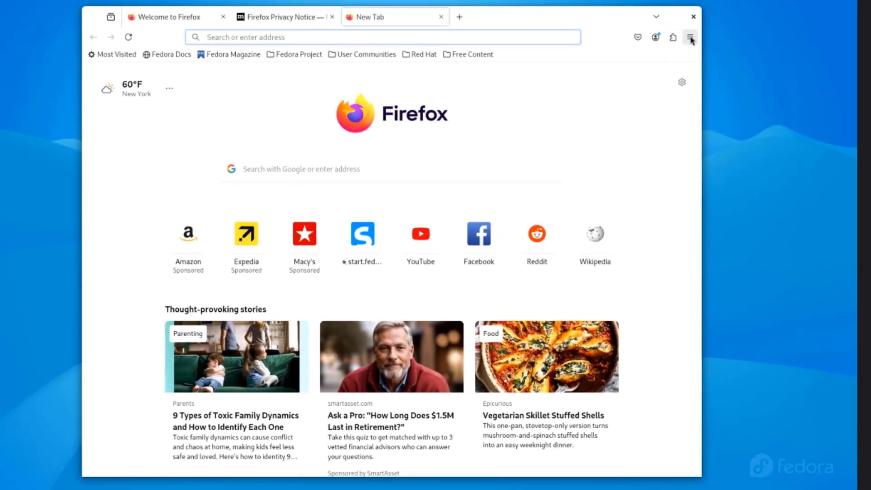
- Show the About Firefox dialog from Help, revealing version 130.0.1
{"action": "left_click", "coordinate": [690, 38]}
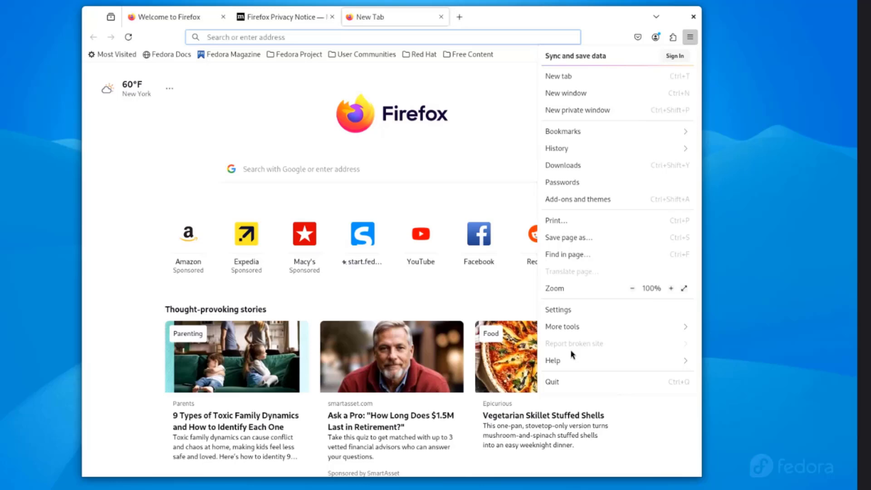
{"action": "left_click", "coordinate": [552, 361]}
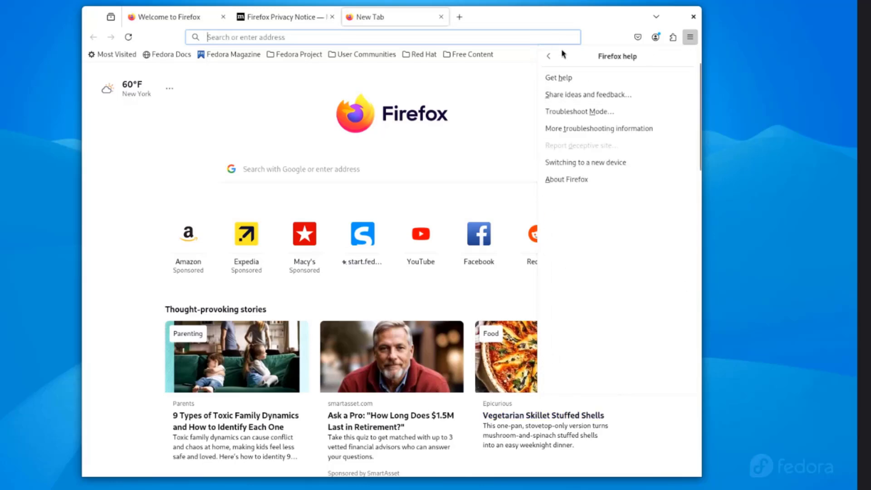
{"action": "mouse_move", "coordinate": [567, 178]}
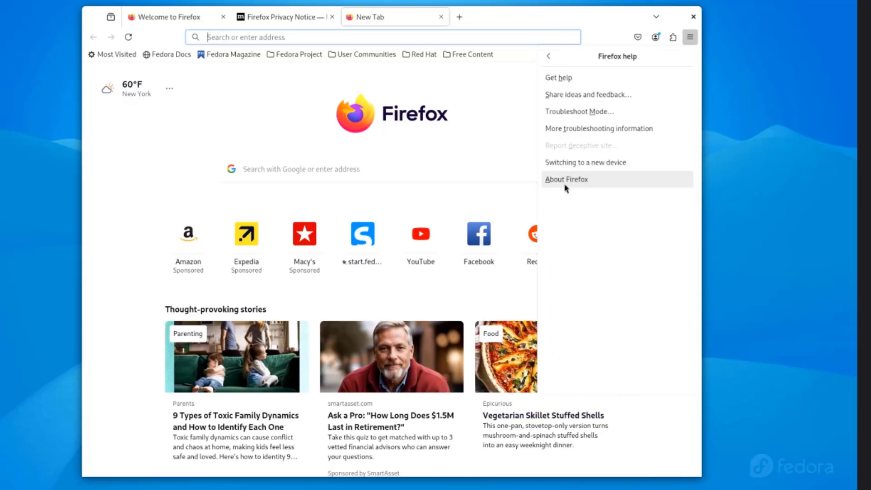
{"action": "left_click", "coordinate": [566, 179]}
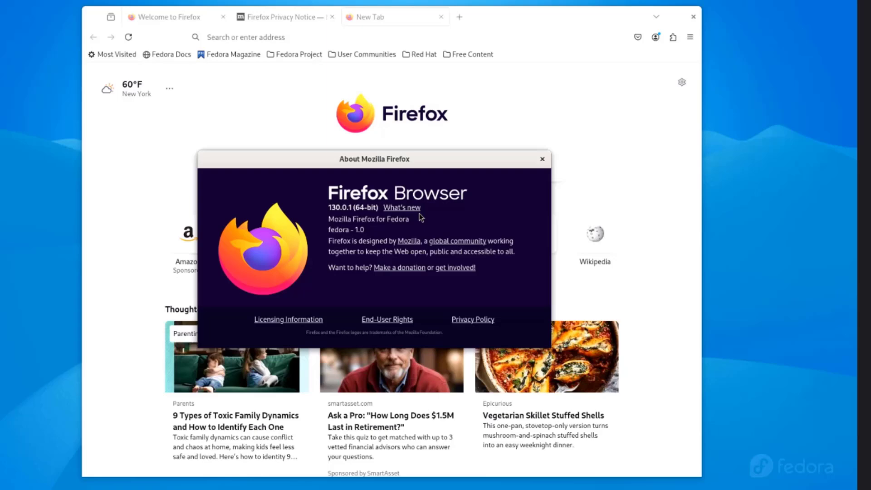
{"action": "mouse_move", "coordinate": [413, 243]}
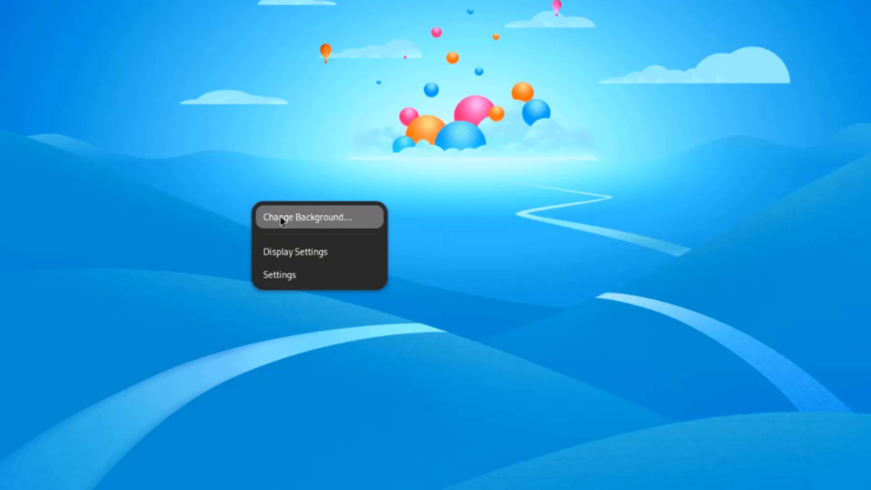
- Switch the Appearance panel to Dark style and set the blue triangle pattern wallpaper
{"action": "left_click", "coordinate": [308, 217]}
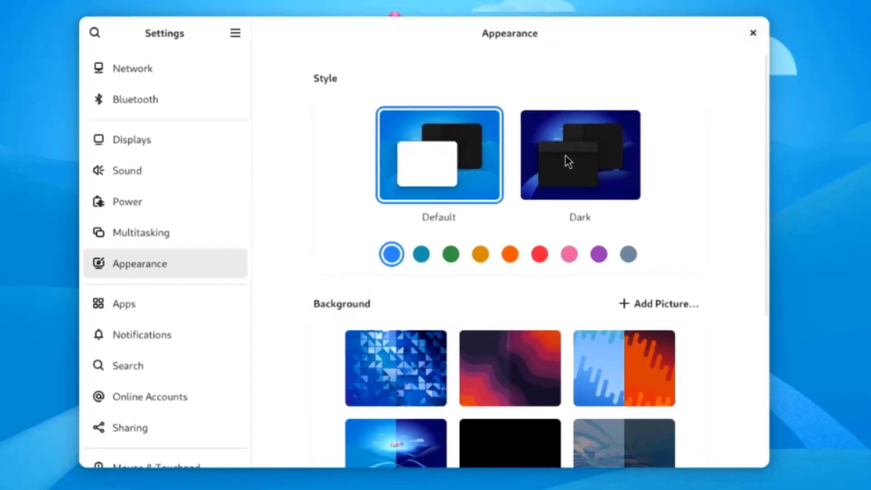
{"action": "left_click", "coordinate": [580, 155]}
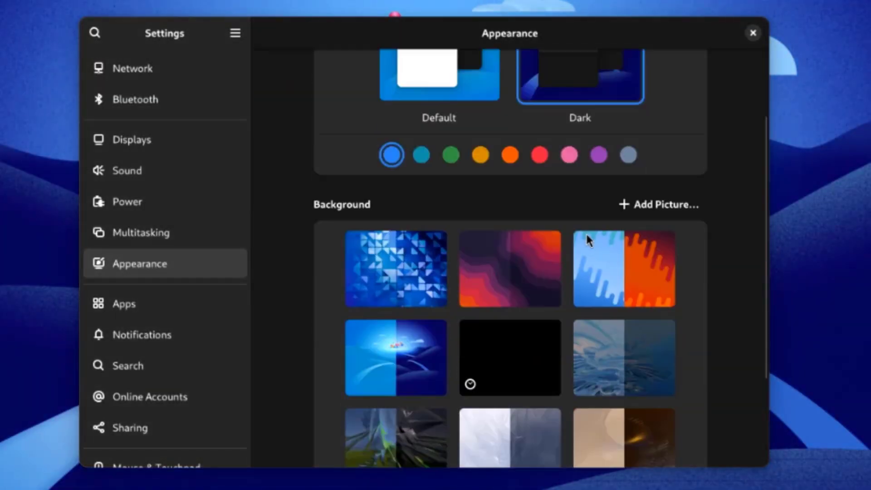
{"action": "scroll", "scroll_direction": "down", "scroll_amount": 3}
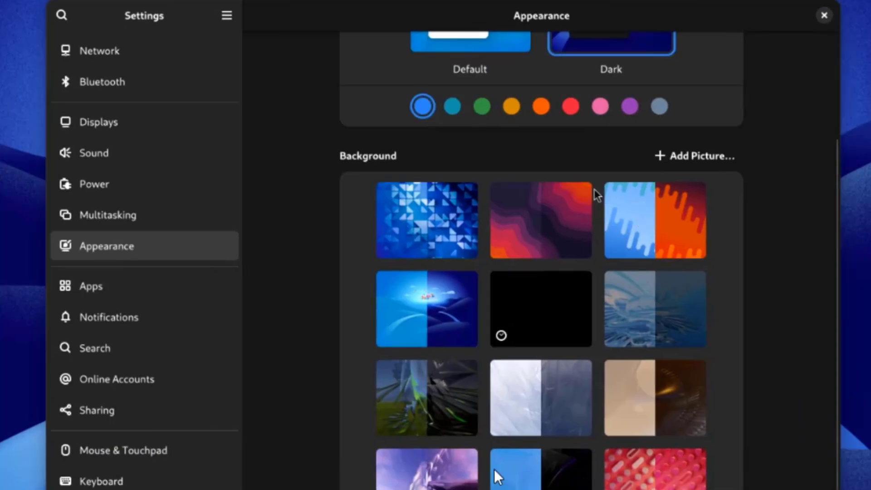
{"action": "mouse_move", "coordinate": [436, 225]}
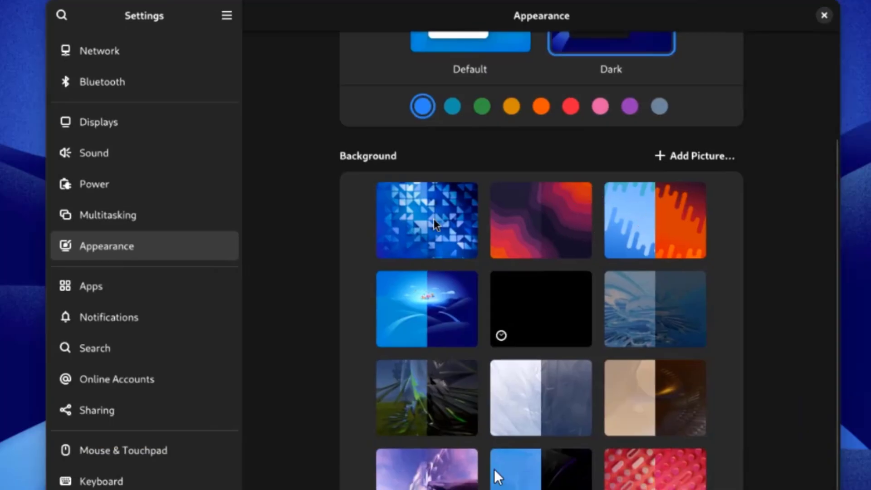
{"action": "left_click", "coordinate": [426, 219]}
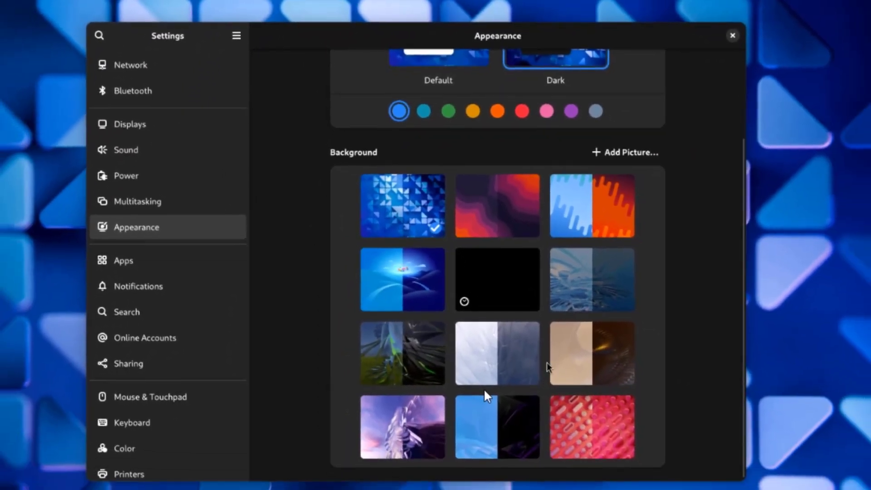
{"action": "left_click", "coordinate": [402, 354]}
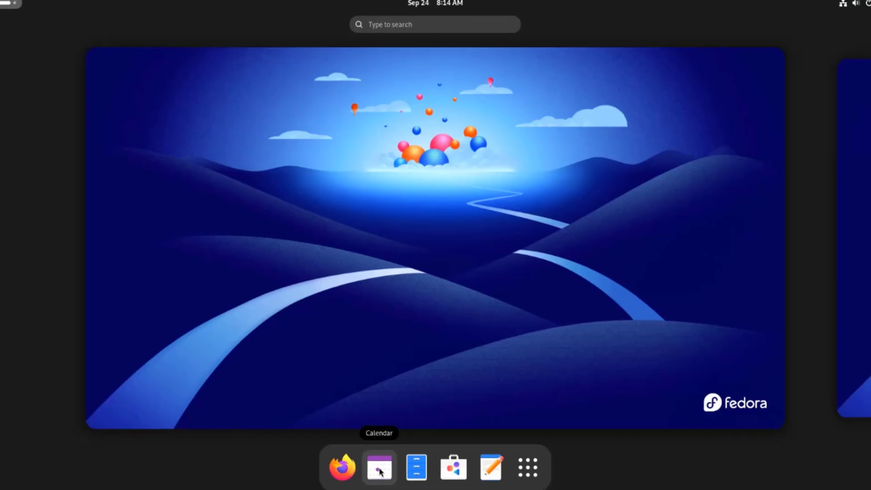
- Launch Calendar, expand a draft all-day event with its start and end times, then discard it
{"action": "left_click", "coordinate": [380, 467]}
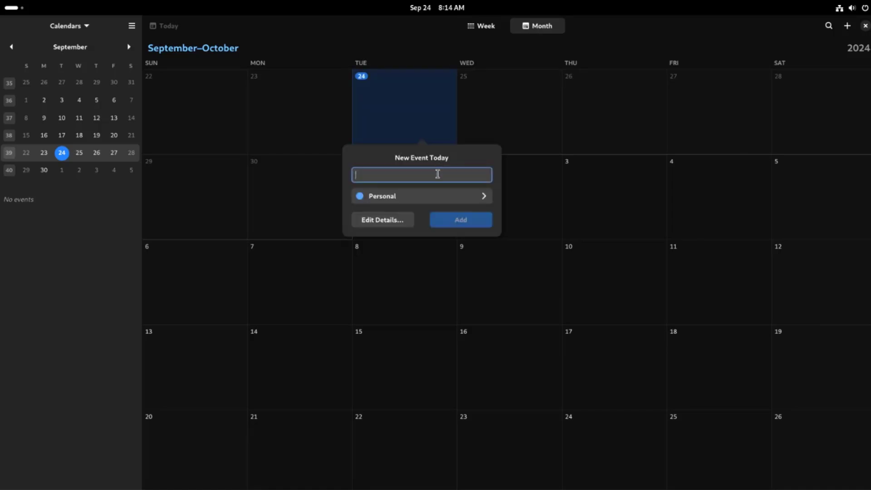
{"action": "left_click", "coordinate": [382, 219]}
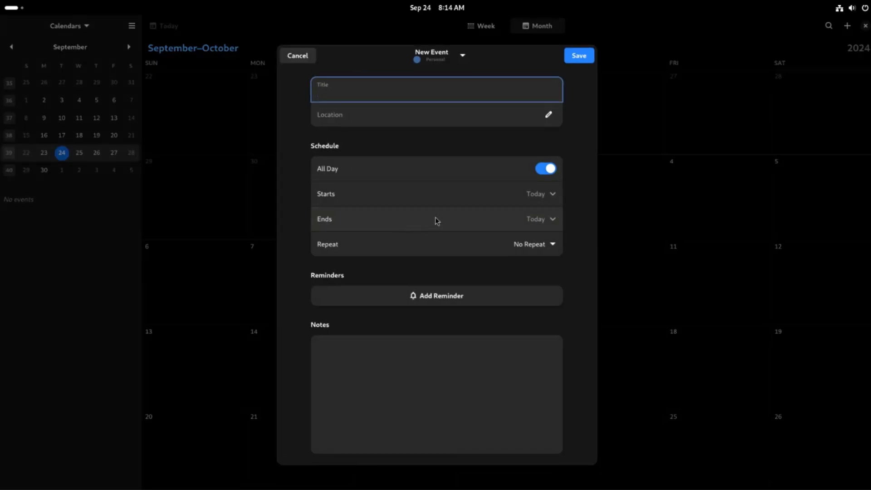
{"action": "left_click", "coordinate": [534, 244]}
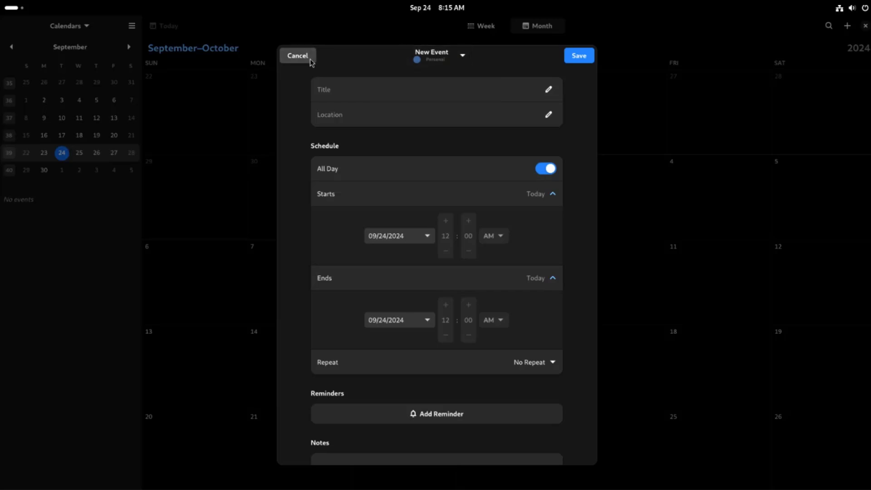
{"action": "left_click", "coordinate": [296, 55]}
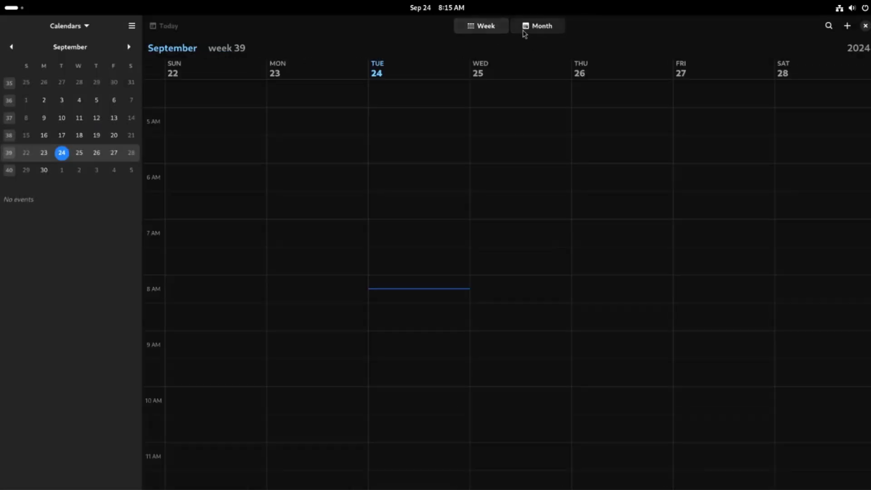
- Switch the calendar to month view and explore its main menu
{"action": "left_click", "coordinate": [540, 25]}
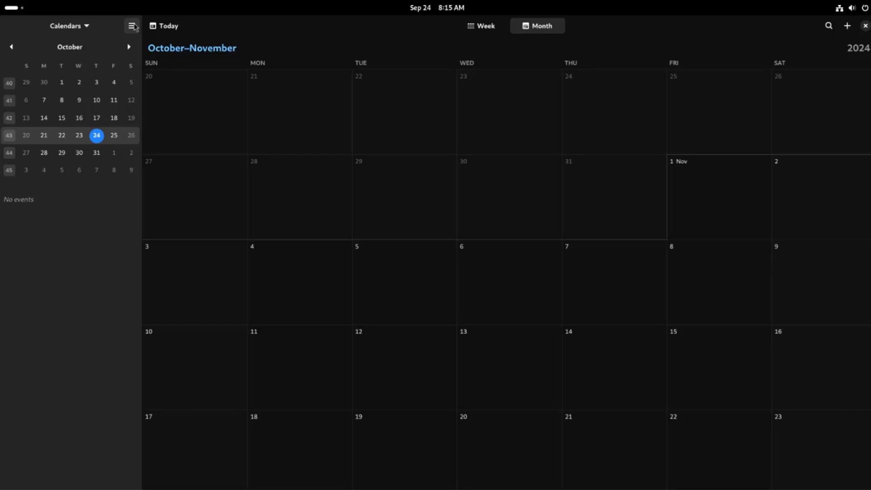
{"action": "left_click", "coordinate": [132, 26]}
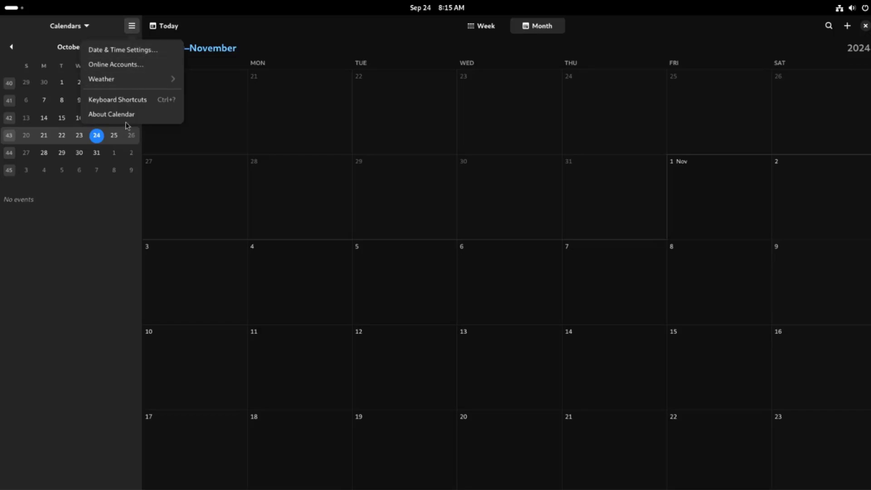
{"action": "left_click", "coordinate": [111, 114]}
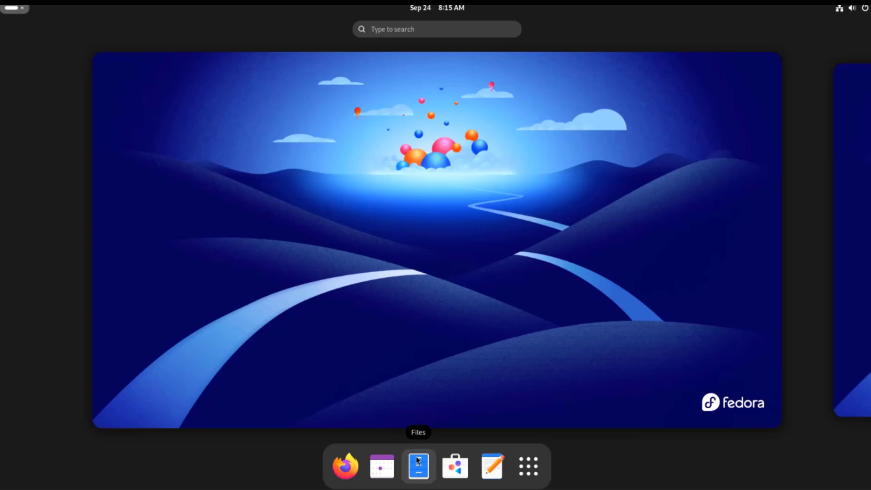
- Launch Files, show folders as large icons and browse the Network locations
{"action": "left_click", "coordinate": [418, 466]}
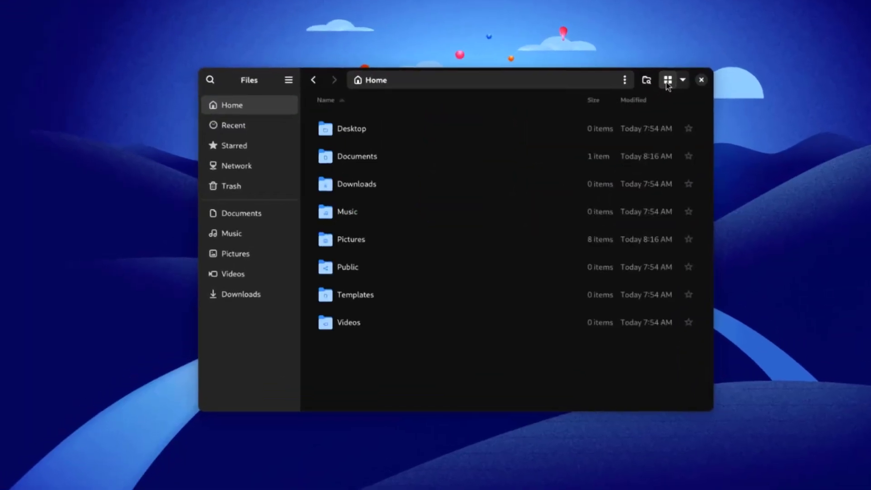
{"action": "left_click", "coordinate": [683, 80]}
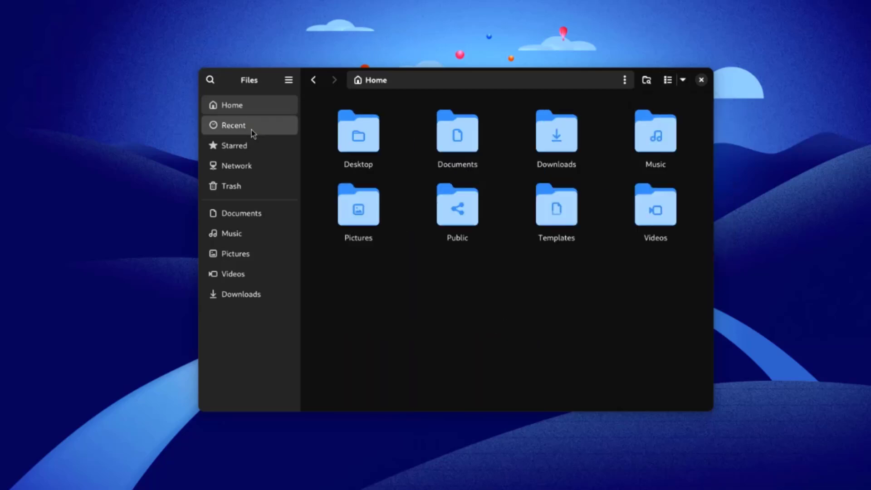
{"action": "left_click", "coordinate": [237, 165]}
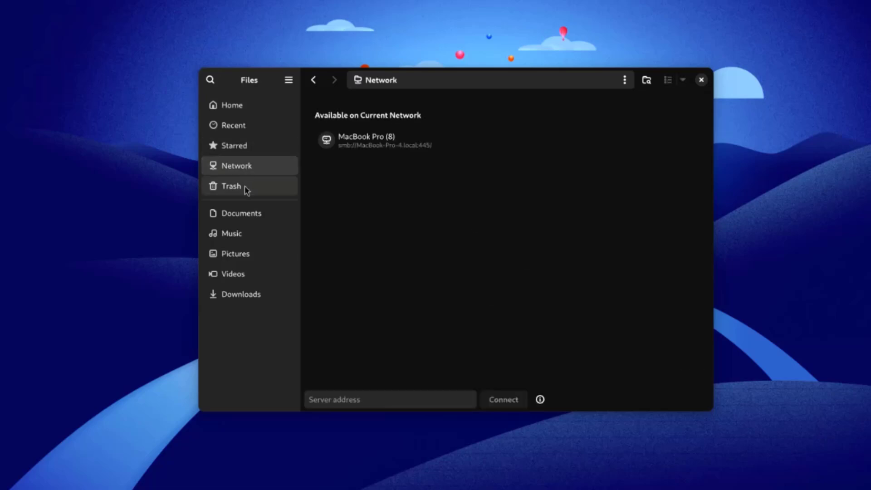
- View the server address format help, then go to the Documents folder with pdf.pdf
{"action": "left_click", "coordinate": [389, 400]}
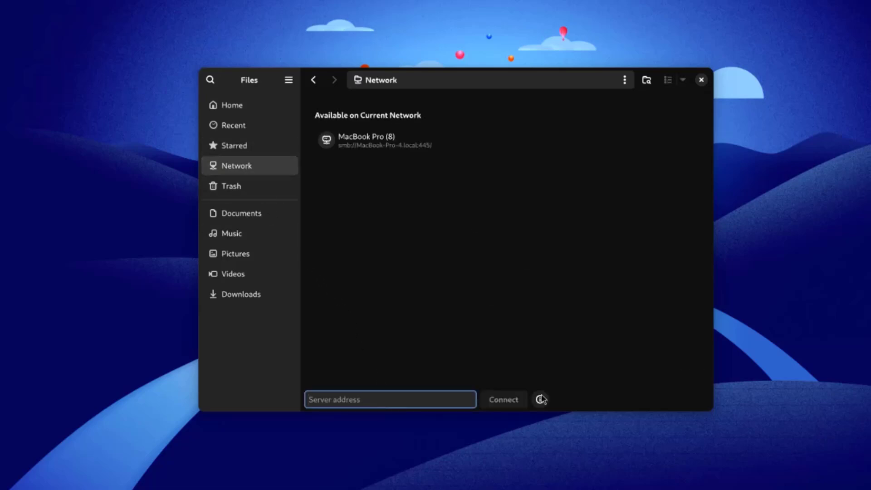
{"action": "left_click", "coordinate": [540, 399]}
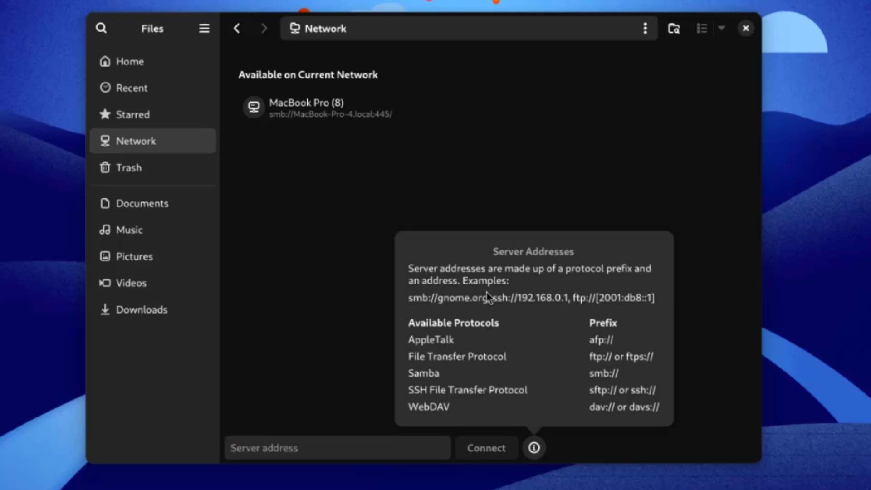
{"action": "mouse_move", "coordinate": [581, 398]}
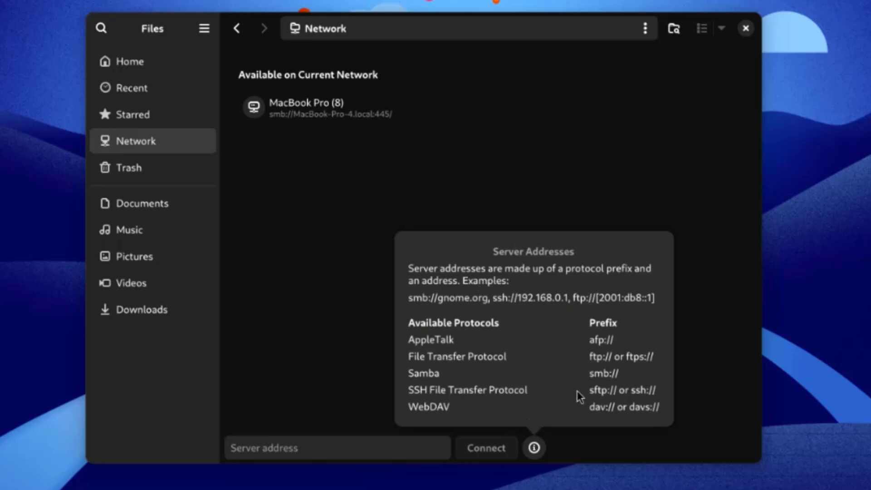
{"action": "left_click", "coordinate": [142, 203]}
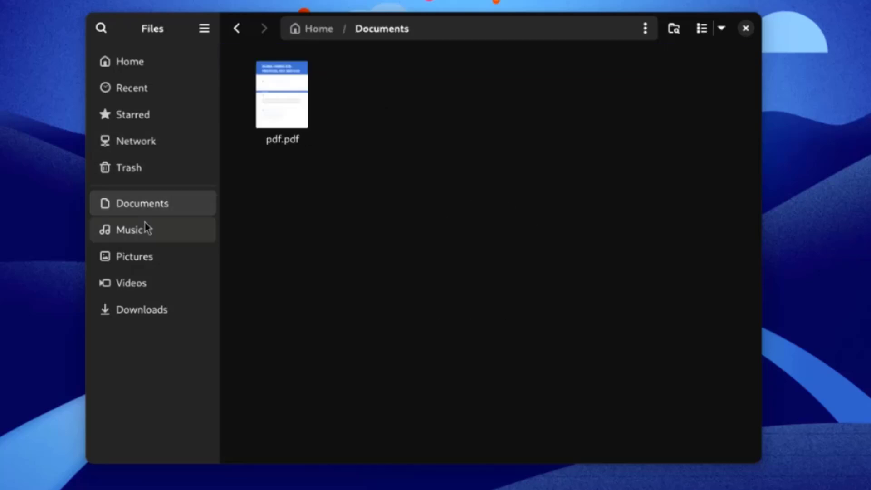
- View pdf.pdf in Papers and add a text note reading 'hello' beside the Objective list
{"action": "double_click", "coordinate": [282, 95]}
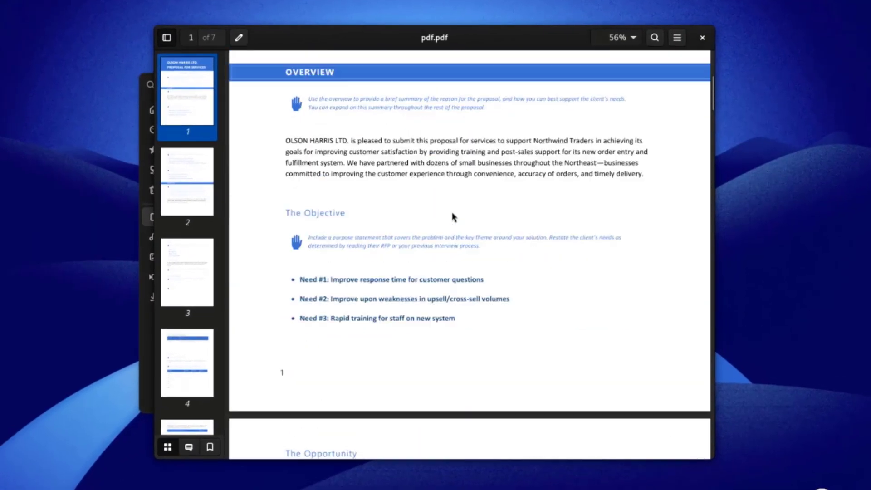
{"action": "left_click", "coordinate": [239, 37]}
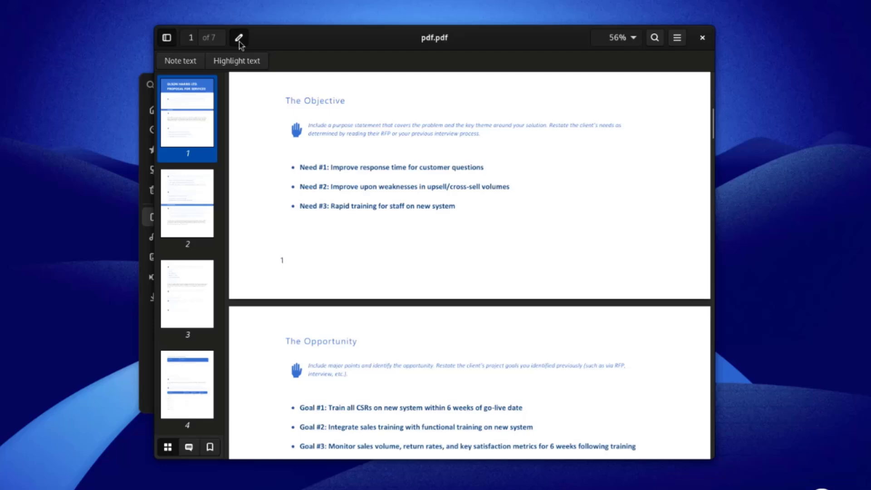
{"action": "left_click", "coordinate": [236, 61]}
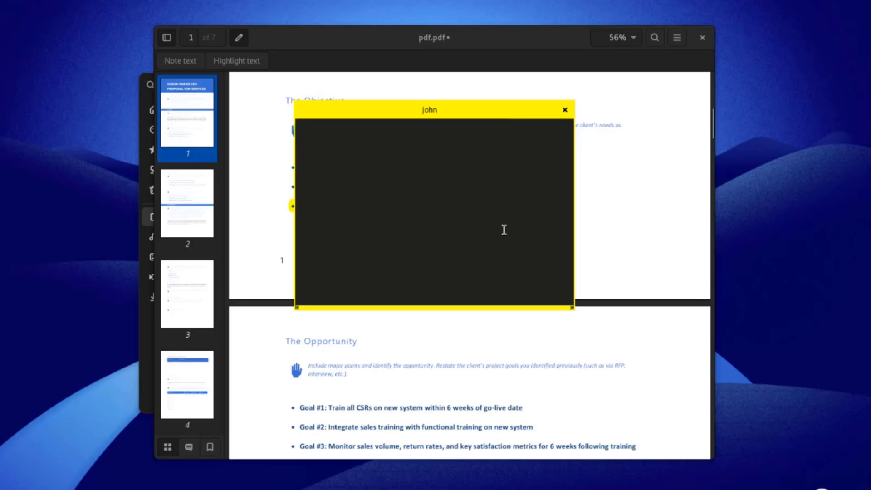
{"action": "type", "text": "hello"}
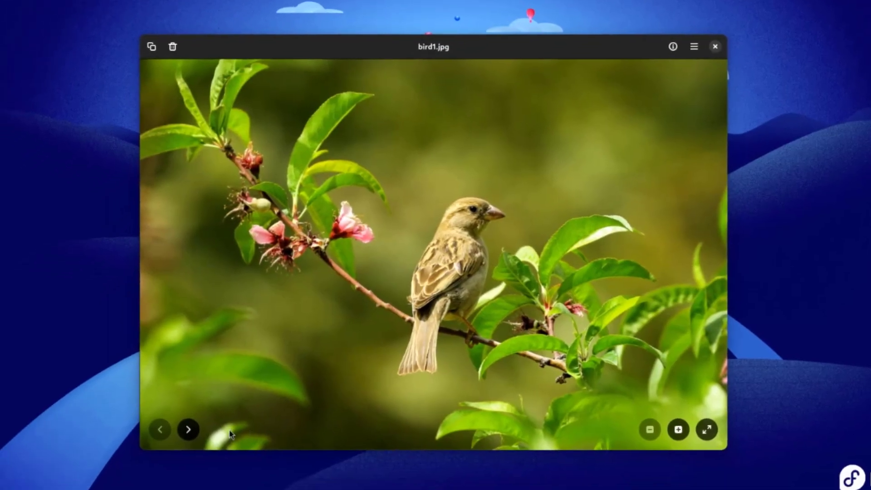
- Step through the photos from bird3.jpg to cat1.jpg, glancing at the viewer options
{"action": "left_click", "coordinate": [189, 430]}
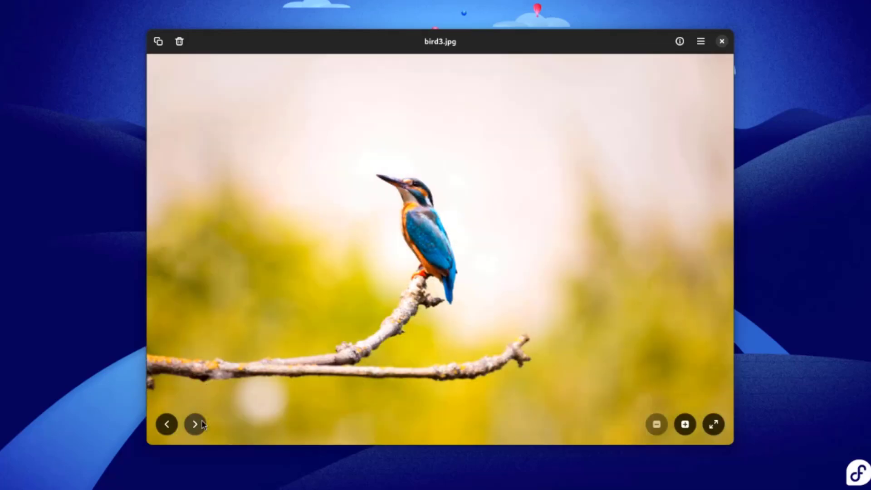
{"action": "left_click", "coordinate": [194, 424]}
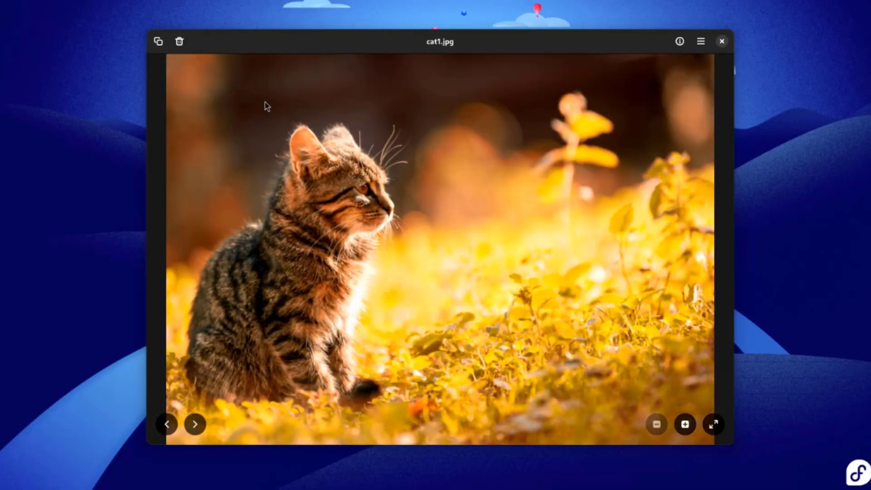
{"action": "left_click", "coordinate": [701, 41]}
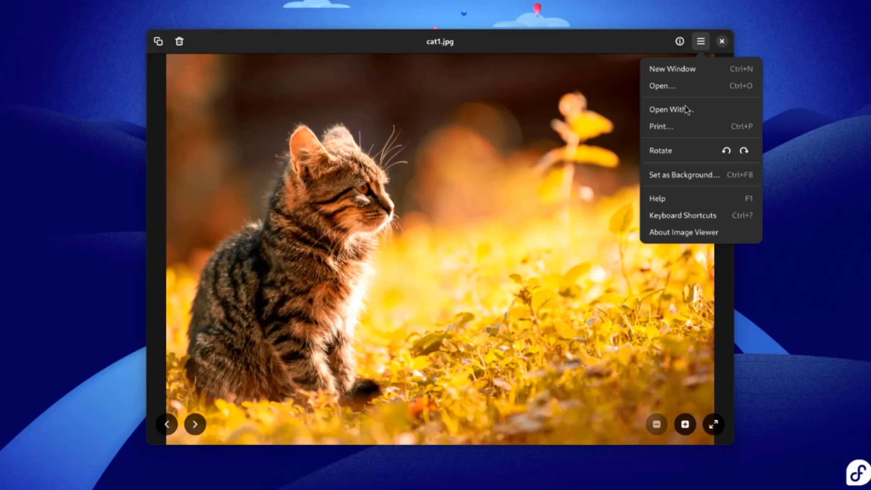
{"action": "left_click", "coordinate": [684, 231]}
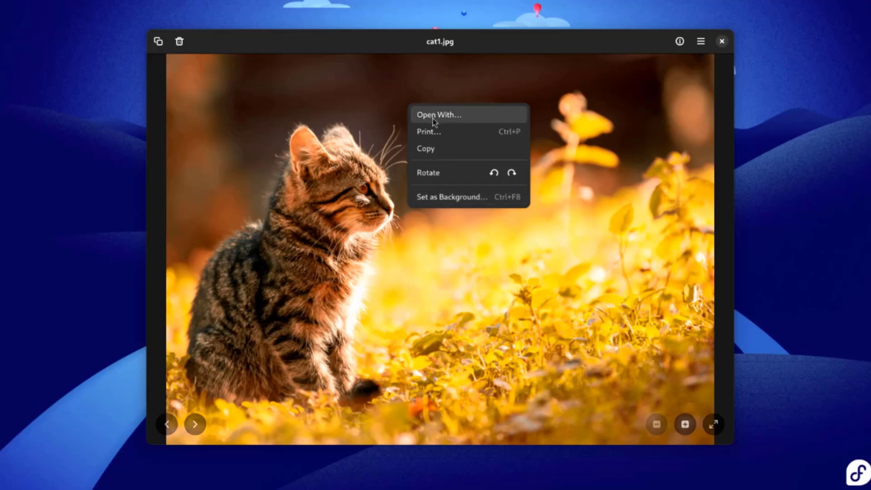
- Rotate the cat photo a quarter turn clockwise
{"action": "left_click", "coordinate": [511, 173]}
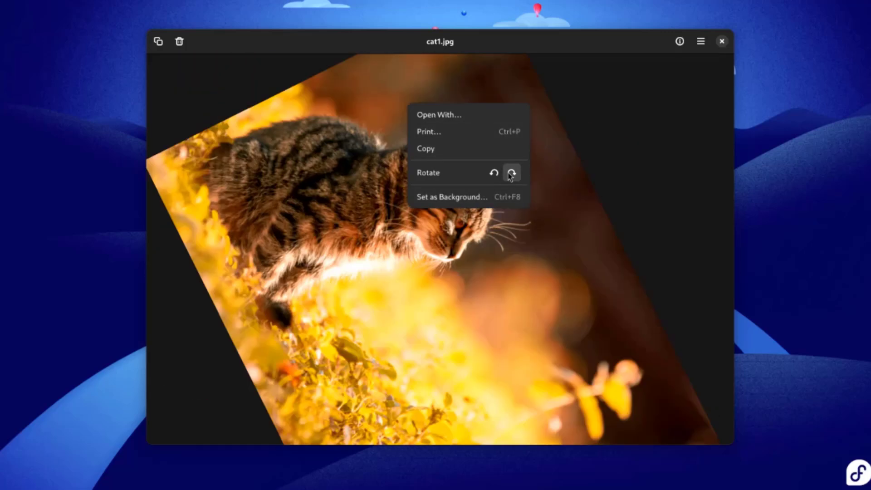
{"action": "left_click", "coordinate": [512, 173]}
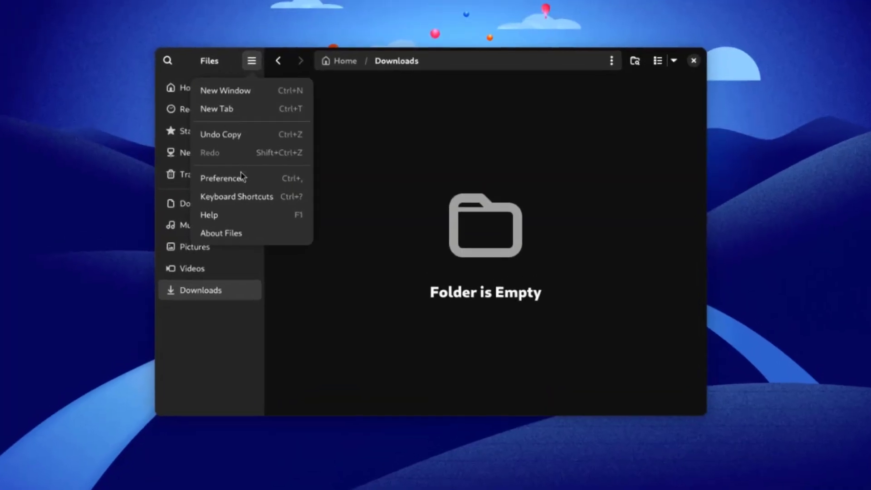
{"action": "mouse_move", "coordinate": [233, 178]}
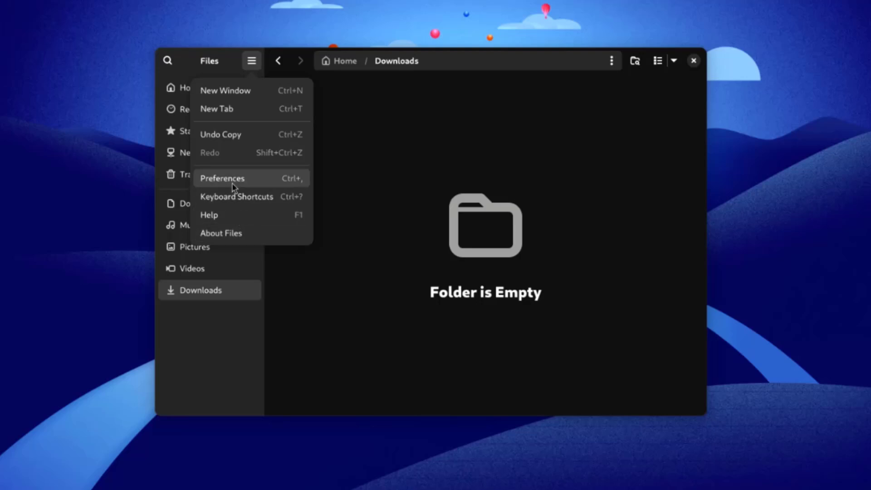
- Review the Files preferences and close them
{"action": "left_click", "coordinate": [222, 178]}
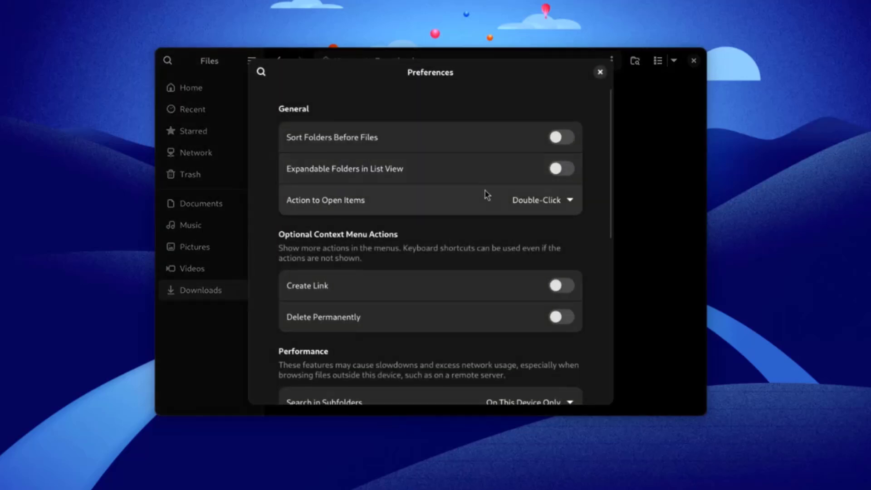
{"action": "scroll", "scroll_direction": "down", "scroll_amount": 3}
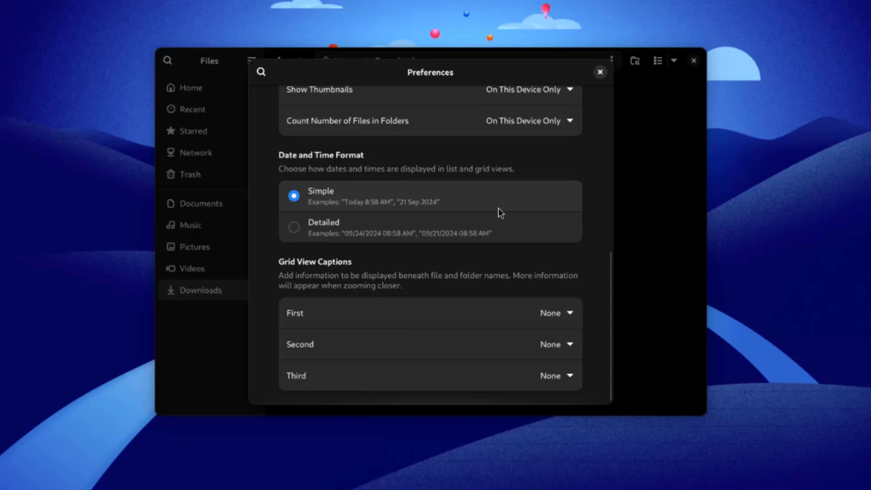
{"action": "left_click", "coordinate": [600, 72]}
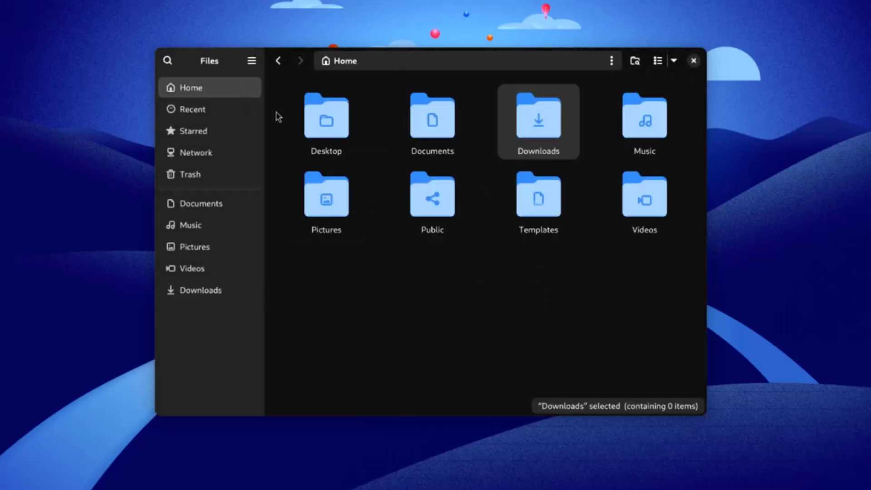
- Create a new folder 'a' in Home and bring up its custom permissions from Properties
{"action": "left_click", "coordinate": [634, 61]}
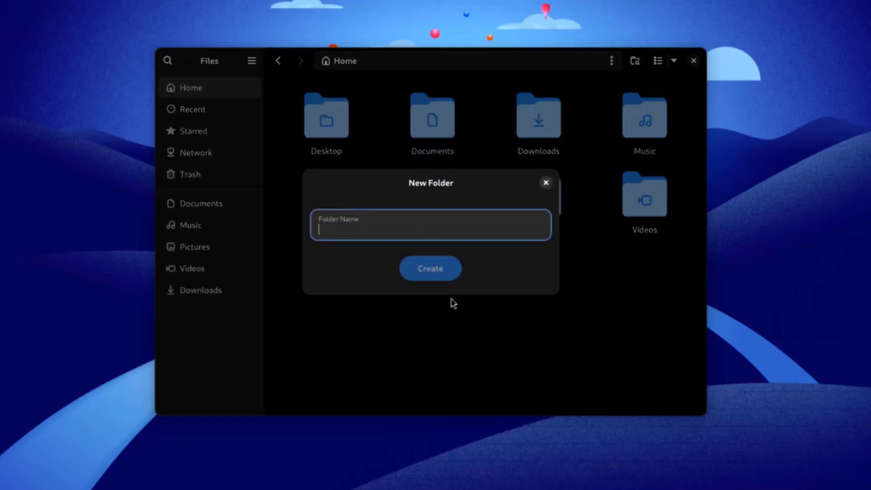
{"action": "right_click", "coordinate": [325, 117]}
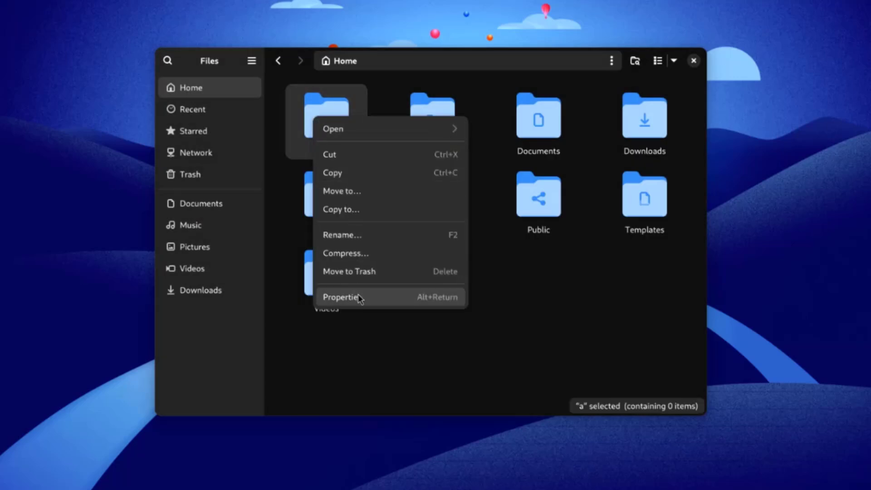
{"action": "left_click", "coordinate": [341, 297]}
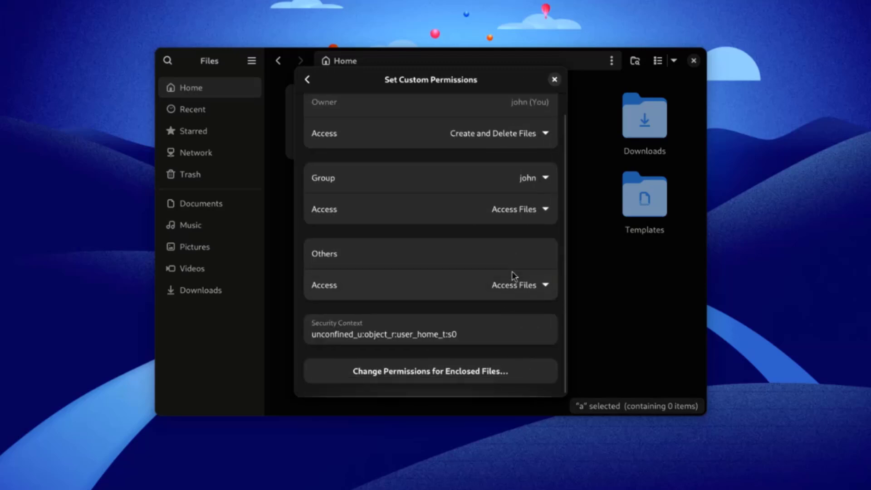
{"action": "left_click", "coordinate": [431, 371]}
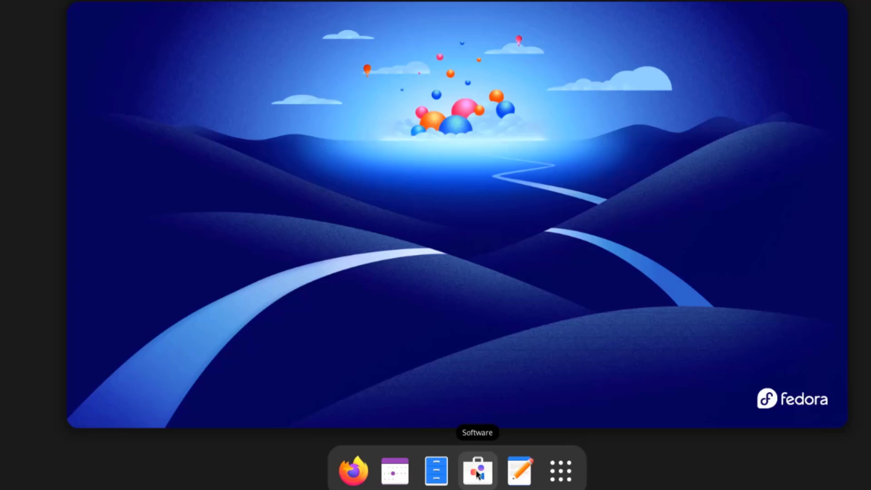
- Launch Software, browse Explore and the Localization category, returning to the top
{"action": "left_click", "coordinate": [477, 471]}
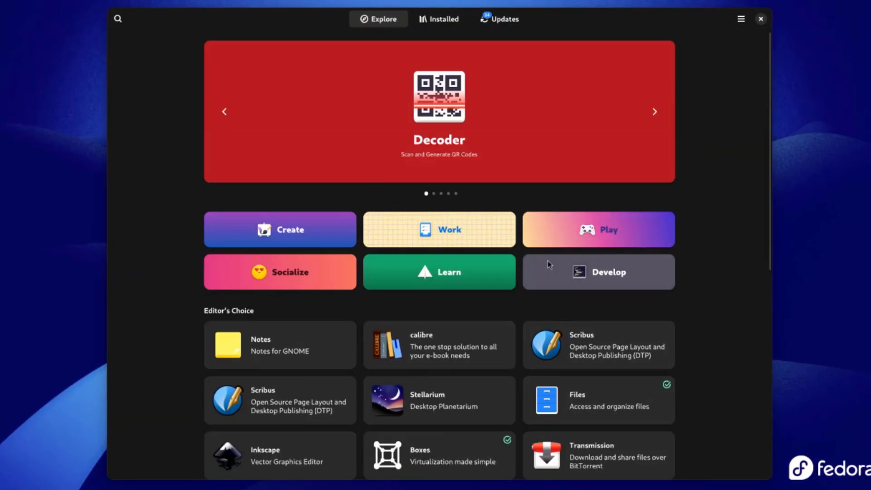
{"action": "scroll", "scroll_direction": "down", "scroll_amount": 3}
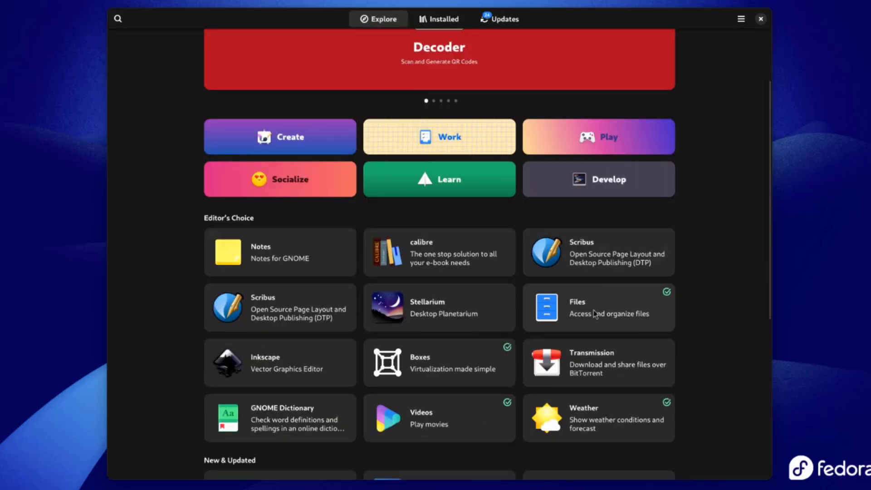
{"action": "scroll", "scroll_direction": "down", "scroll_amount": 3}
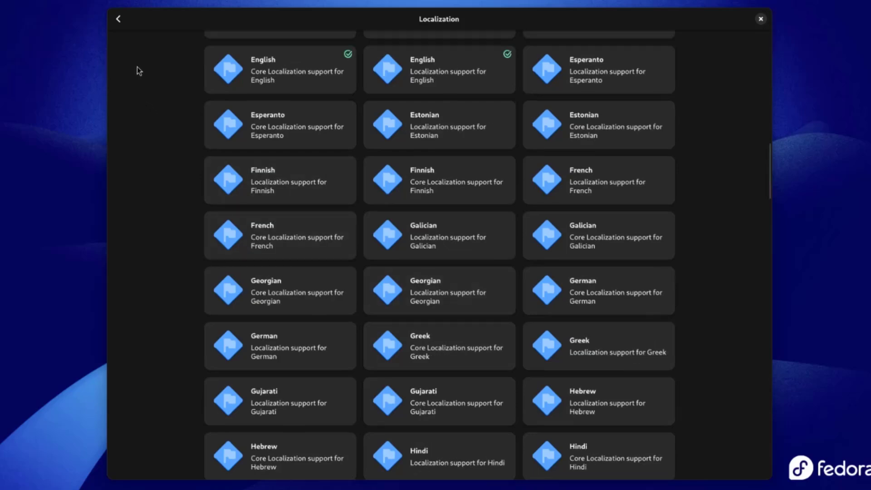
{"action": "left_click", "coordinate": [118, 18]}
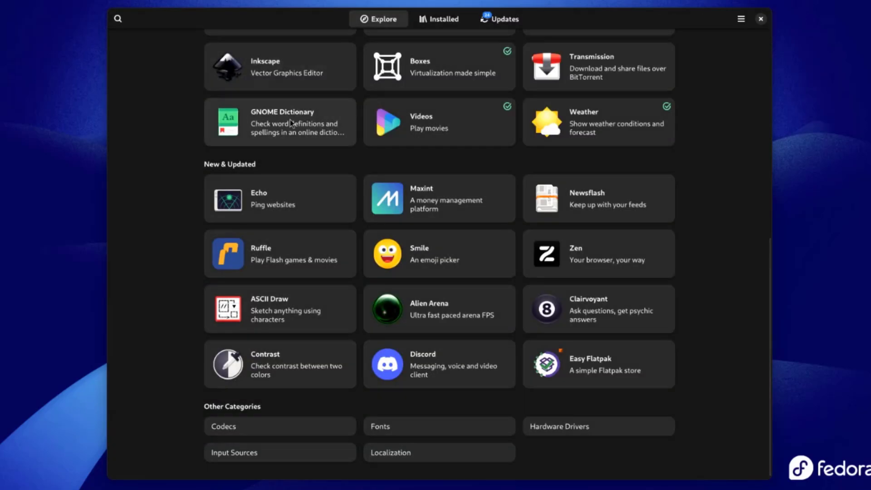
{"action": "left_click", "coordinate": [378, 19]}
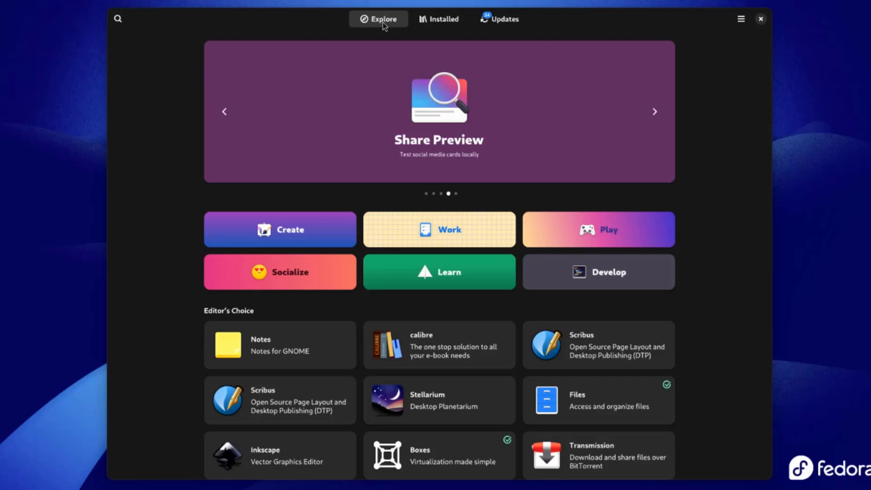
- Look through the installed apps and pending updates, finishing with app search active
{"action": "left_click", "coordinate": [439, 18]}
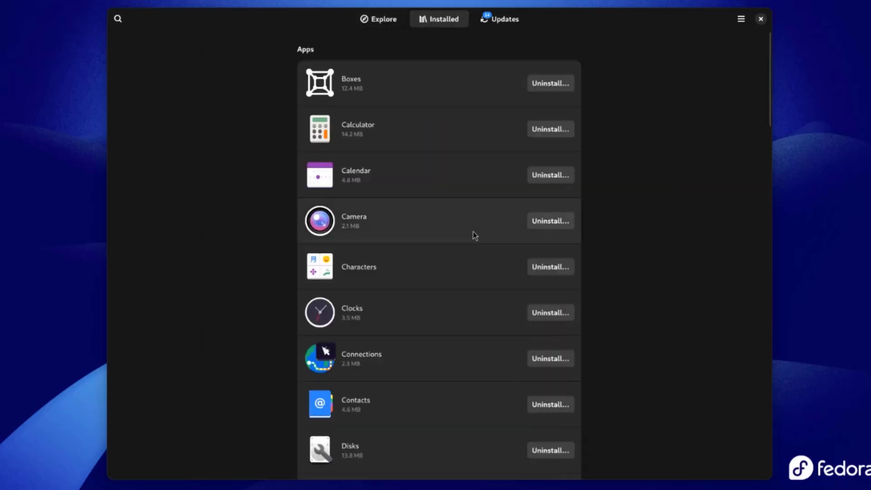
{"action": "mouse_move", "coordinate": [411, 227]}
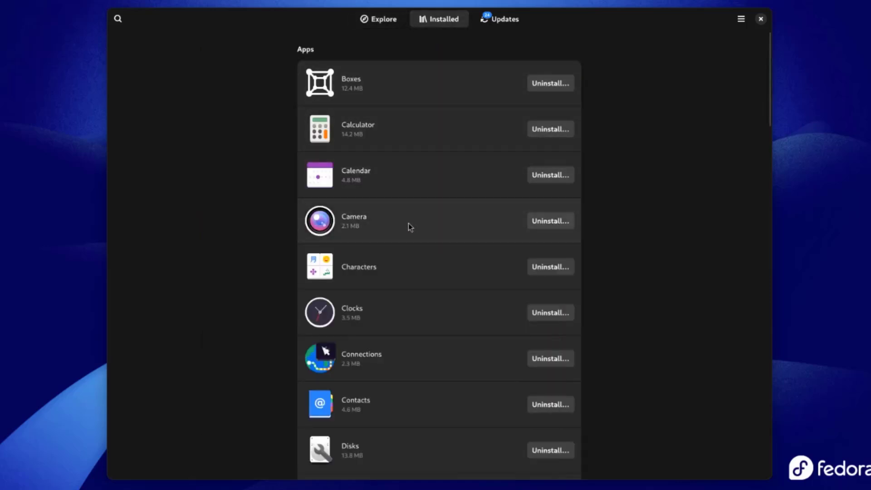
{"action": "scroll", "scroll_direction": "down", "scroll_amount": 3}
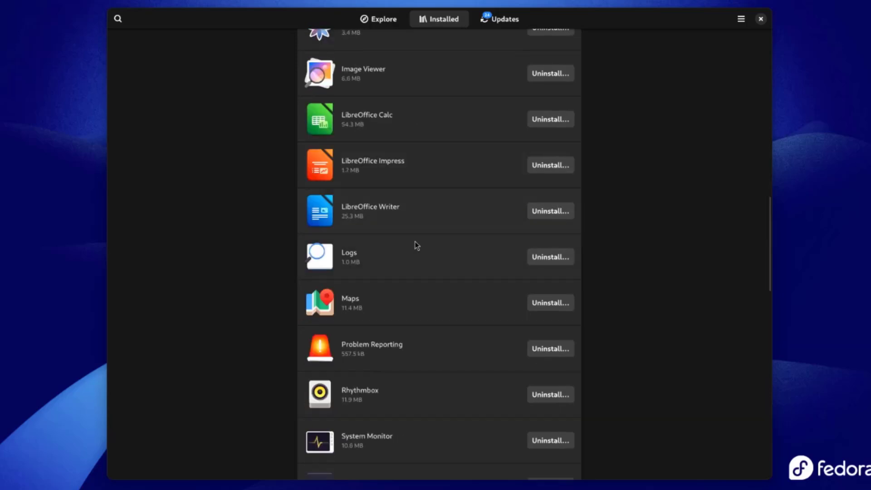
{"action": "scroll", "scroll_direction": "down", "scroll_amount": 3}
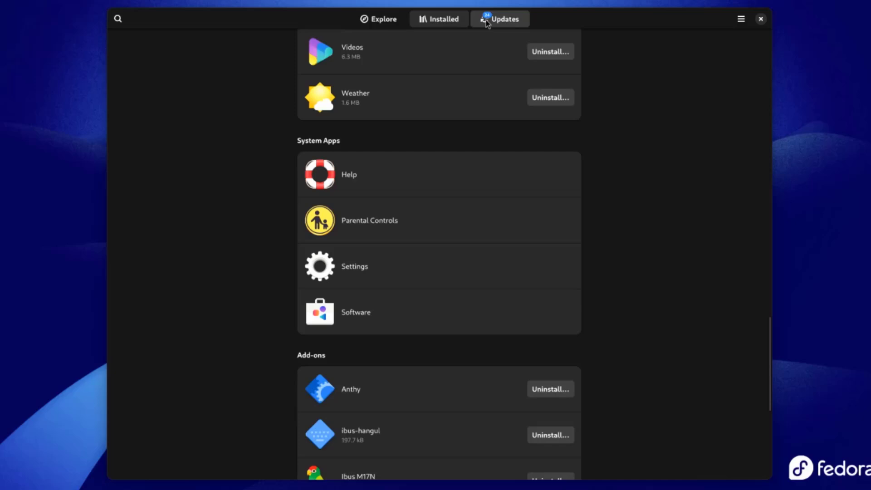
{"action": "left_click", "coordinate": [499, 18]}
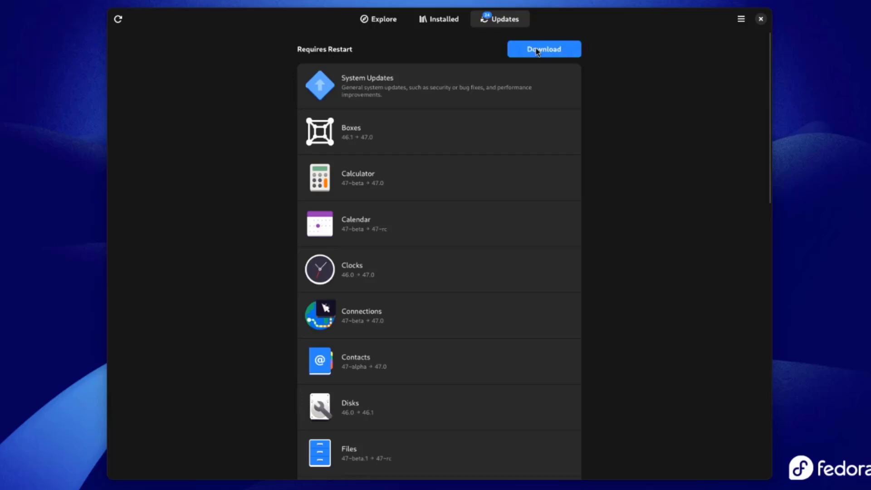
{"action": "left_click", "coordinate": [378, 18]}
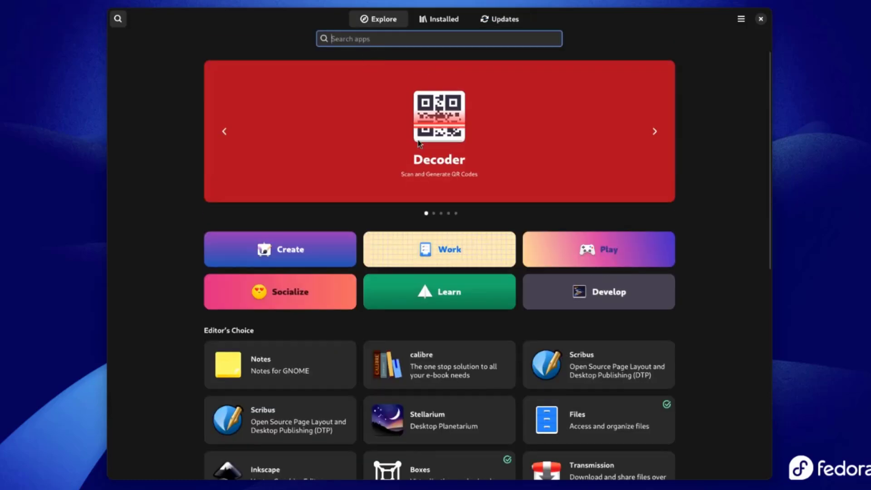
- Search for chrome, install Google Chrome, launch it without signing in and search 'wikipedia'
{"action": "type", "text": "chrome"}
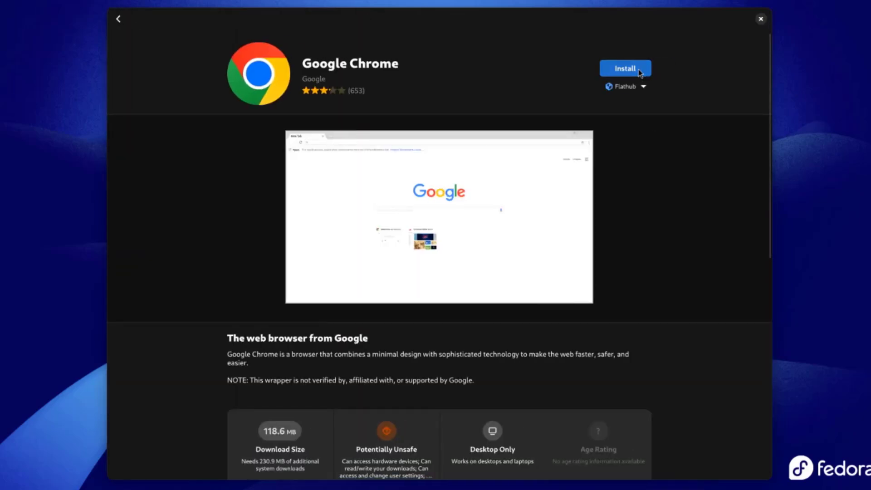
{"action": "left_click", "coordinate": [624, 68]}
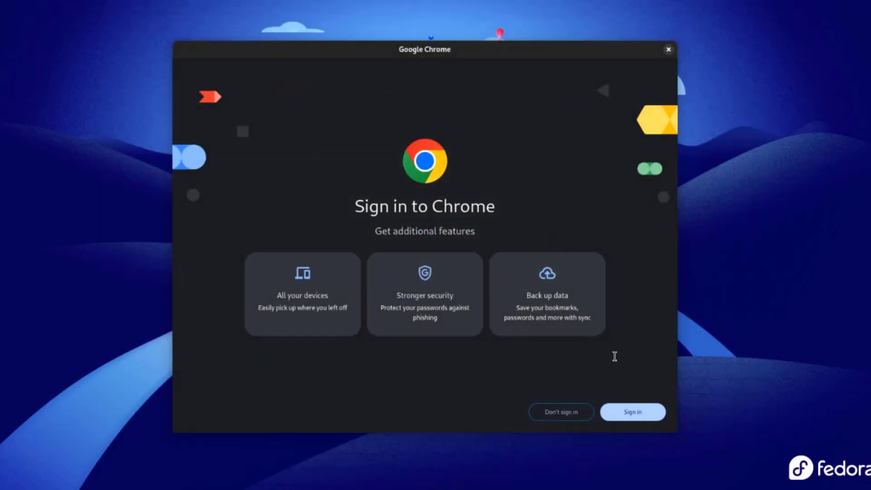
{"action": "left_click", "coordinate": [560, 412]}
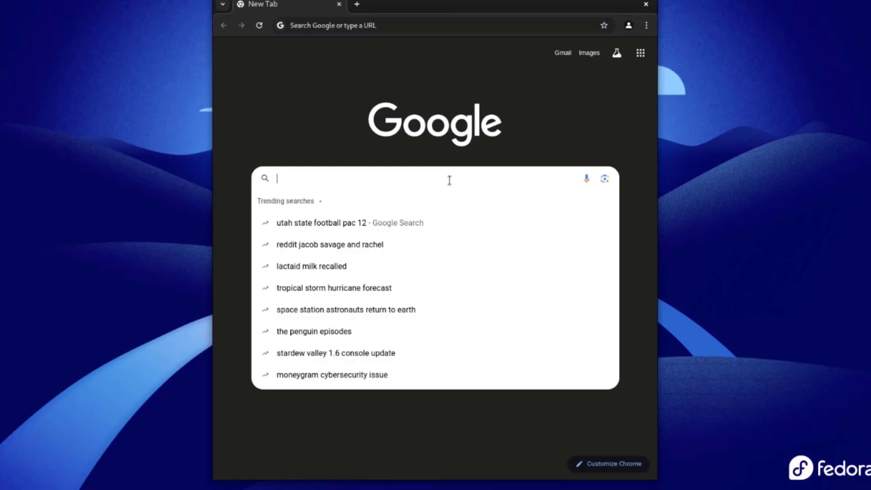
{"action": "type", "text": "wikipedia"}
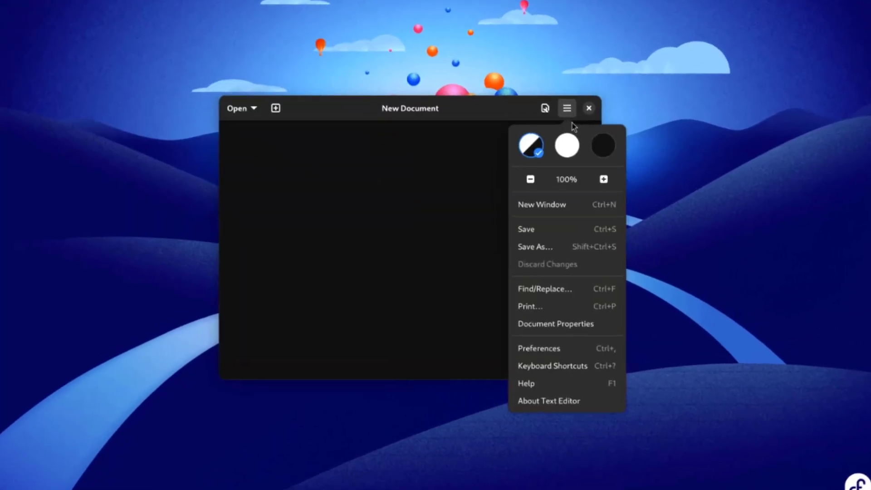
- View About Text Editor (version 47.0), dismiss the menu and create another blank document
{"action": "left_click", "coordinate": [548, 400]}
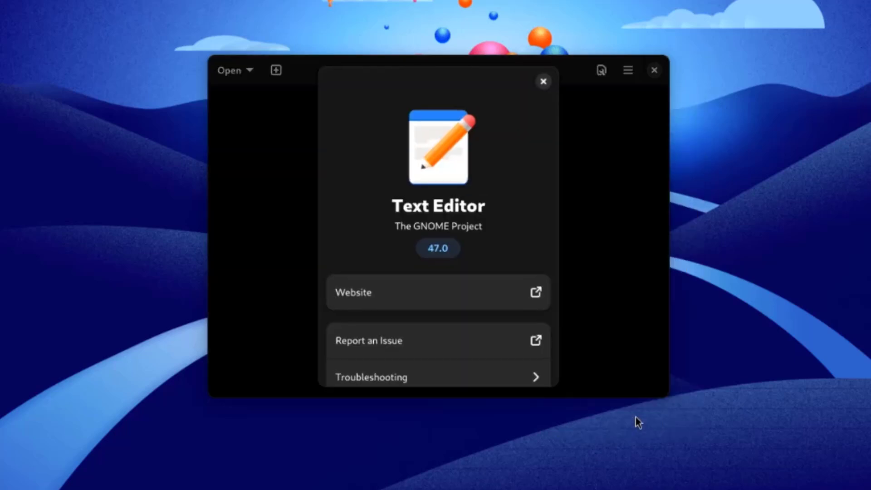
{"action": "left_click", "coordinate": [628, 70]}
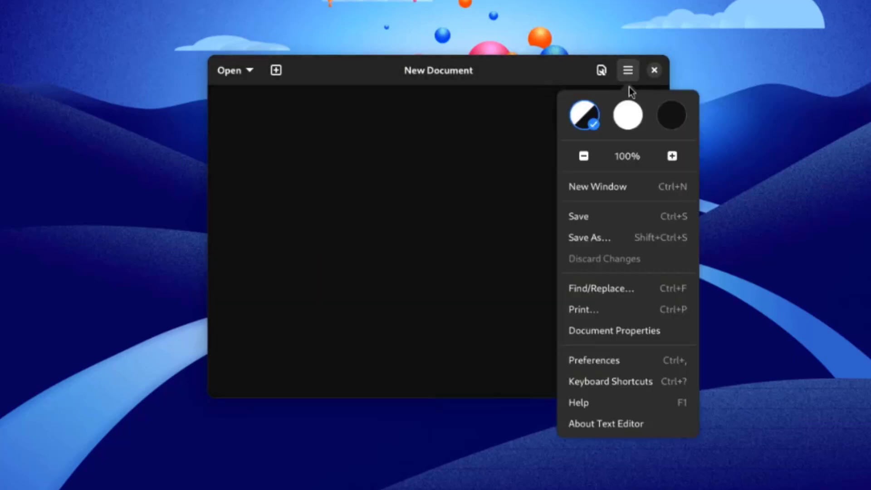
{"action": "left_click", "coordinate": [628, 115]}
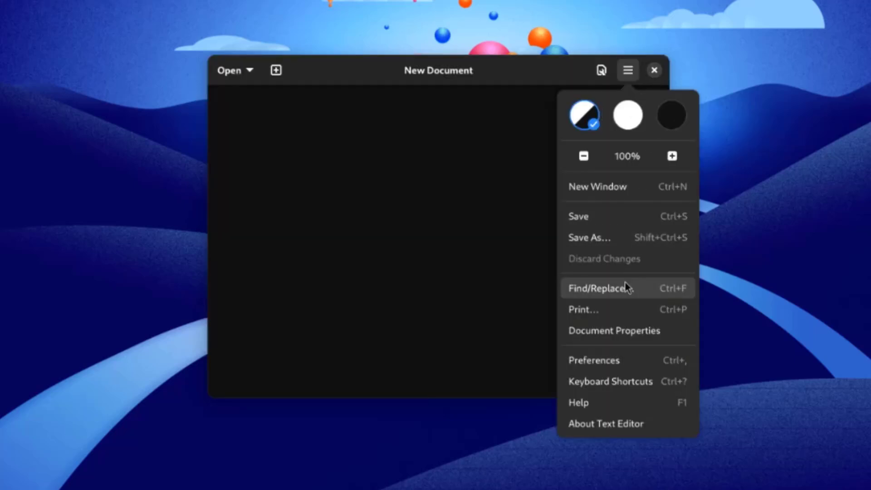
{"action": "left_click", "coordinate": [593, 361]}
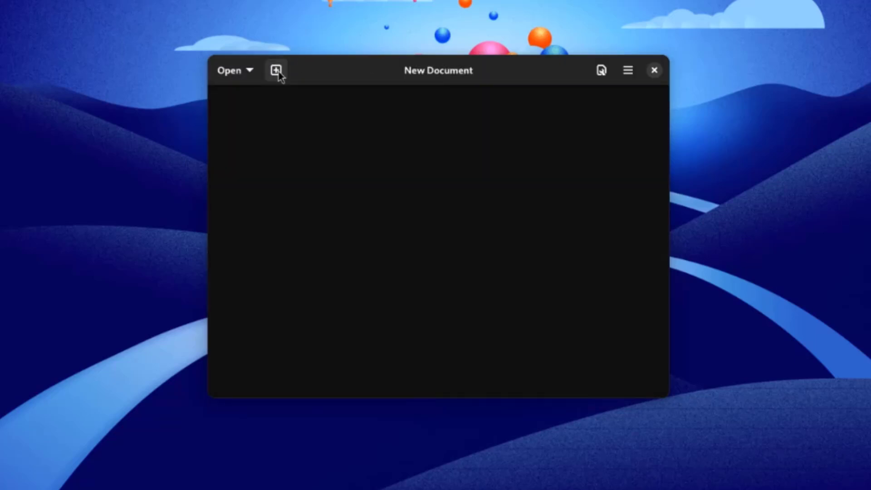
{"action": "left_click", "coordinate": [276, 70]}
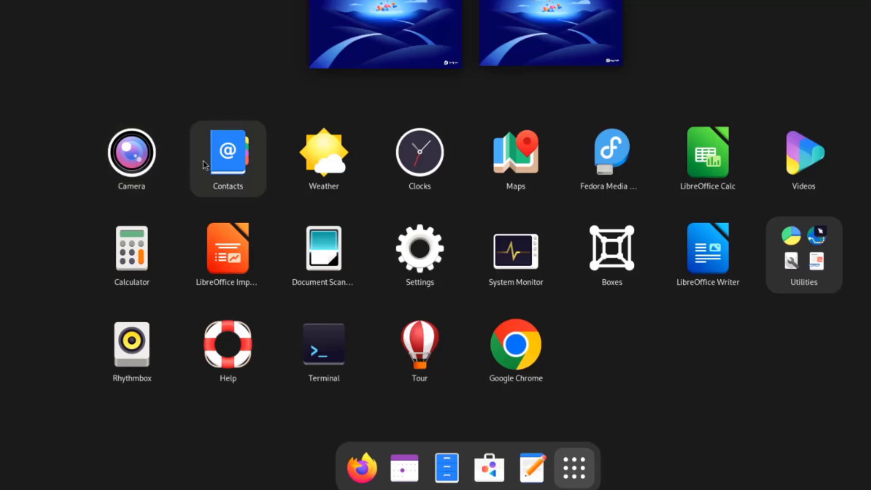
- Check the New York City forecast in Weather, then launch Clocks
{"action": "left_click", "coordinate": [323, 153]}
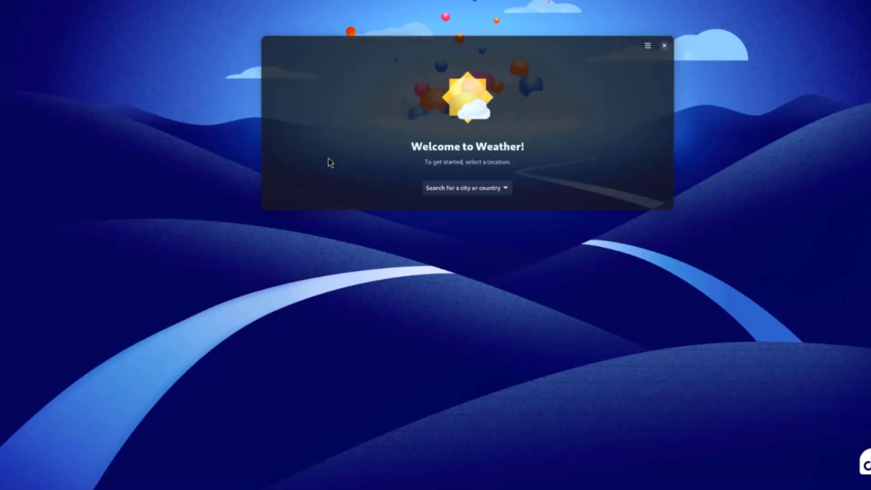
{"action": "left_click", "coordinate": [465, 188]}
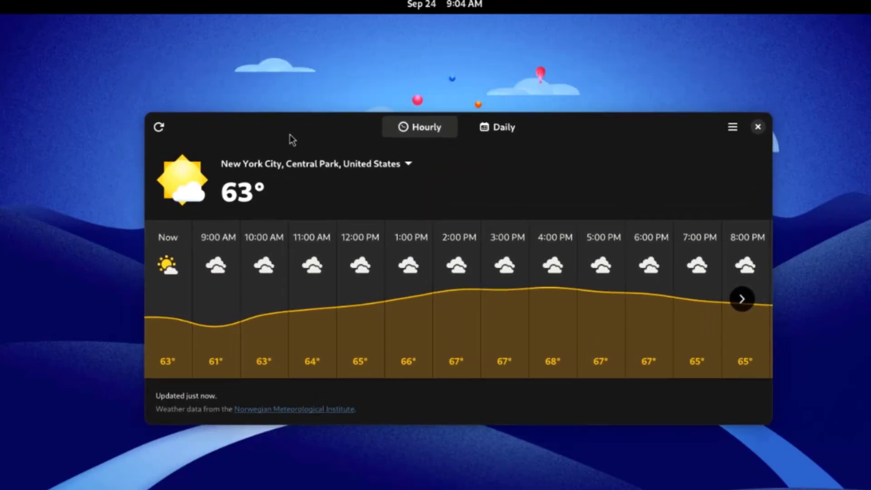
{"action": "left_click", "coordinate": [496, 127]}
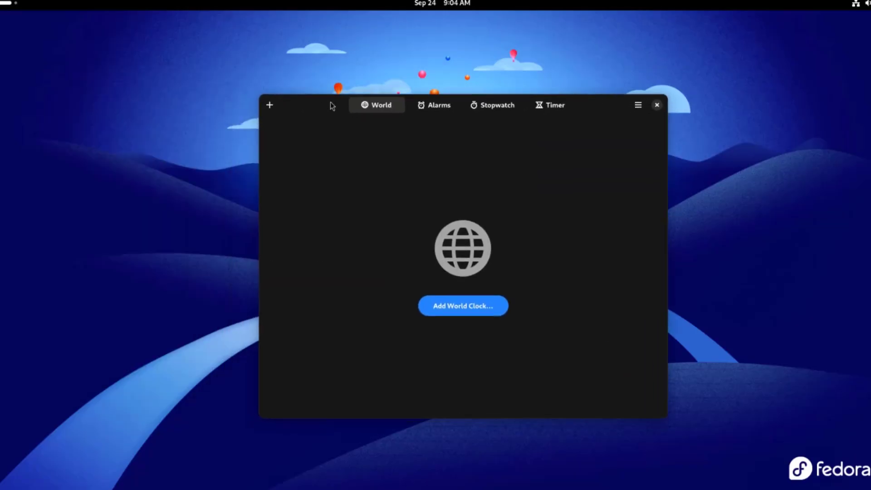
- View the Alarms tab, then start and pause the stopwatch
{"action": "left_click", "coordinate": [438, 105]}
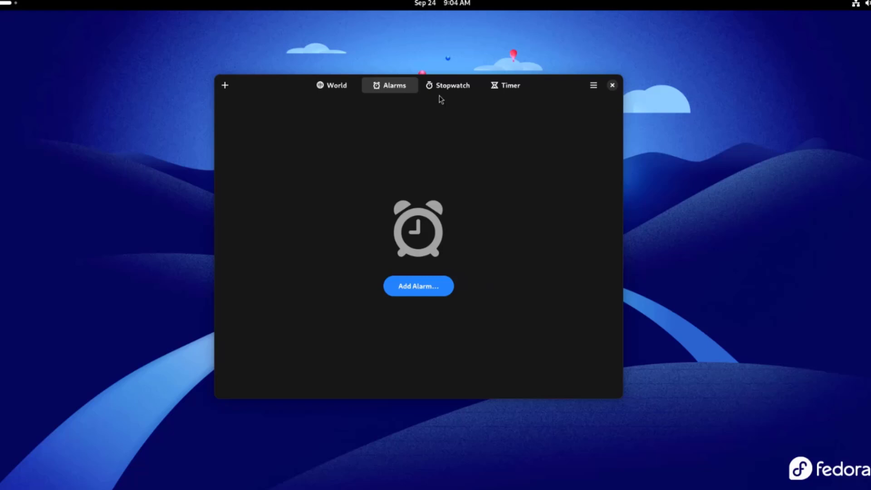
{"action": "left_click", "coordinate": [452, 85]}
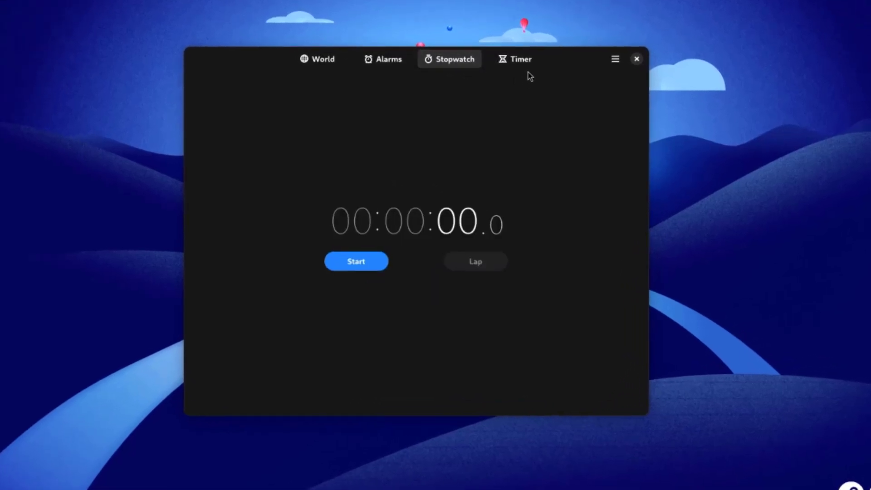
{"action": "left_click", "coordinate": [356, 261]}
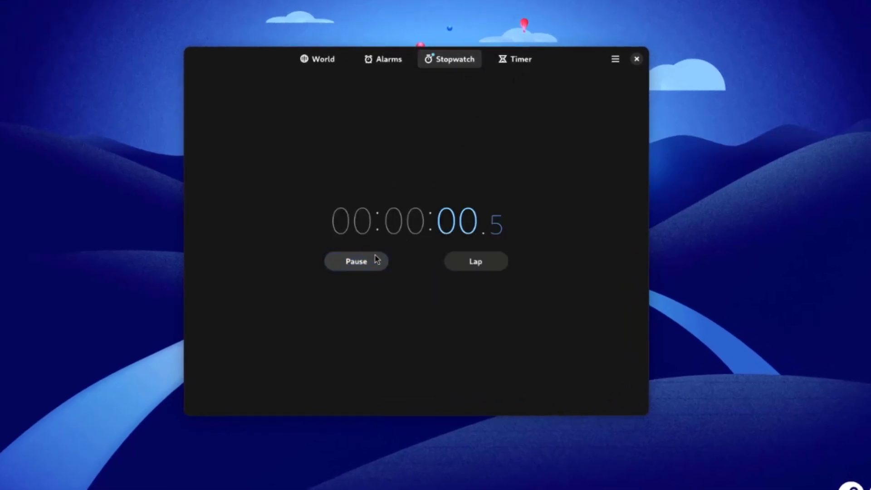
{"action": "left_click", "coordinate": [515, 59]}
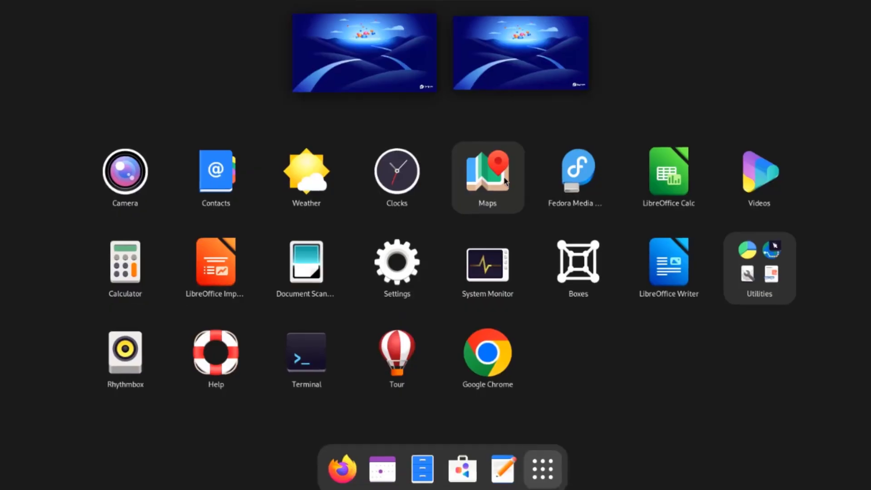
- Launch Maps and search for New York to show the New York City area
{"action": "left_click", "coordinate": [487, 178]}
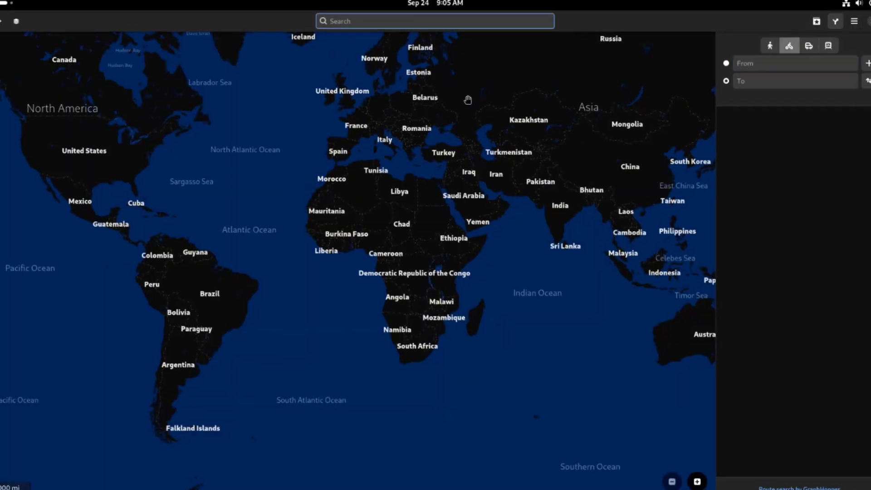
{"action": "type", "text": "New York"}
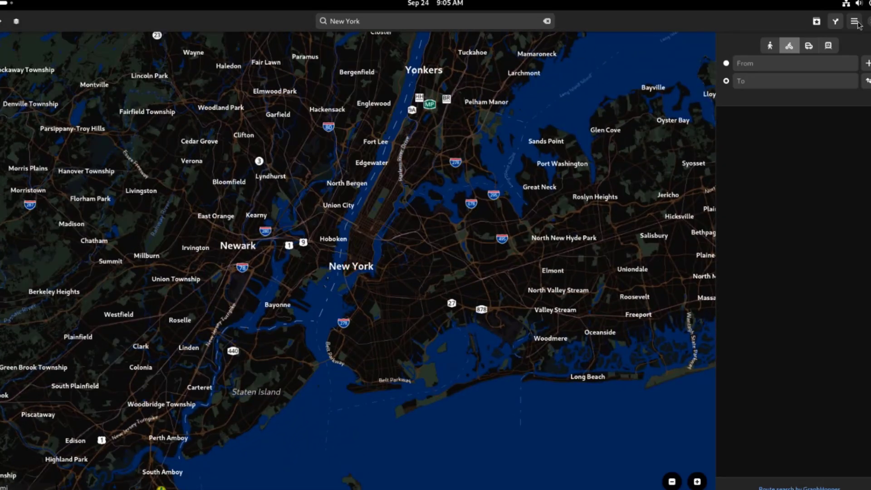
{"action": "mouse_move", "coordinate": [822, 99]}
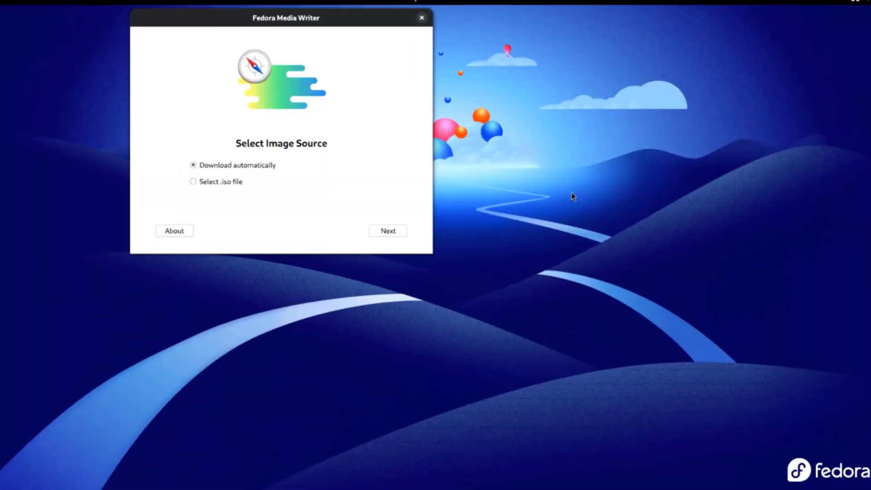
- Continue to Fedora Media Writer's write options and bring up the image file chooser
{"action": "left_click", "coordinate": [388, 230]}
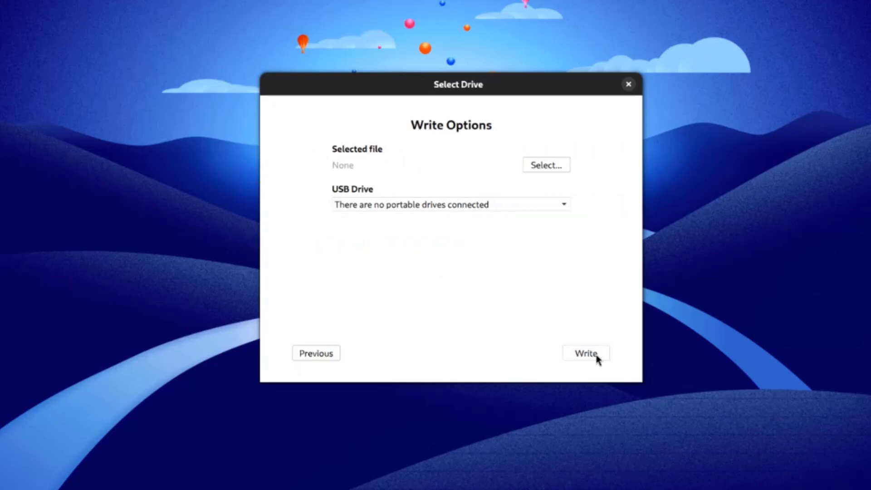
{"action": "left_click", "coordinate": [545, 164]}
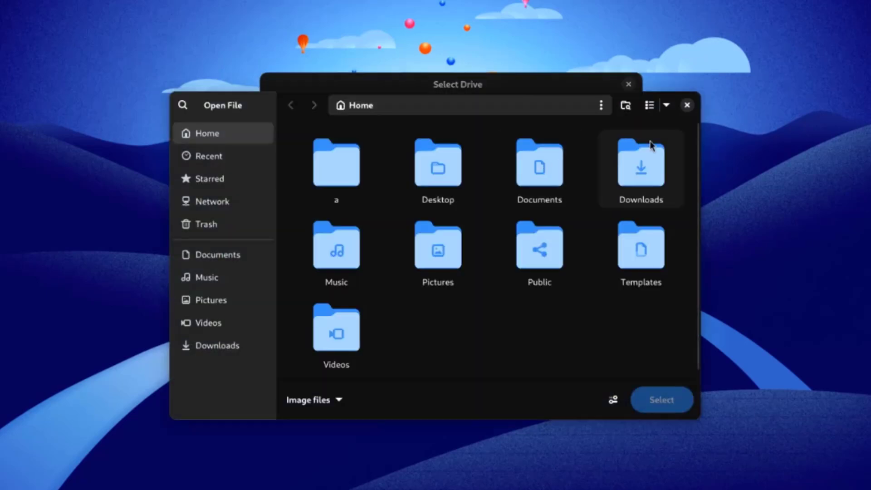
{"action": "left_click", "coordinate": [687, 105]}
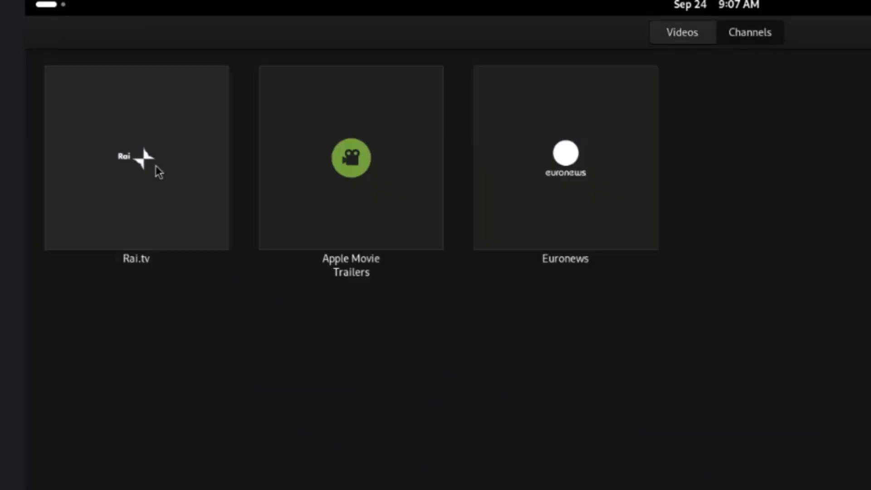
- Review Videos' Preferences and its Audio settings showing Stereo output, then close them
{"action": "left_click", "coordinate": [853, 44]}
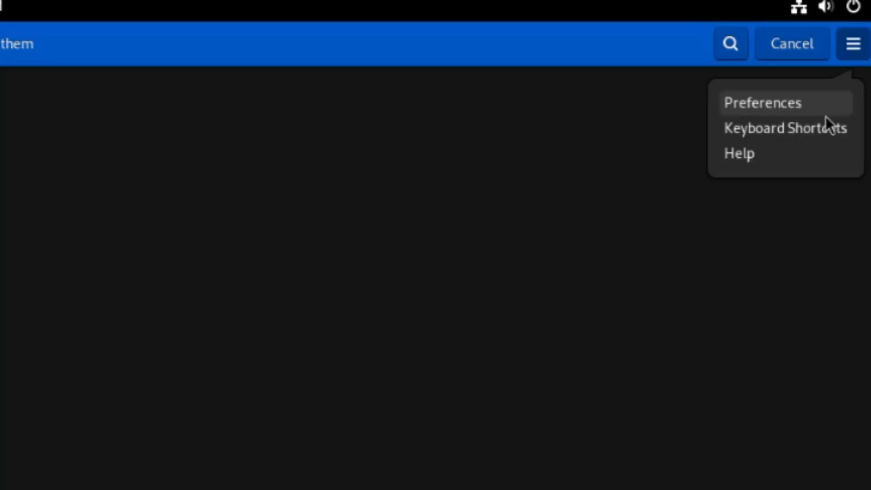
{"action": "left_click", "coordinate": [763, 102]}
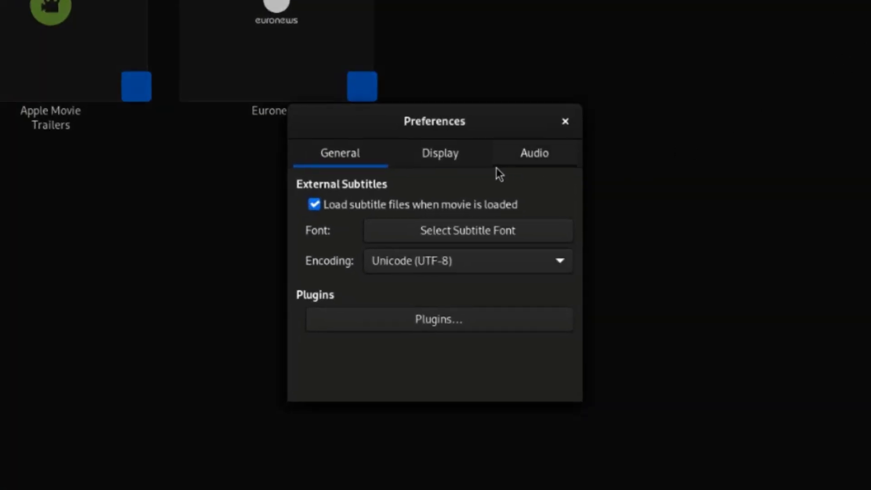
{"action": "left_click", "coordinate": [534, 154]}
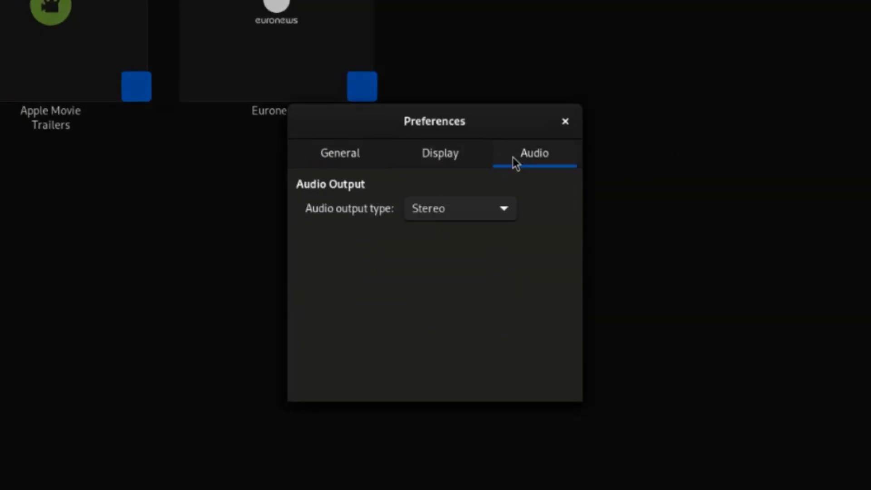
{"action": "left_click", "coordinate": [339, 153]}
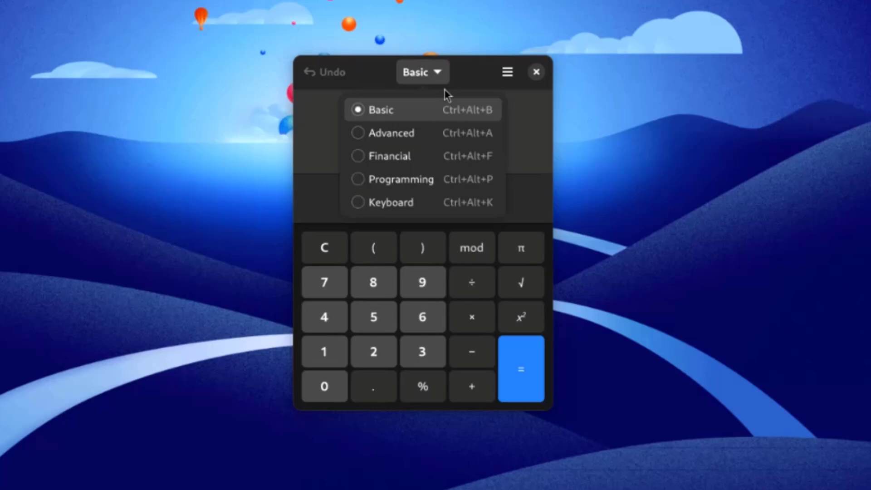
- Switch Calculator from Basic through Programming and Financial modes, ending in Keyboard mode
{"action": "left_click", "coordinate": [402, 179]}
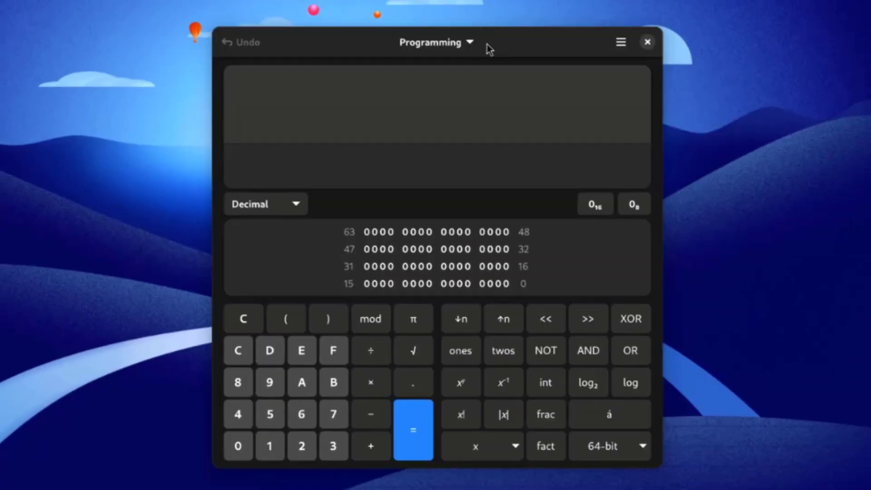
{"action": "left_click", "coordinate": [437, 43]}
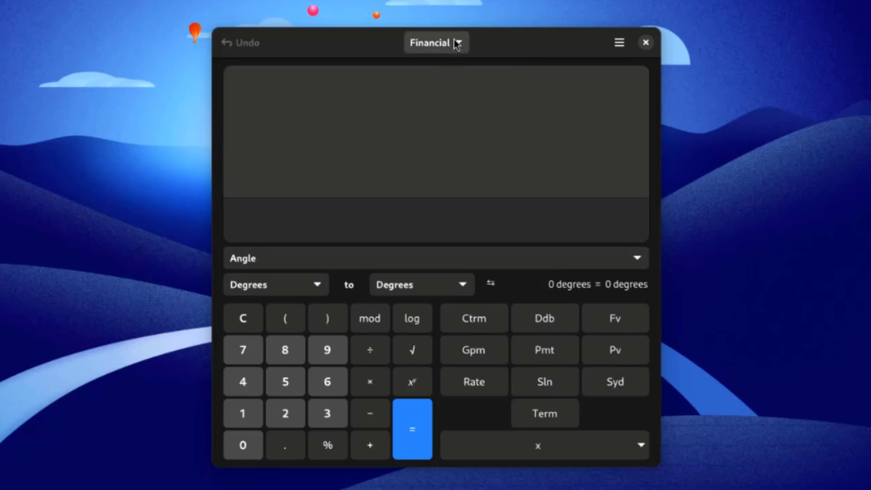
{"action": "left_click", "coordinate": [436, 42]}
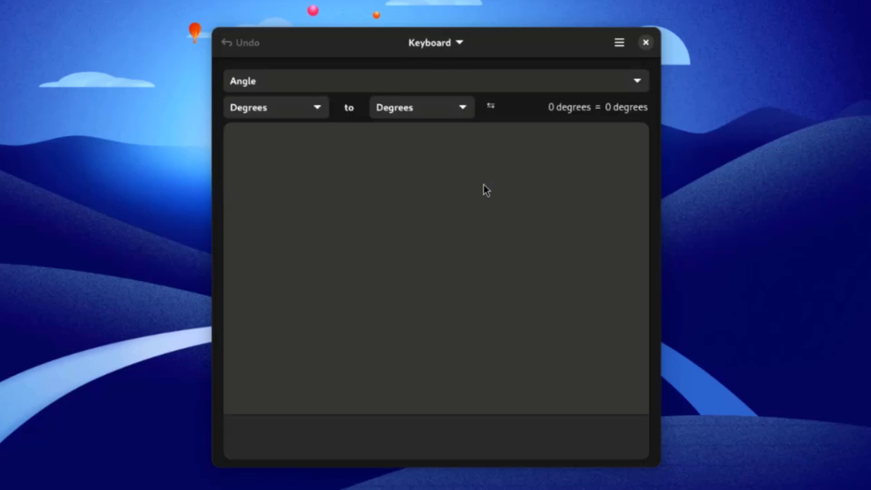
{"action": "left_click", "coordinate": [436, 42]}
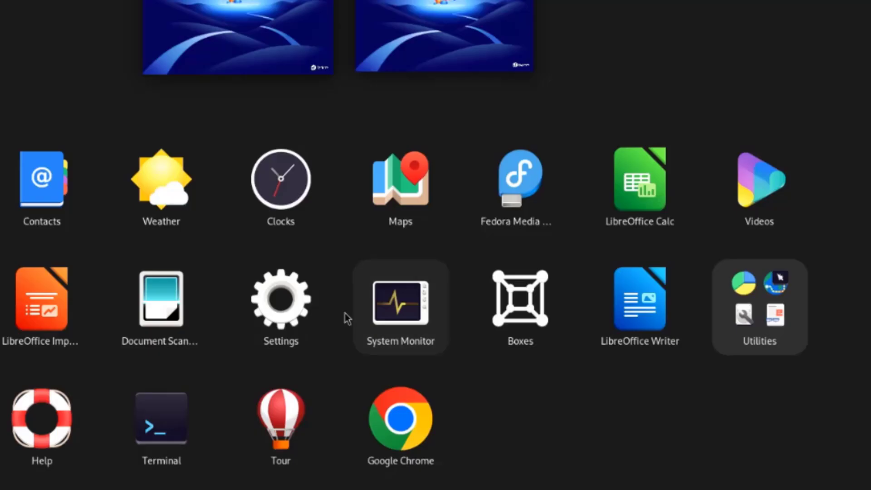
{"action": "mouse_move", "coordinate": [162, 300]}
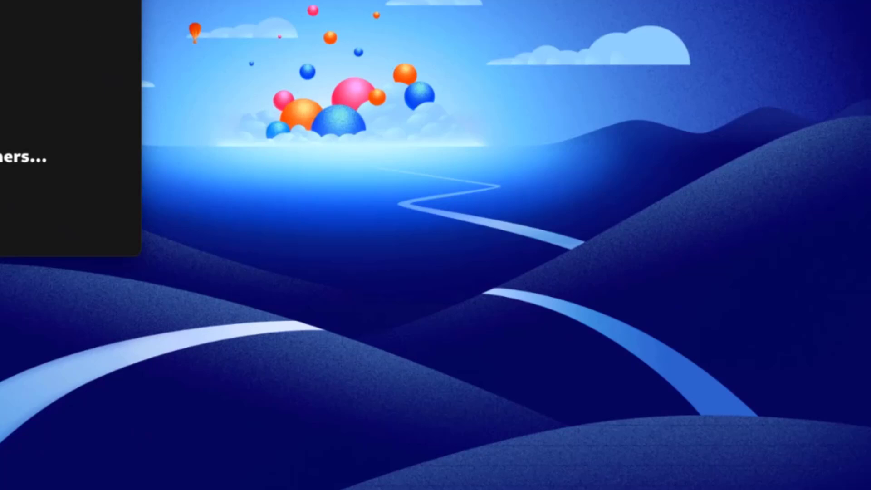
- View Document Scanner's page and format scan options, then close the scanner
{"action": "left_click", "coordinate": [250, 23]}
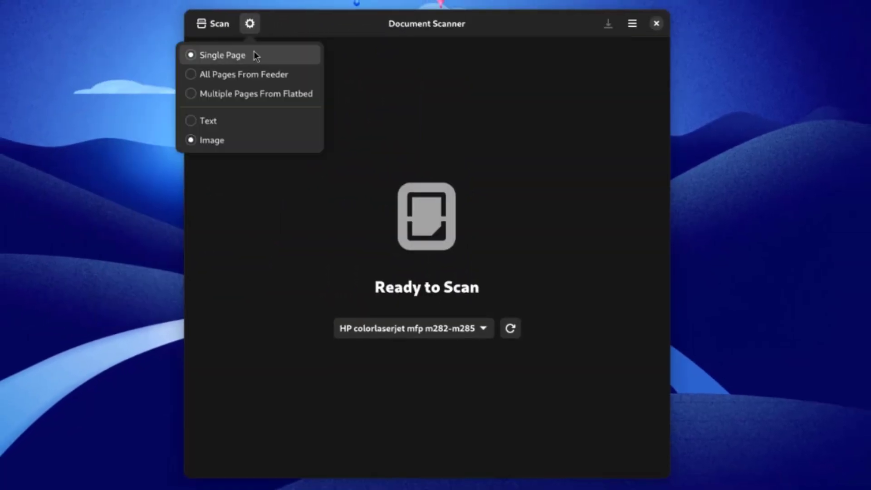
{"action": "mouse_move", "coordinate": [253, 40]}
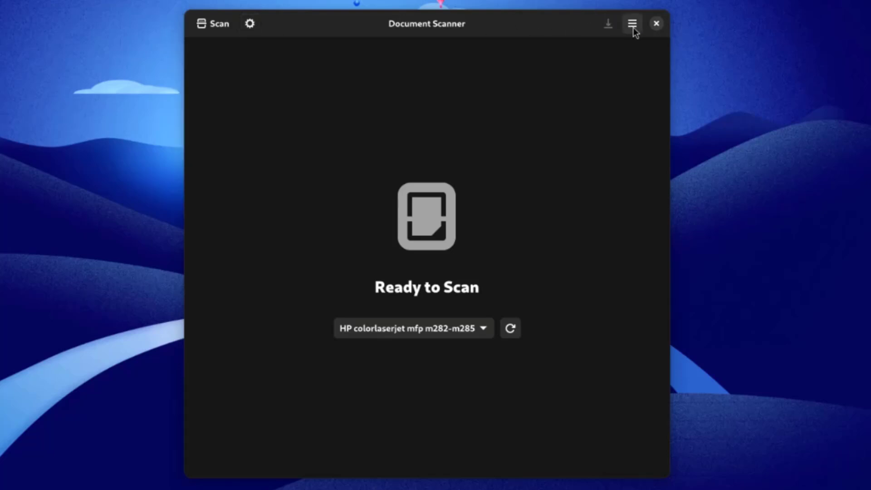
{"action": "left_click", "coordinate": [632, 23]}
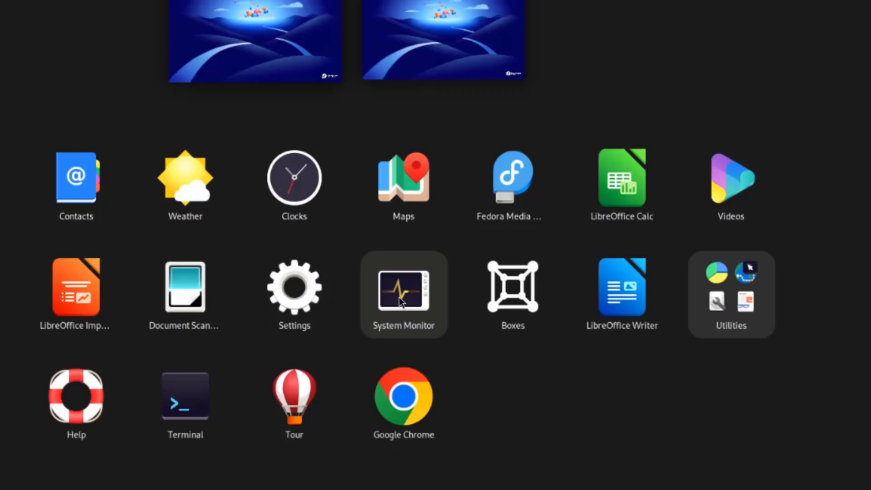
- Launch System Monitor and browse its Resources, Processes and File Systems tabs
{"action": "left_click", "coordinate": [403, 287]}
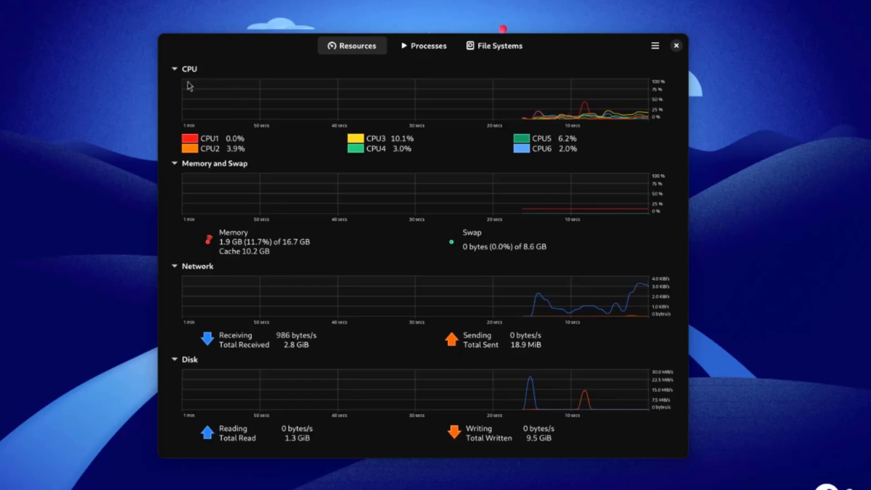
{"action": "mouse_move", "coordinate": [218, 169]}
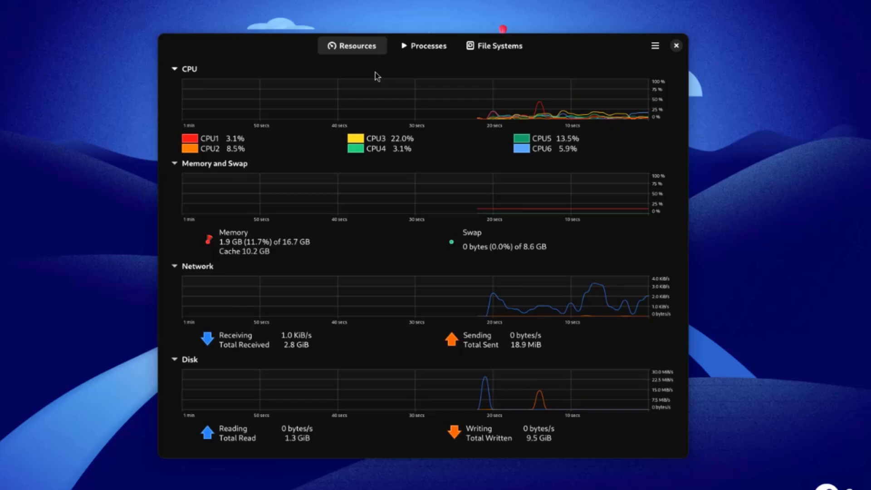
{"action": "left_click", "coordinate": [423, 45]}
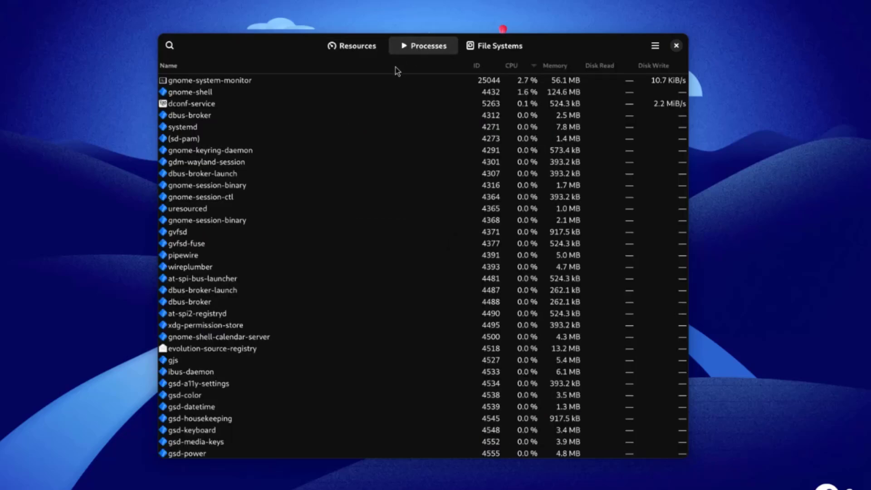
{"action": "scroll", "scroll_direction": "down", "scroll_amount": 3}
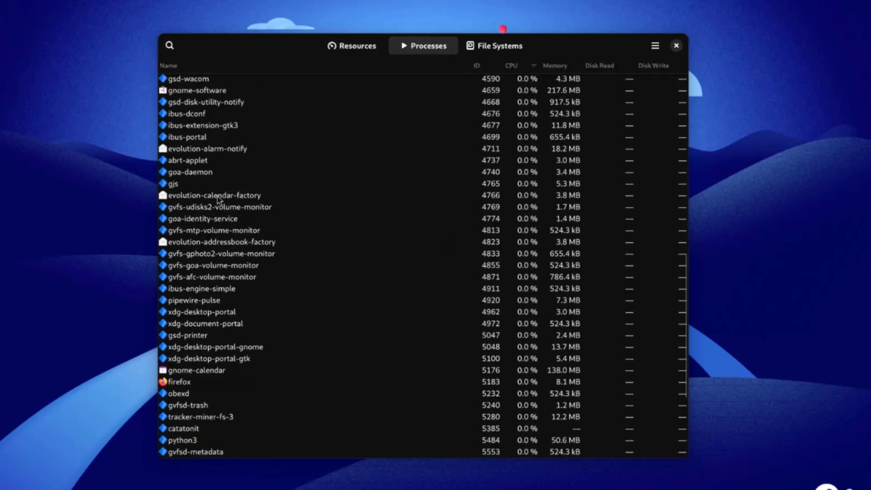
{"action": "left_click", "coordinate": [352, 46]}
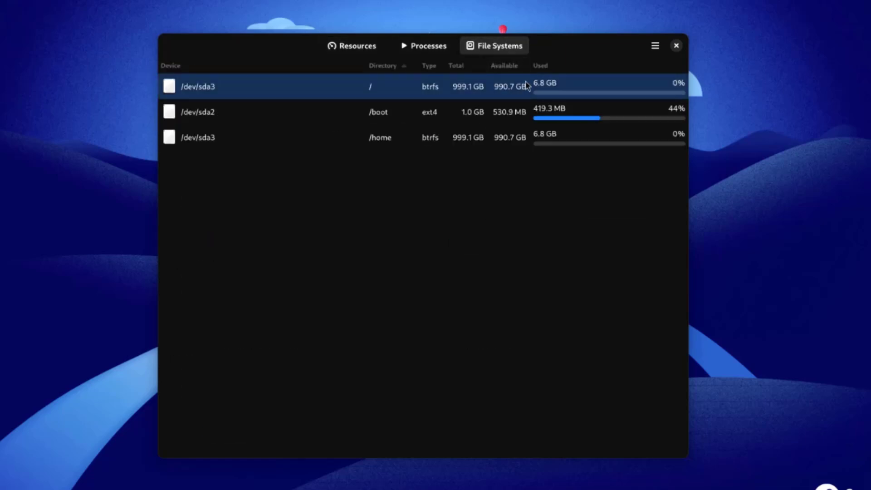
{"action": "left_click", "coordinate": [676, 46]}
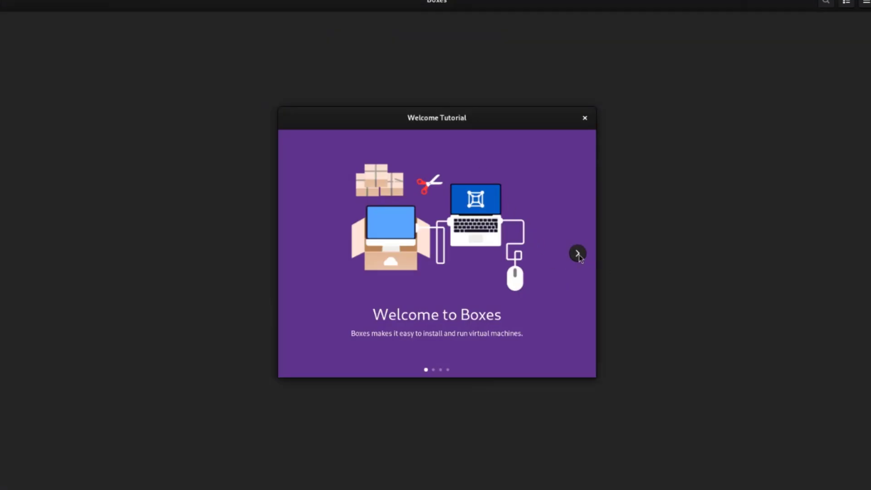
- Dismiss Boxes' welcome tutorial and show the ways to create a new virtual machine
{"action": "left_click", "coordinate": [577, 253]}
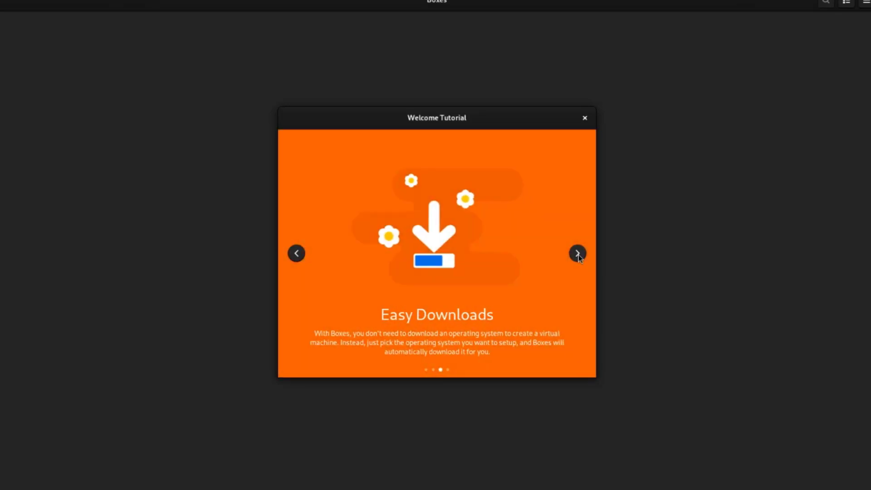
{"action": "left_click", "coordinate": [584, 118]}
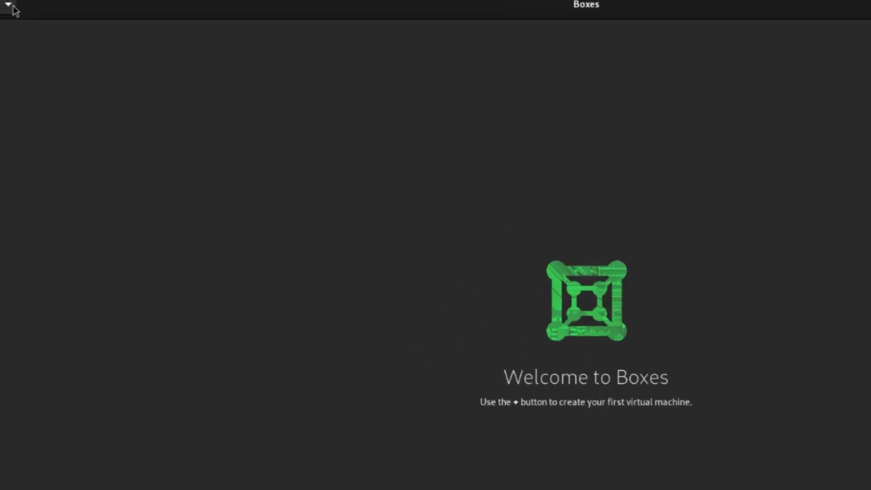
{"action": "left_click", "coordinate": [28, 17]}
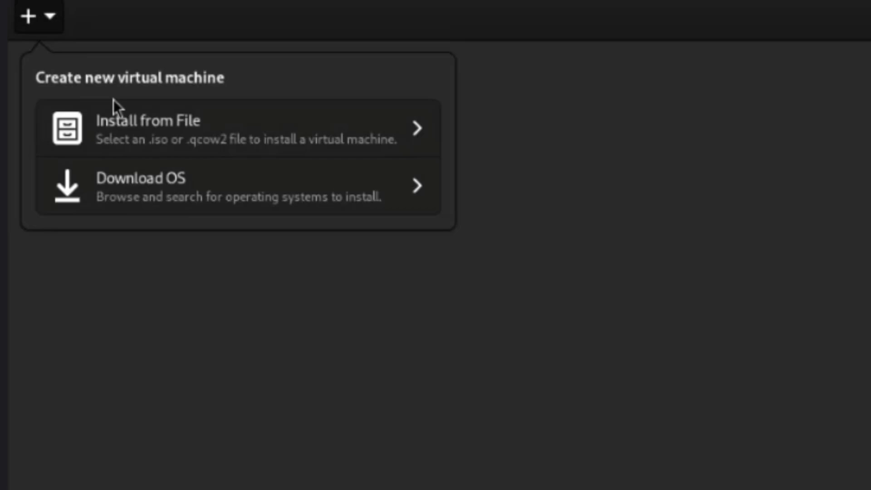
{"action": "mouse_move", "coordinate": [123, 91]}
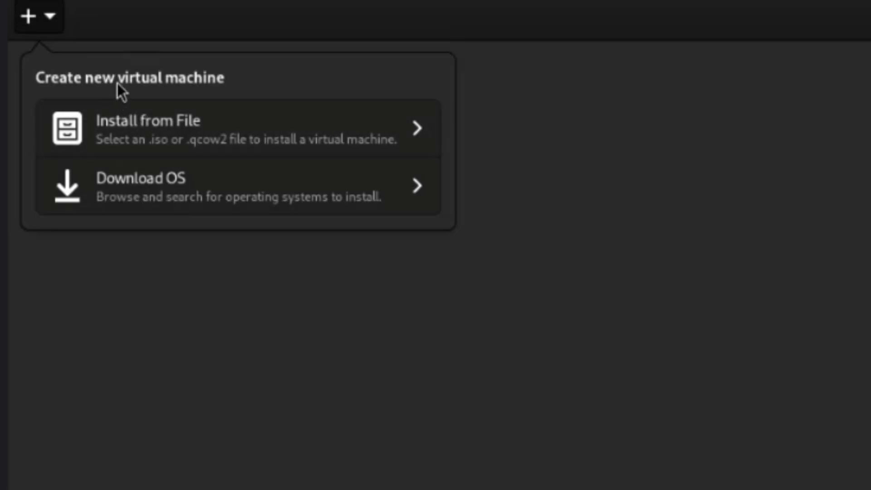
{"action": "mouse_move", "coordinate": [217, 186]}
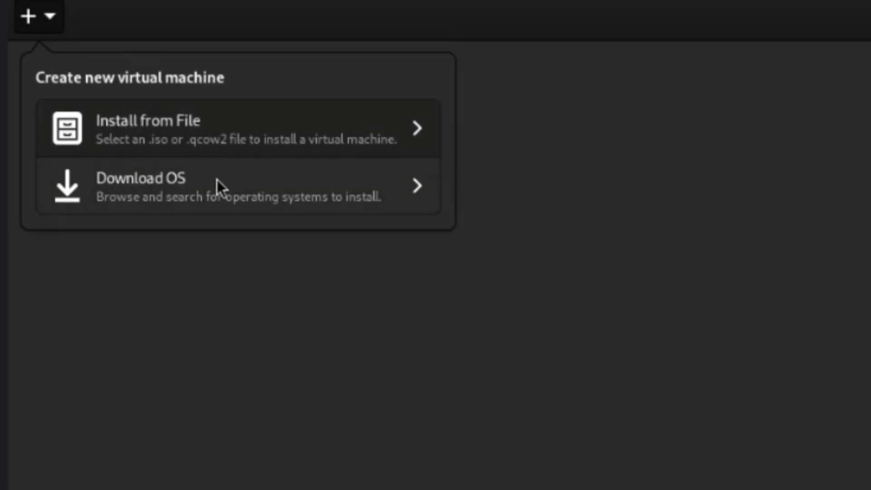
{"action": "left_click", "coordinate": [801, 9]}
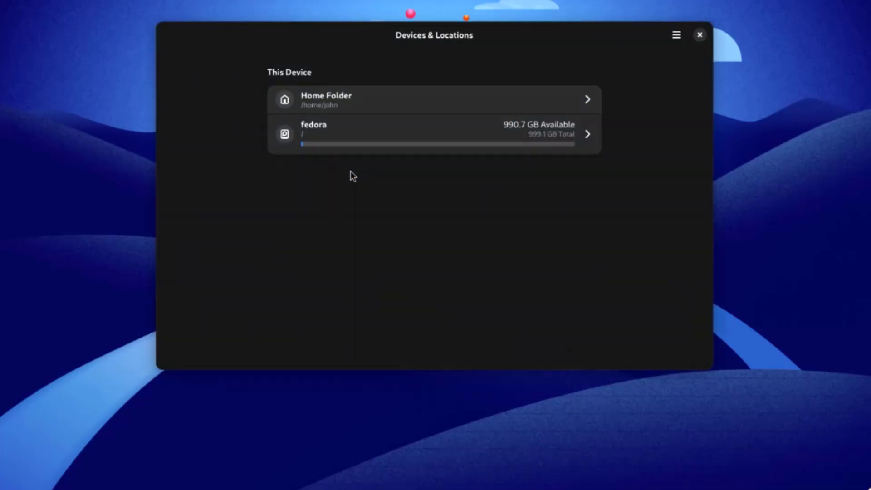
- Scan the fedora root volume and drill into the var folder's 2.9 GB space breakdown
{"action": "left_click", "coordinate": [434, 134]}
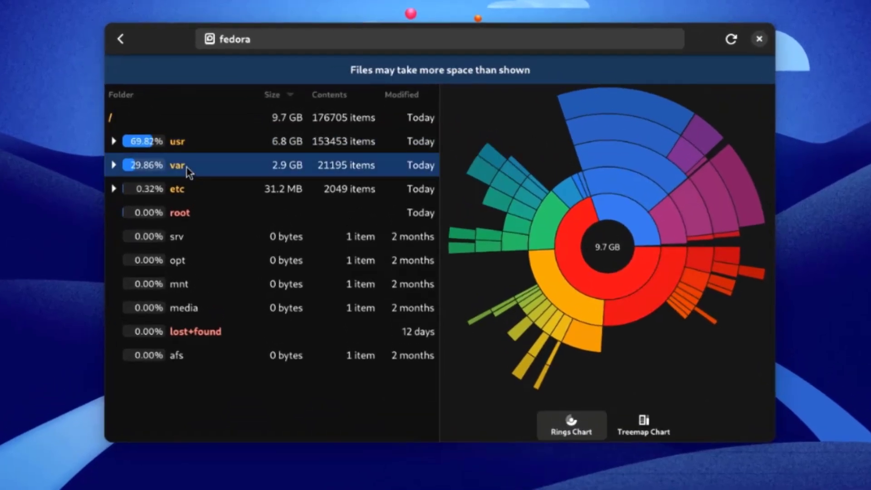
{"action": "double_click", "coordinate": [177, 165]}
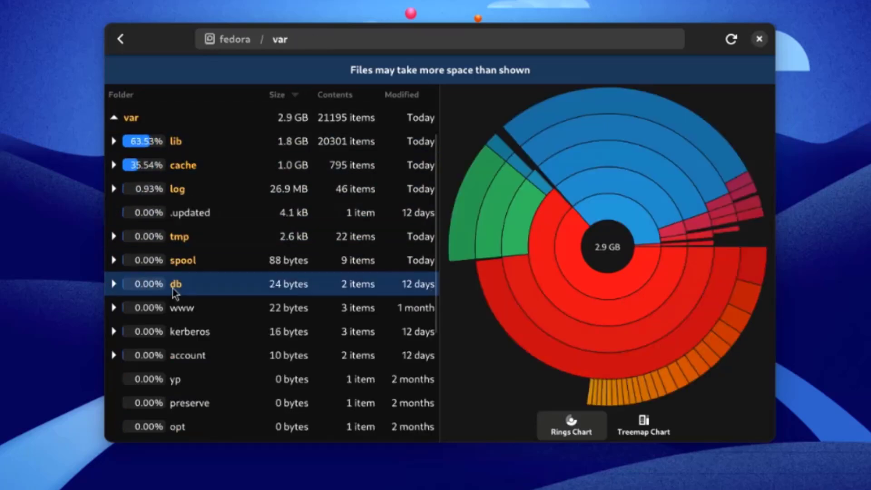
{"action": "left_click", "coordinate": [182, 261]}
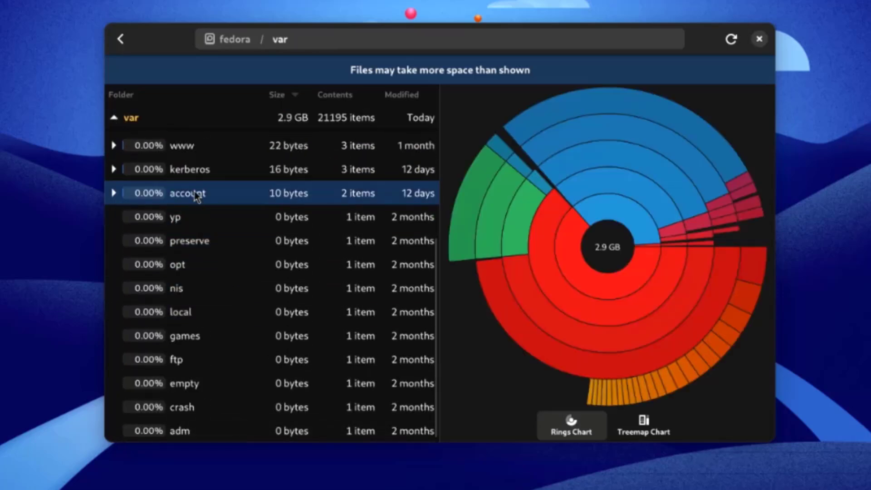
{"action": "left_click", "coordinate": [642, 425]}
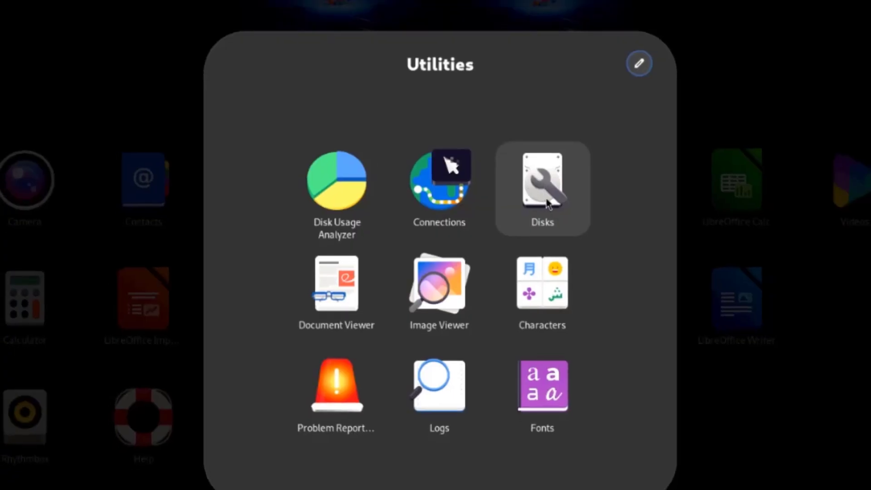
- Launch Disks and inspect the 1.0 TB SanDisk disk and its fedora Partition 3
{"action": "left_click", "coordinate": [542, 179]}
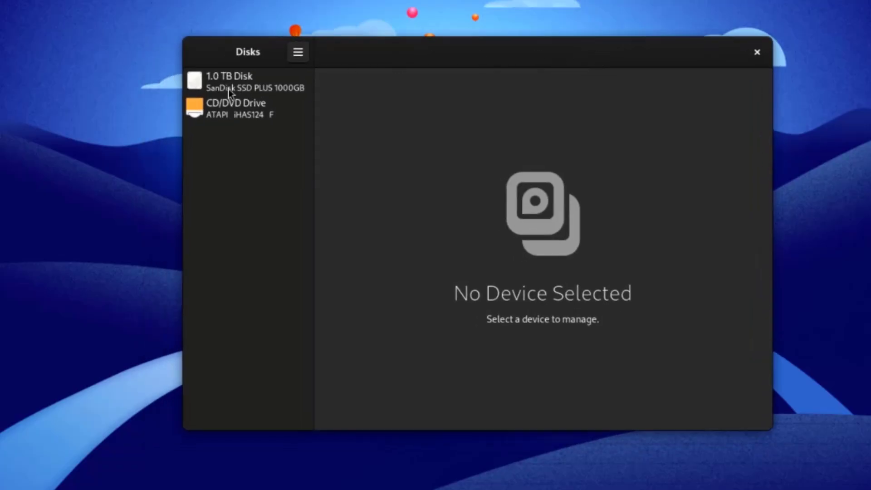
{"action": "left_click", "coordinate": [228, 81]}
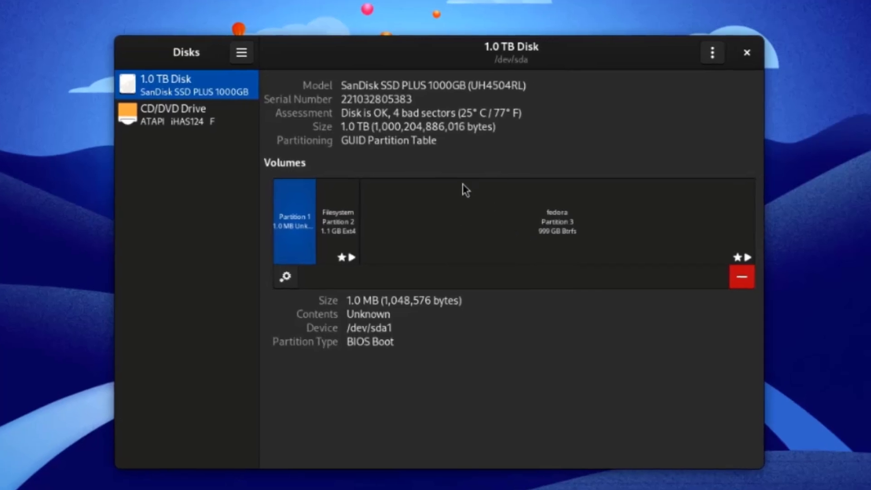
{"action": "mouse_move", "coordinate": [387, 133]}
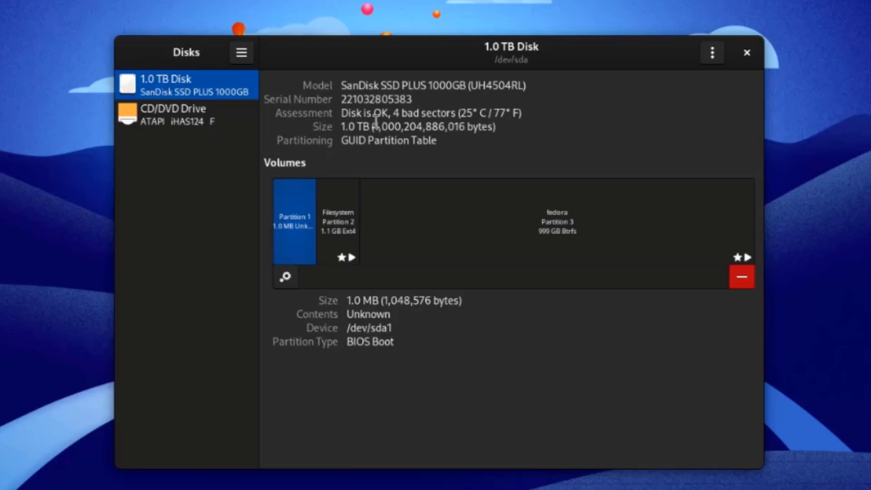
{"action": "left_click", "coordinate": [555, 219]}
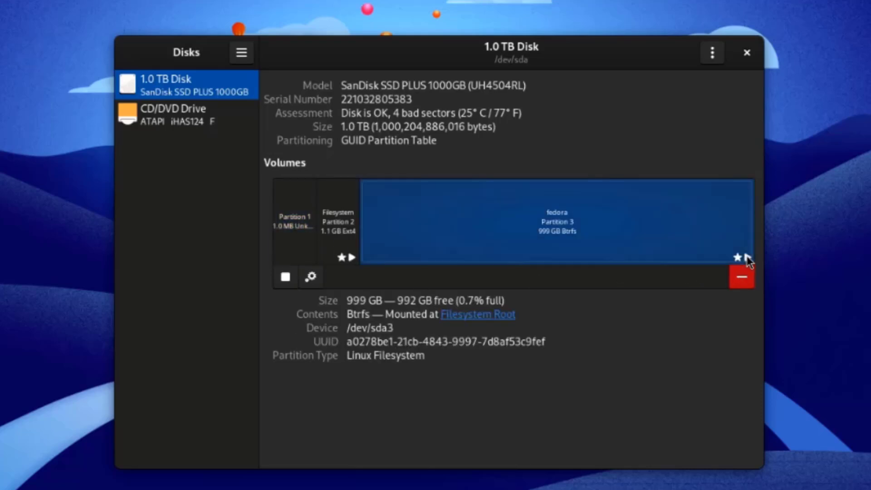
{"action": "mouse_move", "coordinate": [249, 61]}
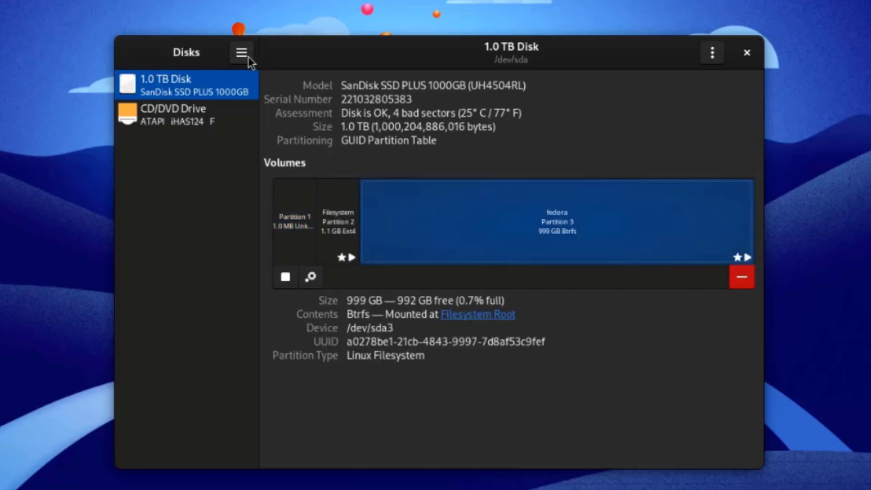
{"action": "left_click", "coordinate": [241, 53]}
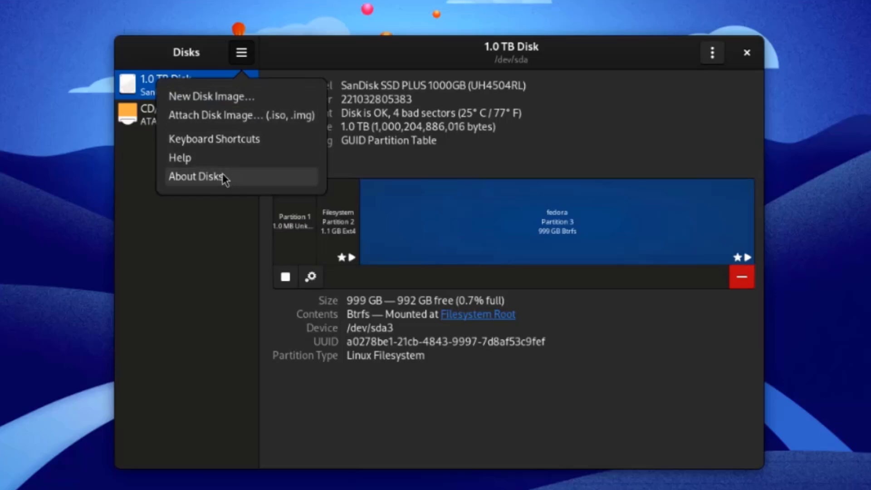
- From the disk menu, review Drive Settings for APM power management and write cache
{"action": "left_click", "coordinate": [711, 53]}
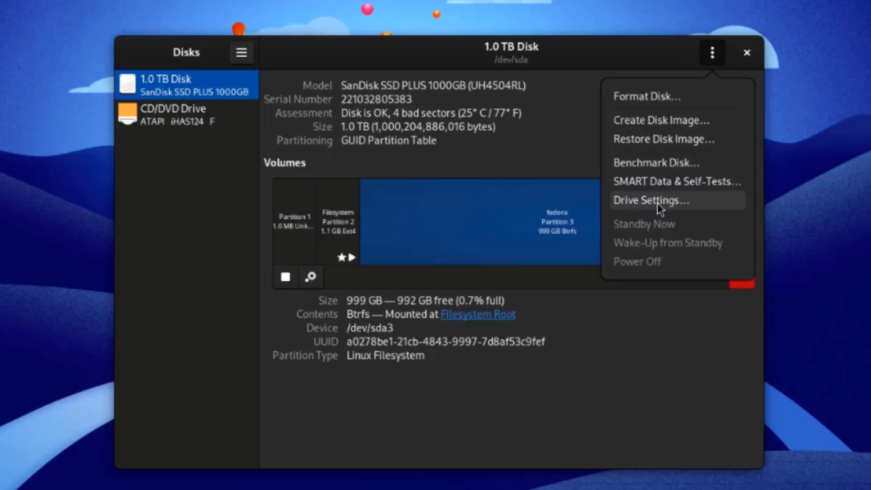
{"action": "left_click", "coordinate": [652, 201]}
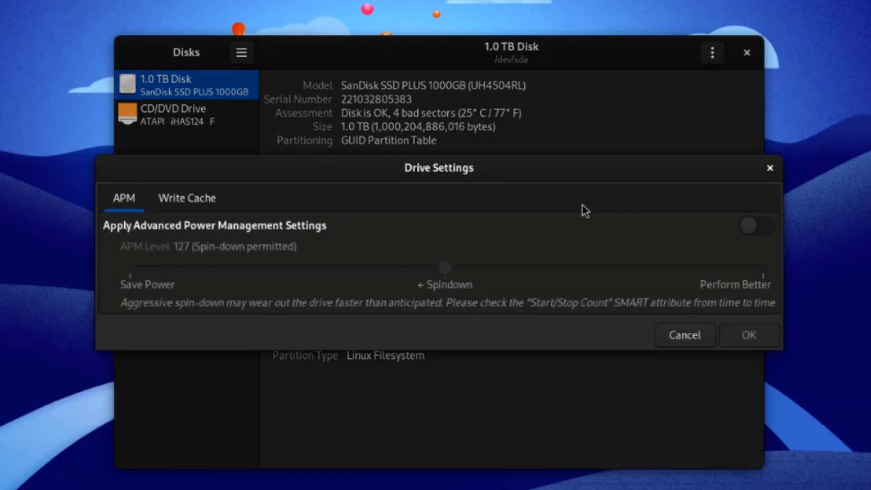
{"action": "left_click", "coordinate": [187, 198]}
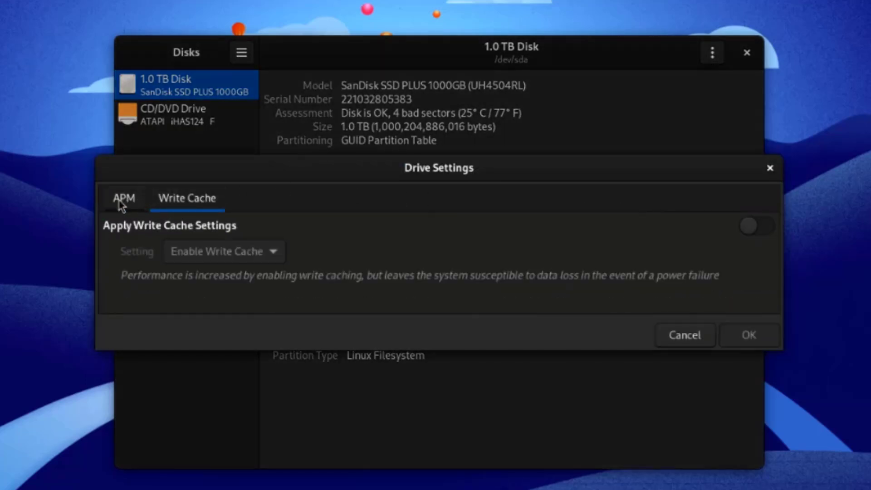
{"action": "left_click", "coordinate": [124, 199]}
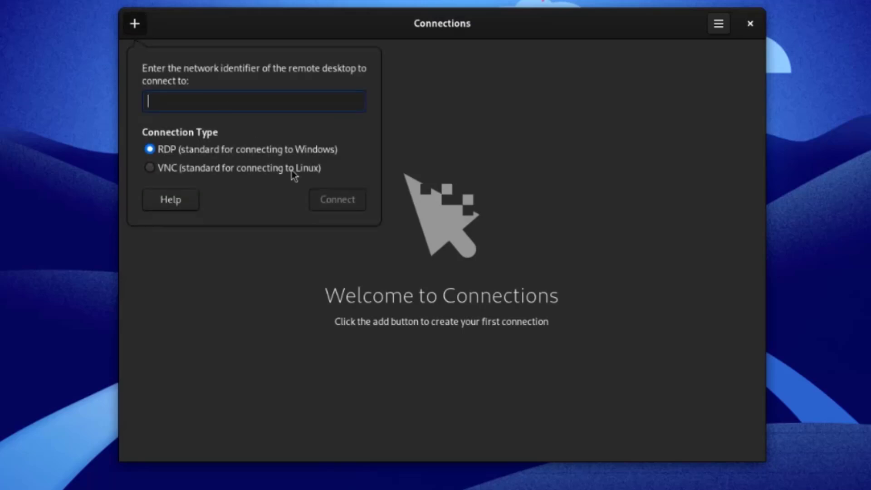
{"action": "mouse_move", "coordinate": [197, 136]}
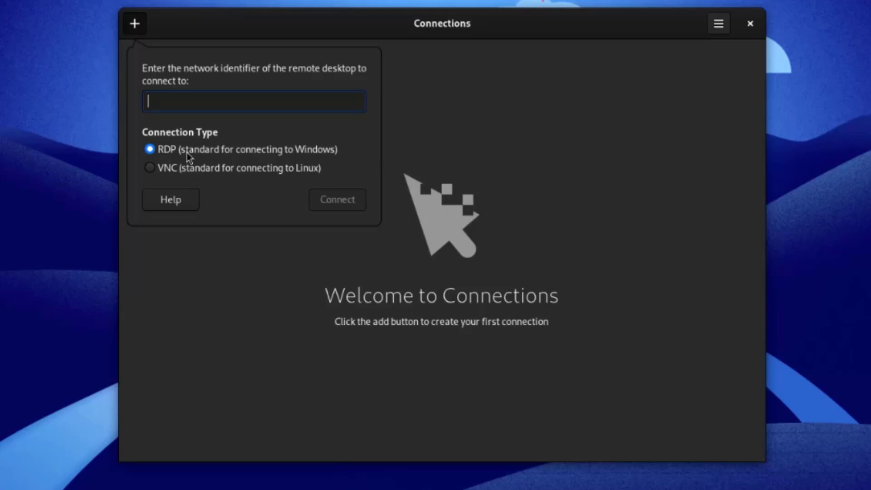
- Bring up the new remote desktop connection form with RDP selected
{"action": "left_click", "coordinate": [718, 23]}
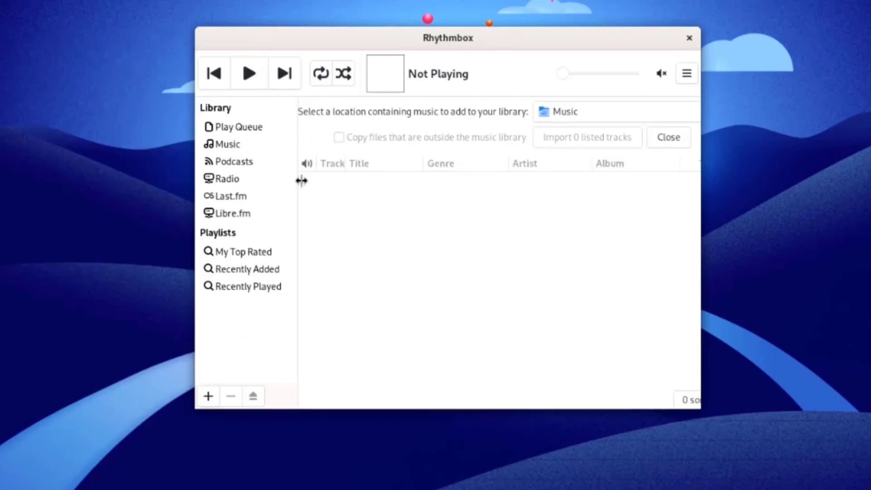
- Play the Studio Brussel, Belgium station from the Alternative radio genre
{"action": "left_click", "coordinate": [227, 179]}
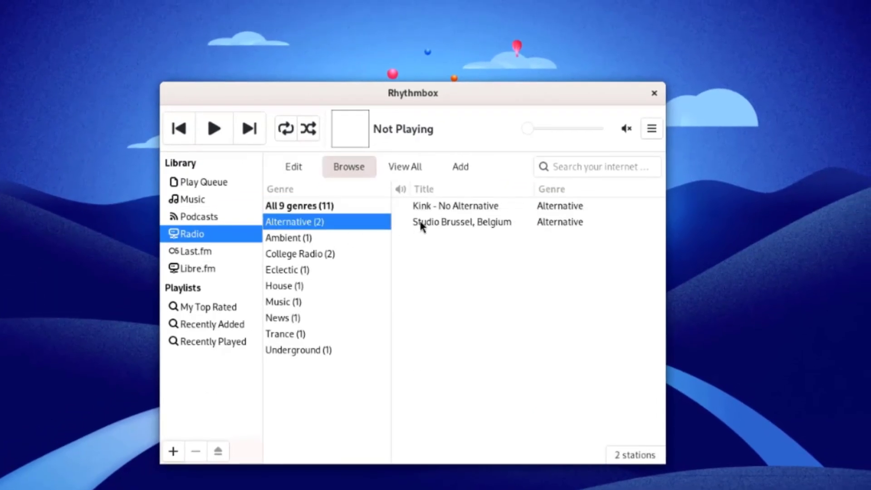
{"action": "double_click", "coordinate": [462, 221]}
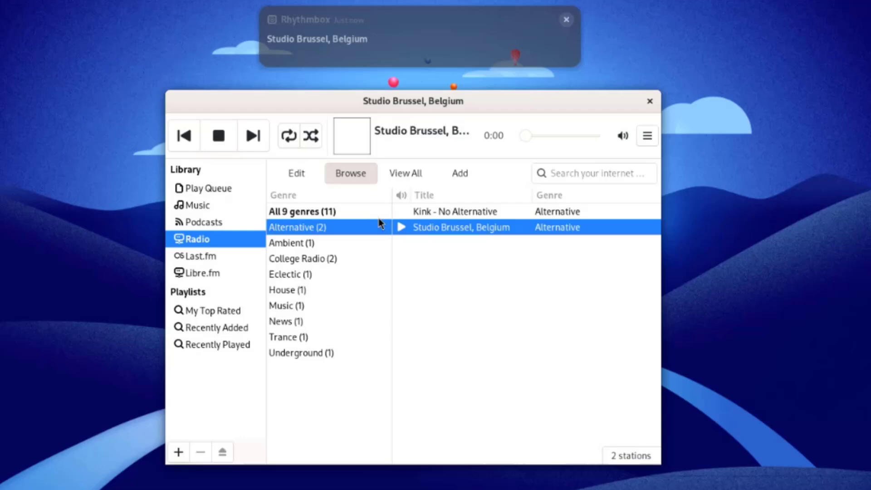
{"action": "double_click", "coordinate": [461, 227]}
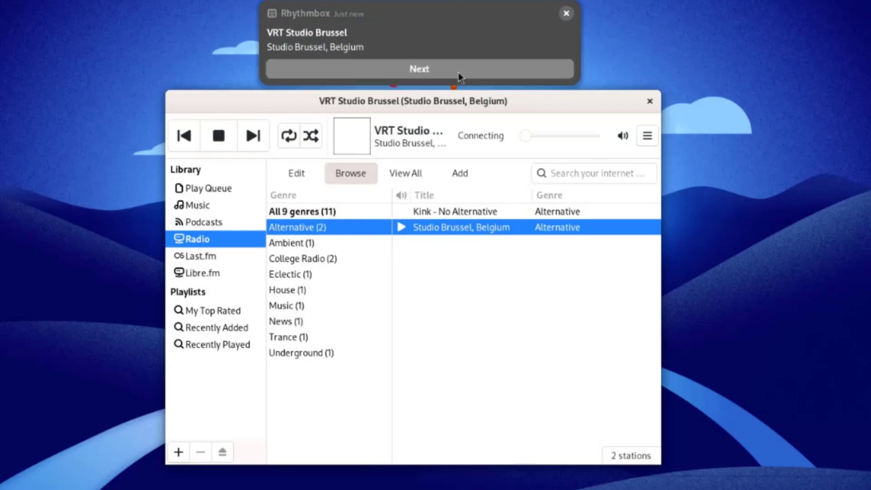
{"action": "mouse_move", "coordinate": [565, 12]}
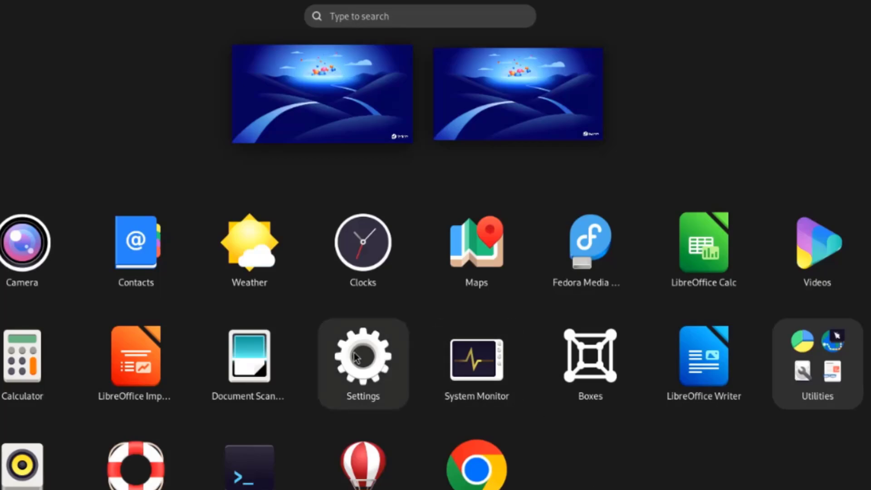
- In Settings' Network panel, add Profile 1 to the eno1 Ethernet after checking its IPv4 settings
{"action": "left_click", "coordinate": [362, 356]}
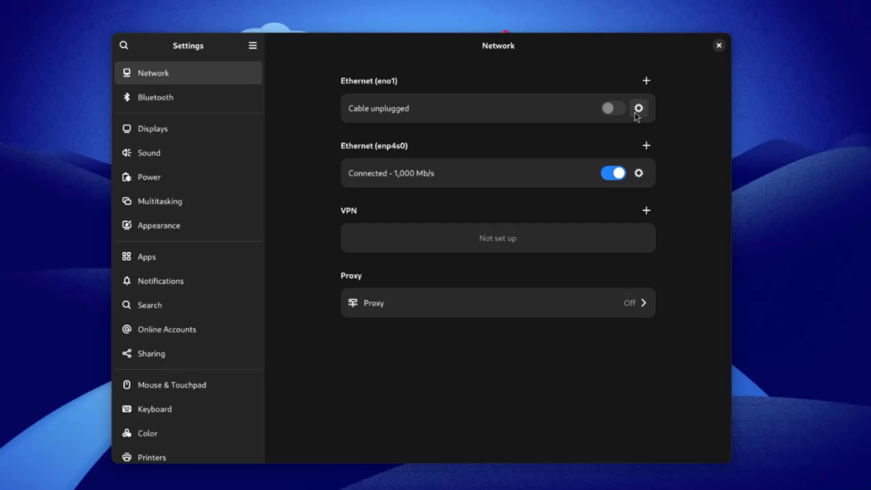
{"action": "left_click", "coordinate": [647, 80]}
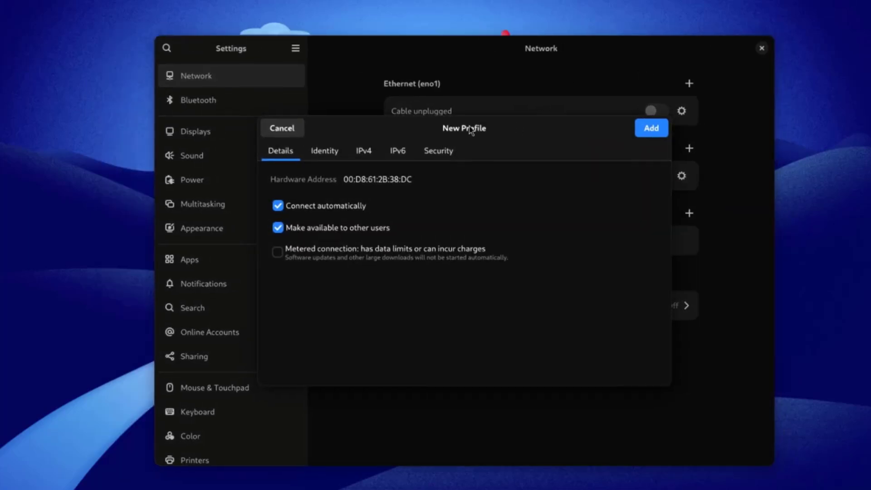
{"action": "left_click", "coordinate": [363, 151]}
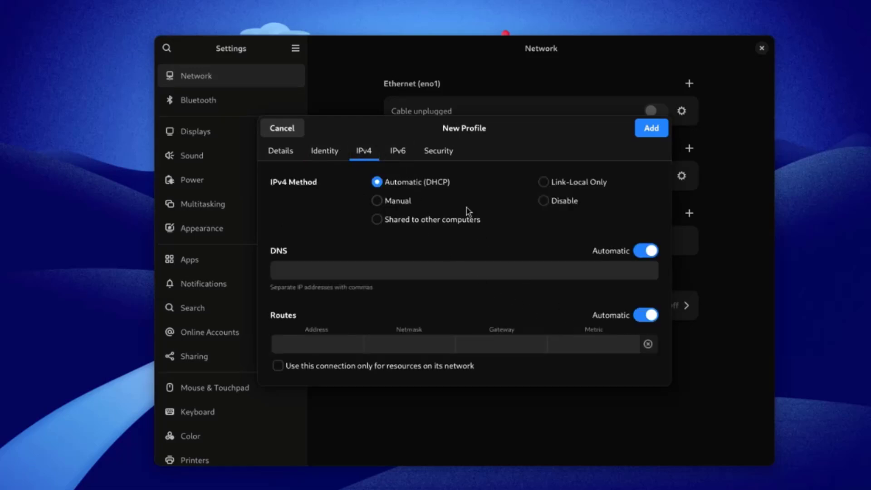
{"action": "left_click", "coordinate": [650, 128]}
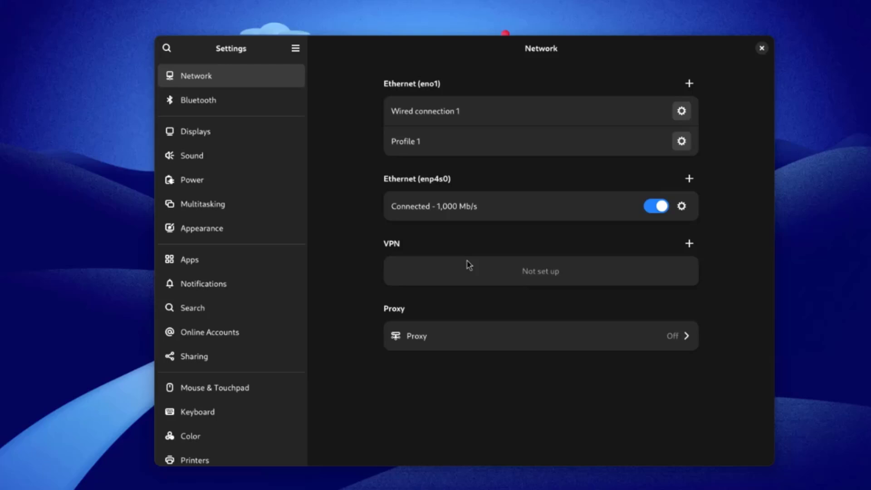
{"action": "mouse_move", "coordinate": [594, 266]}
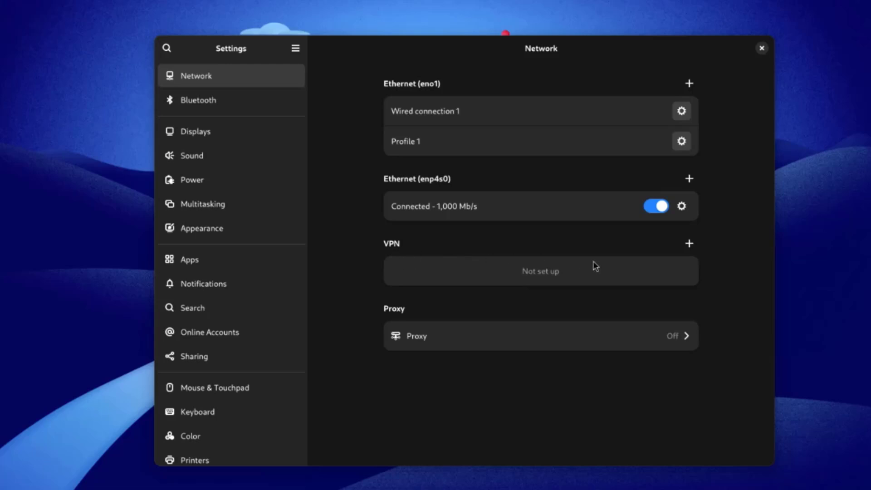
{"action": "left_click", "coordinate": [689, 243]}
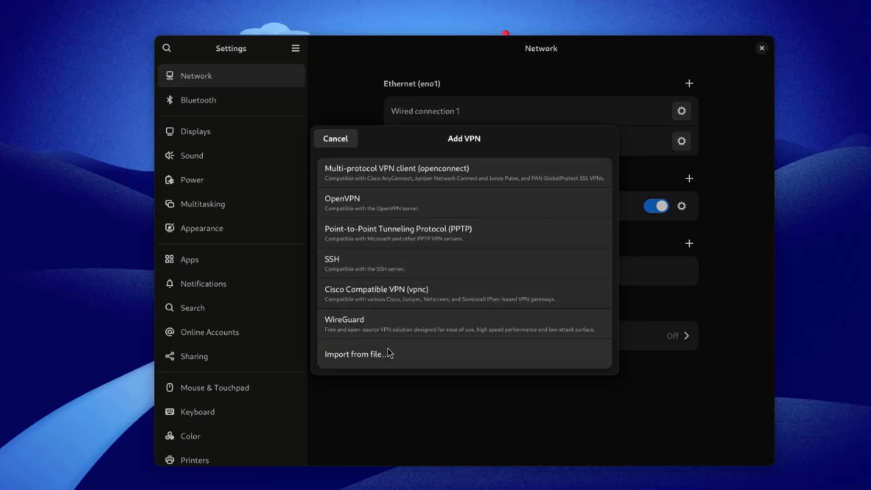
- Pick OpenVPN for VPN 1 and browse its Advanced Properties security and miscellaneous options
{"action": "left_click", "coordinate": [343, 323]}
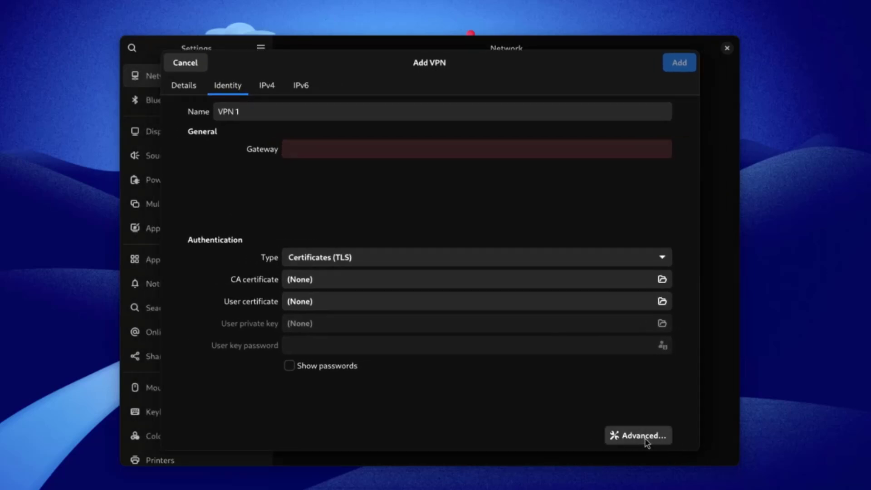
{"action": "left_click", "coordinate": [638, 435]}
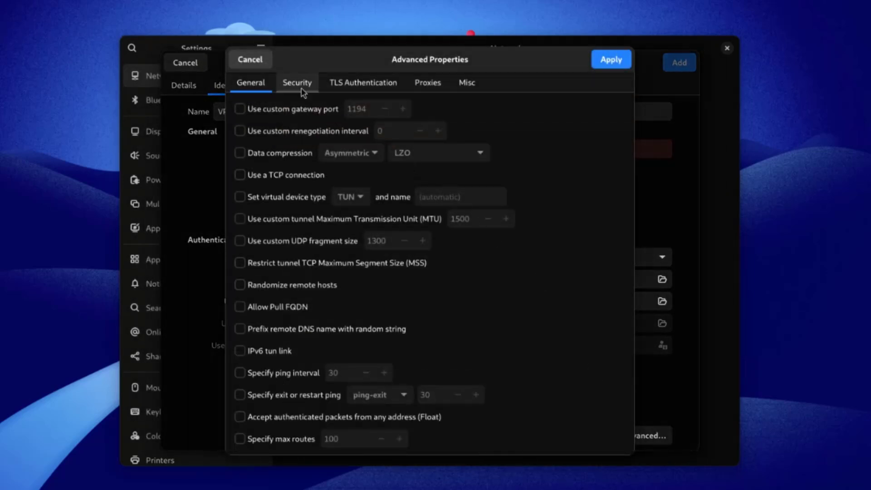
{"action": "left_click", "coordinate": [362, 83]}
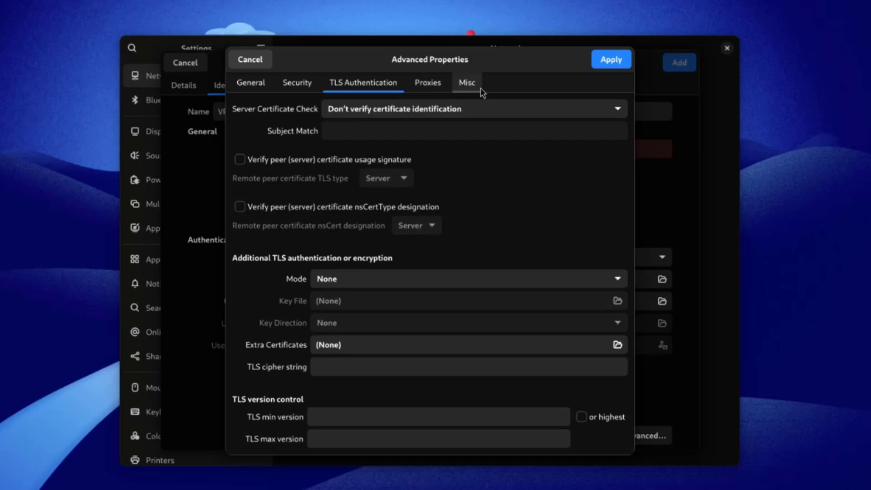
{"action": "left_click", "coordinate": [467, 83]}
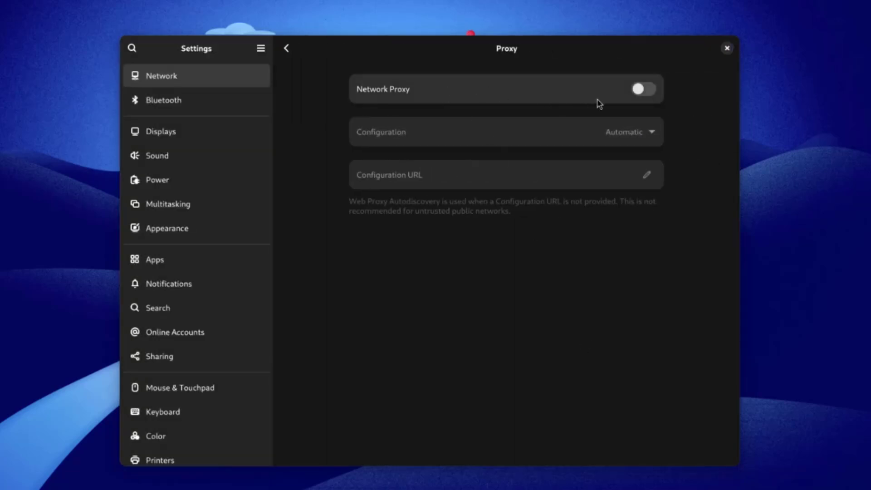
- Switch Network Proxy on with automatic configuration and go back to the Network page
{"action": "left_click", "coordinate": [643, 89]}
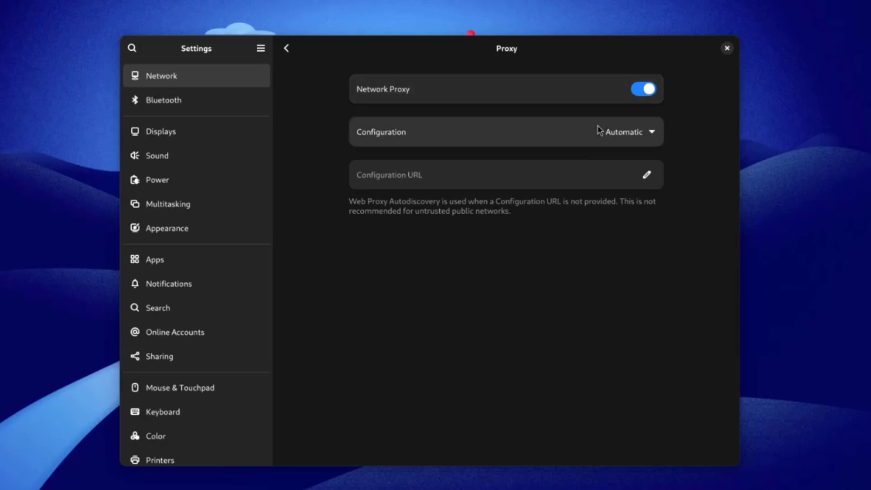
{"action": "left_click", "coordinate": [629, 131]}
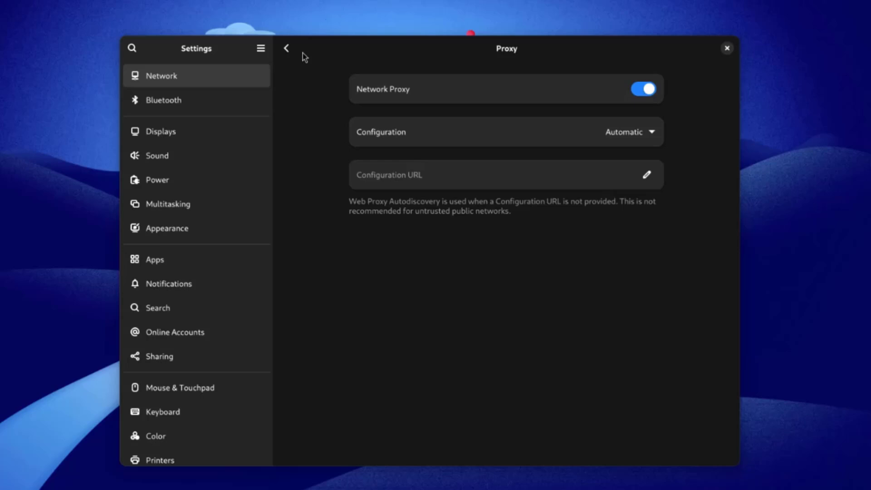
{"action": "left_click", "coordinate": [286, 48]}
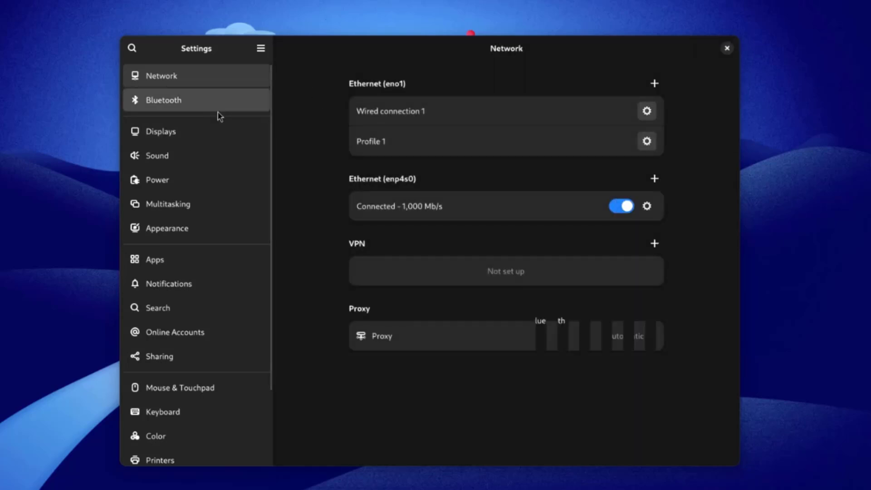
- Review the Displays scale choices, leaving 100%, then move to the Sound page
{"action": "left_click", "coordinate": [161, 130]}
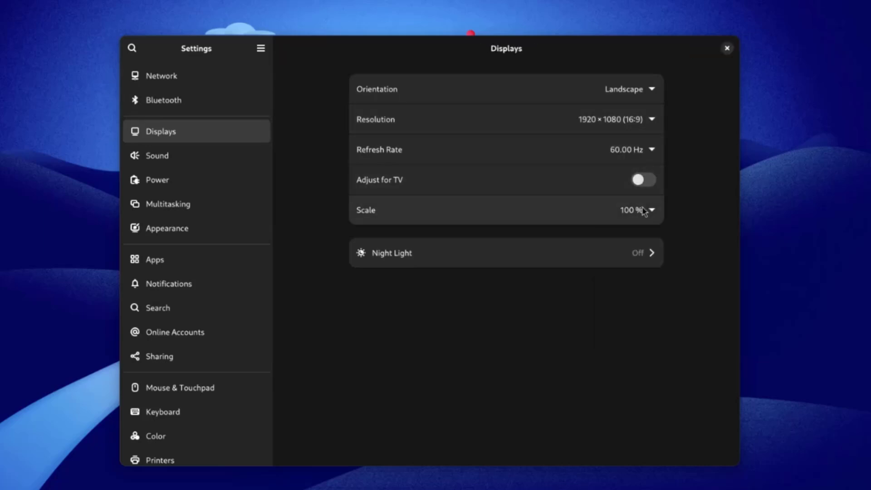
{"action": "left_click", "coordinate": [636, 210]}
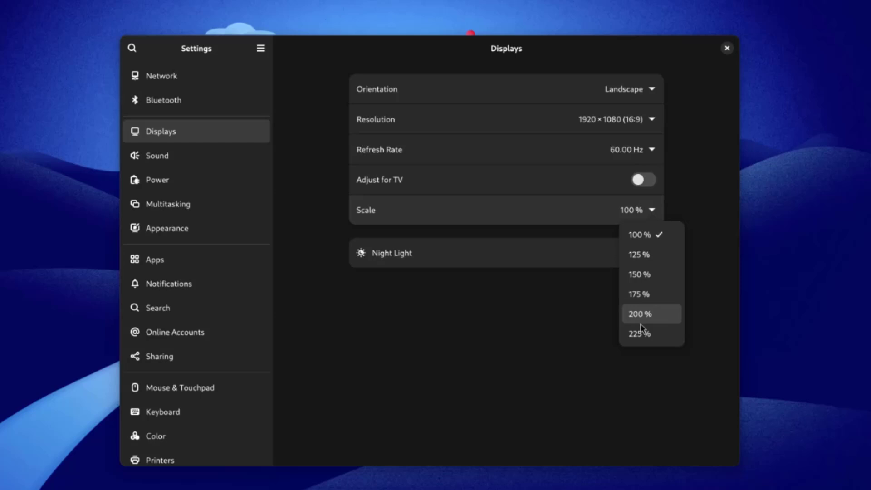
{"action": "left_click", "coordinate": [157, 155]}
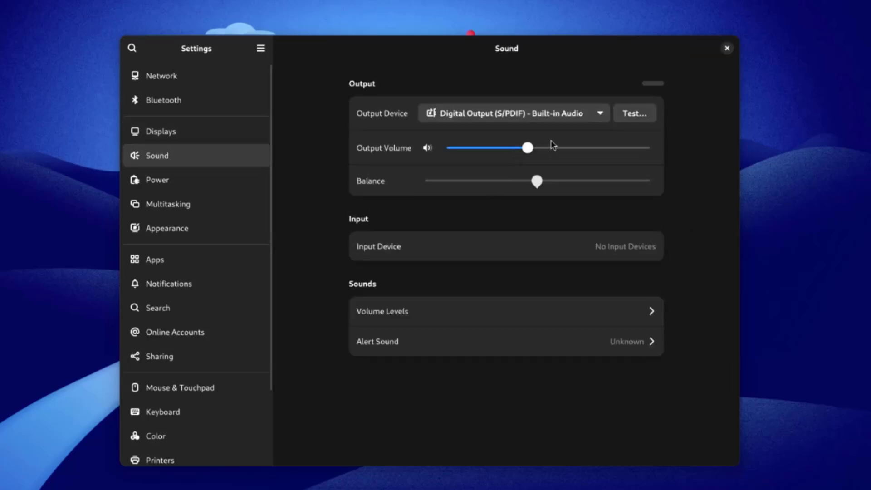
- Keep the built-in digital audio output, glance at Volume Levels, then move to Power
{"action": "left_click", "coordinate": [513, 112]}
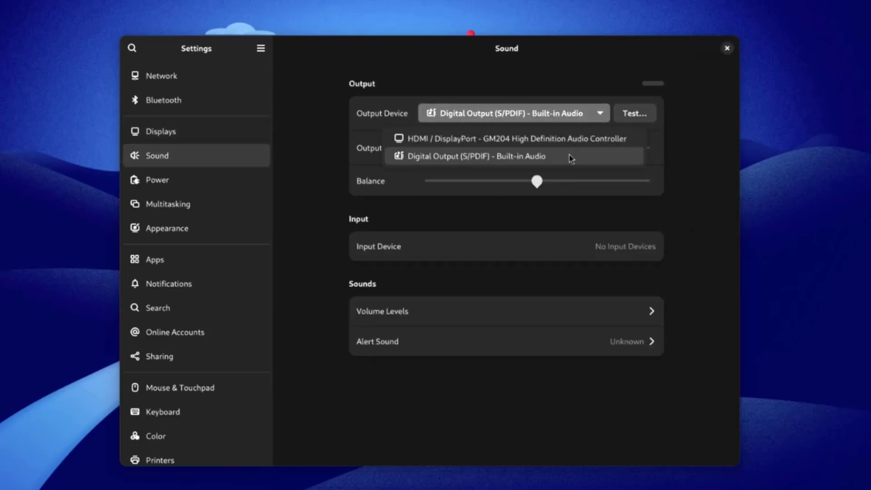
{"action": "left_click", "coordinate": [475, 156]}
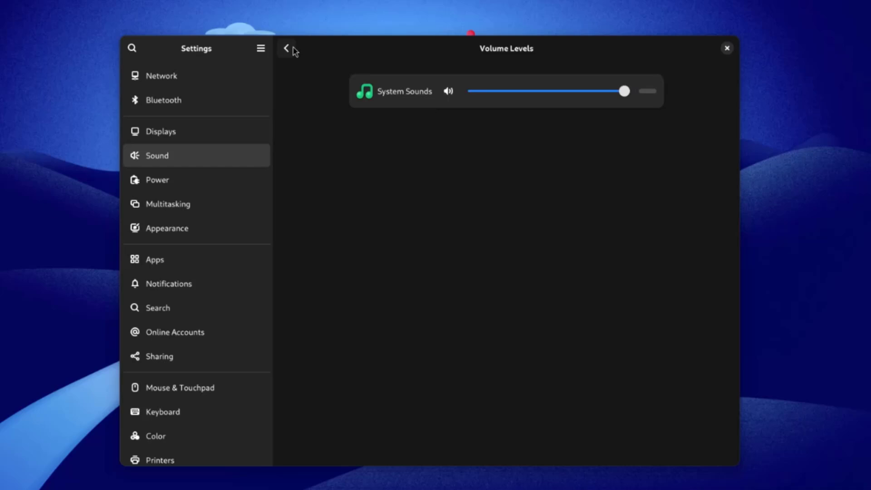
{"action": "left_click", "coordinate": [157, 180]}
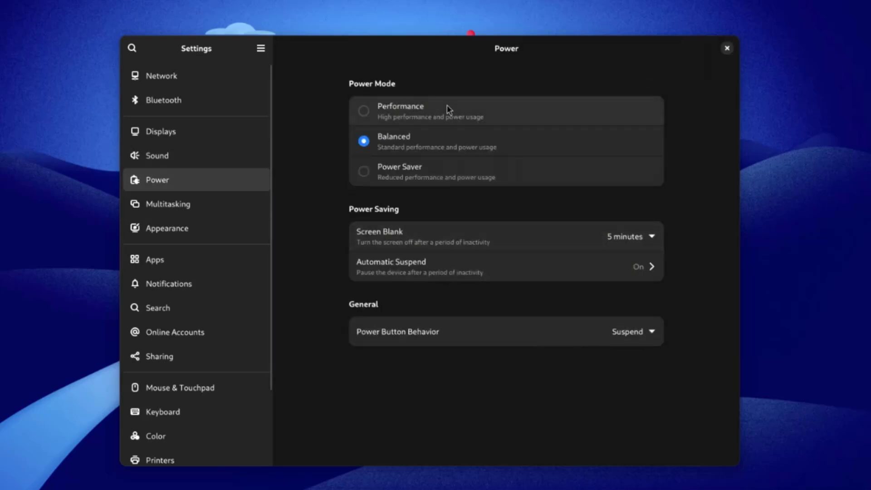
- Try Performance and Power Saver modes, then settle back on Balanced
{"action": "left_click", "coordinate": [363, 111]}
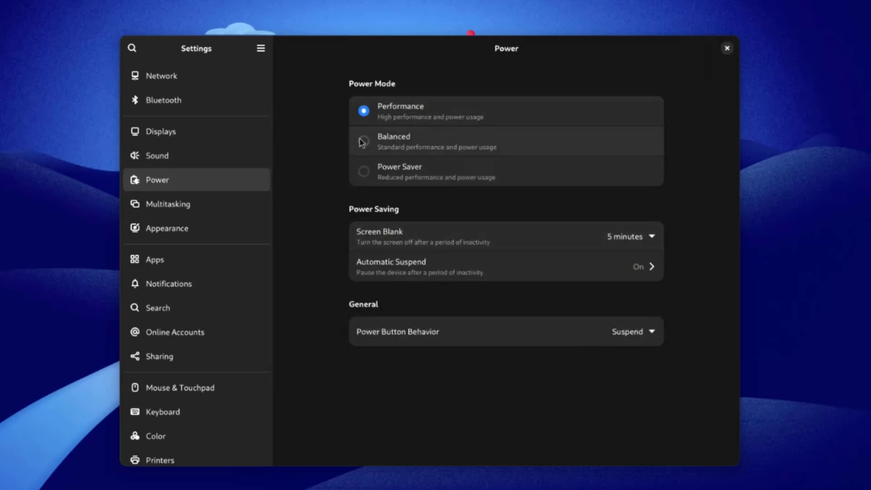
{"action": "left_click", "coordinate": [363, 142]}
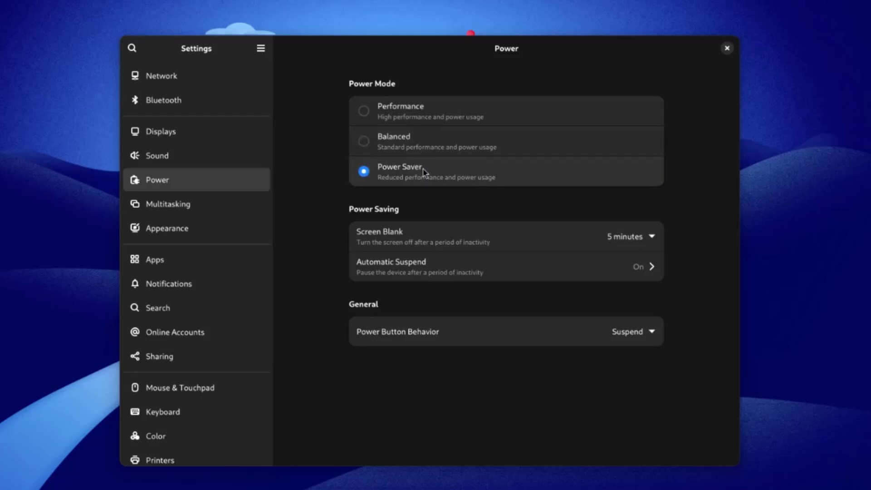
{"action": "left_click", "coordinate": [364, 141]}
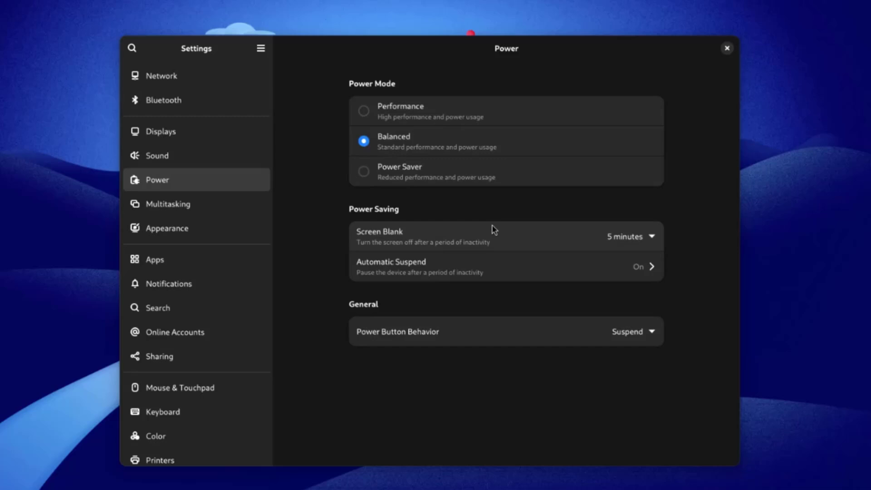
- Set Screen Blank to 10 minutes, browse suspend delay and power button choices, keeping Suspend
{"action": "left_click", "coordinate": [630, 236]}
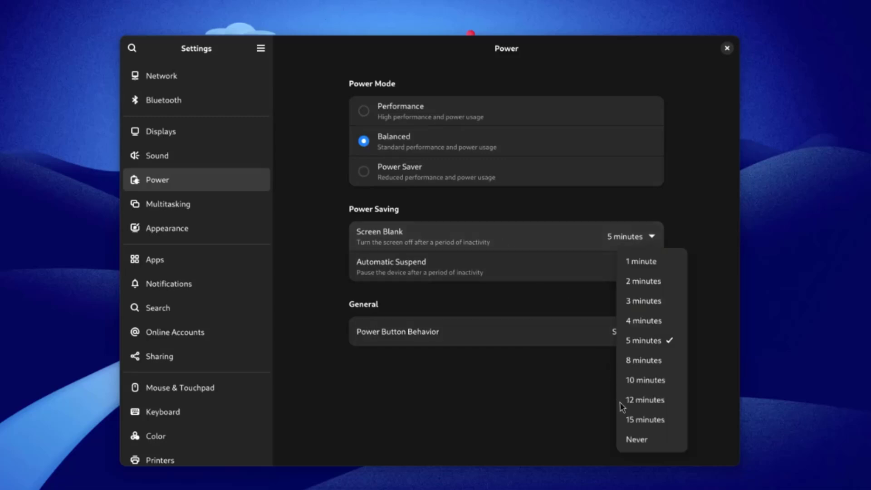
{"action": "left_click", "coordinate": [642, 320]}
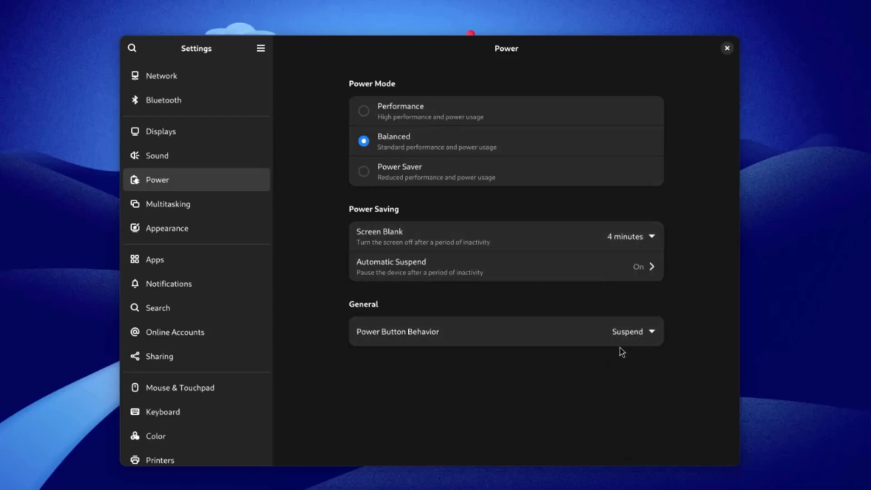
{"action": "mouse_move", "coordinate": [389, 216]}
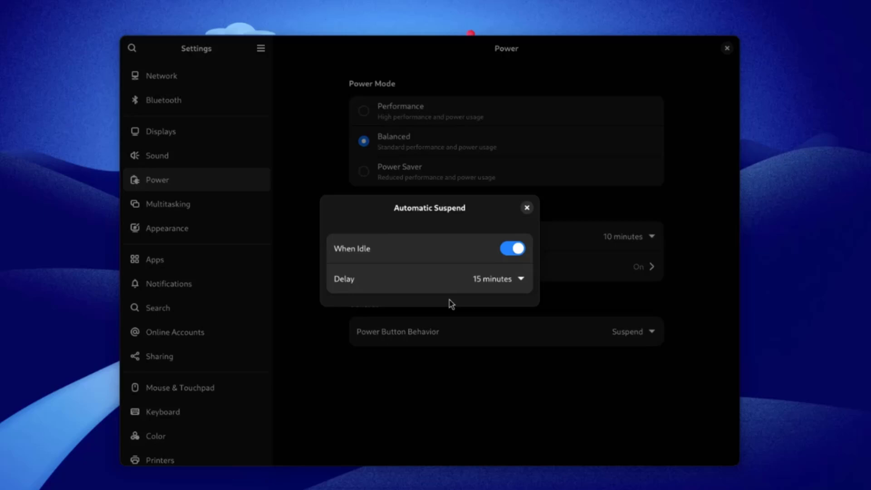
{"action": "left_click", "coordinate": [497, 278]}
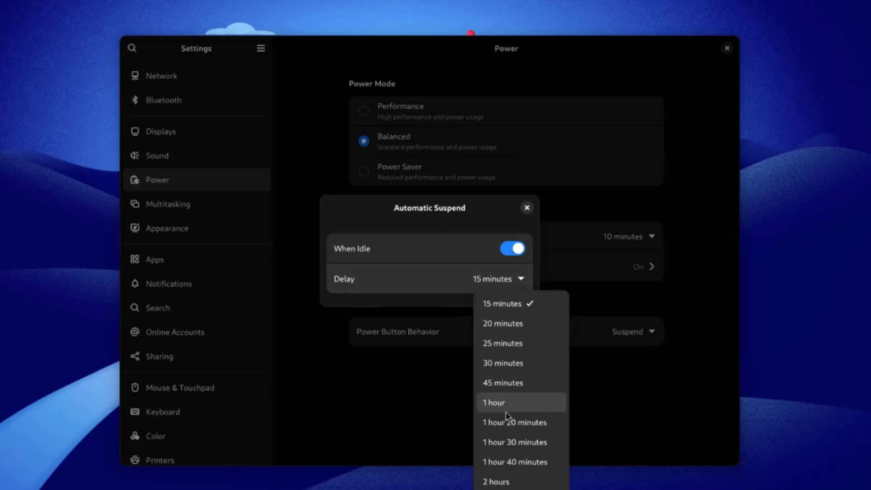
{"action": "left_click", "coordinate": [527, 207]}
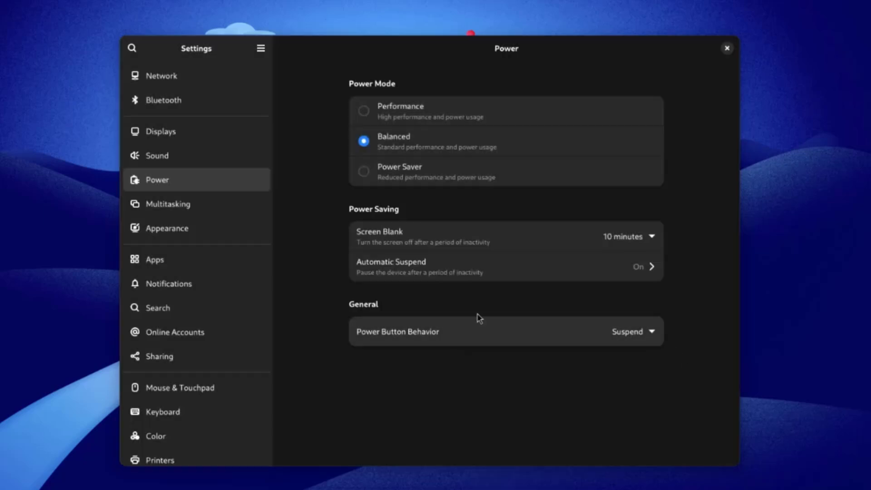
{"action": "left_click", "coordinate": [634, 331]}
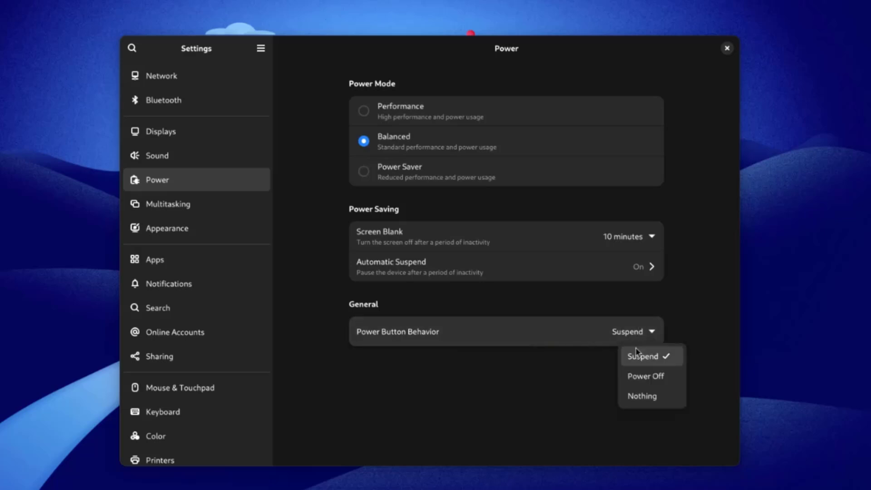
{"action": "left_click", "coordinate": [168, 204]}
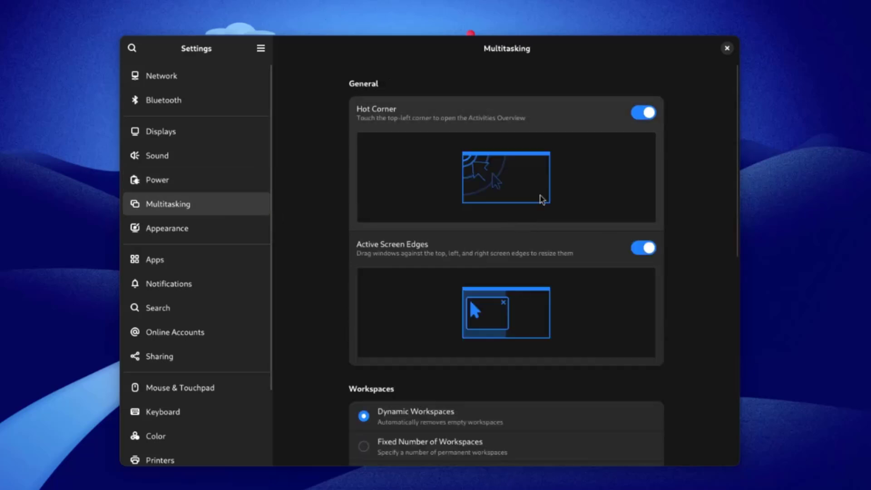
- Browse Appearance, Default Apps and the Boxes app permissions, then move to Notifications
{"action": "left_click", "coordinate": [167, 227]}
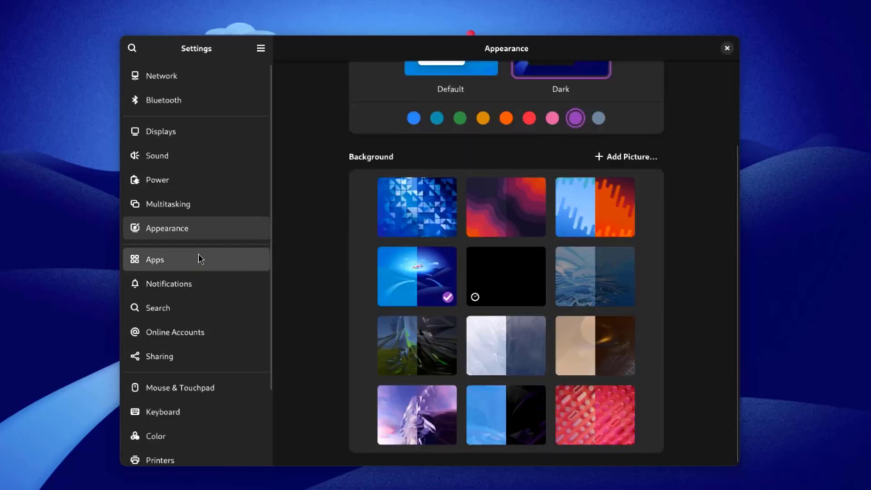
{"action": "left_click", "coordinate": [155, 259]}
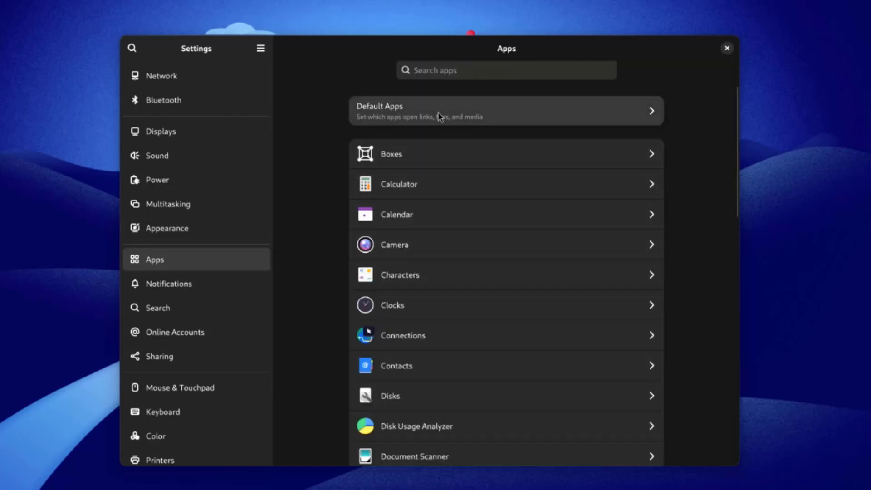
{"action": "left_click", "coordinate": [505, 110]}
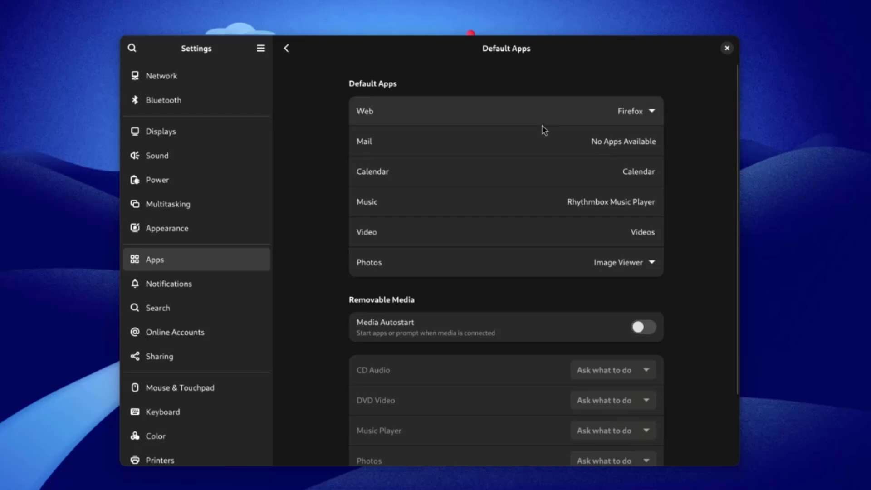
{"action": "left_click", "coordinate": [636, 111]}
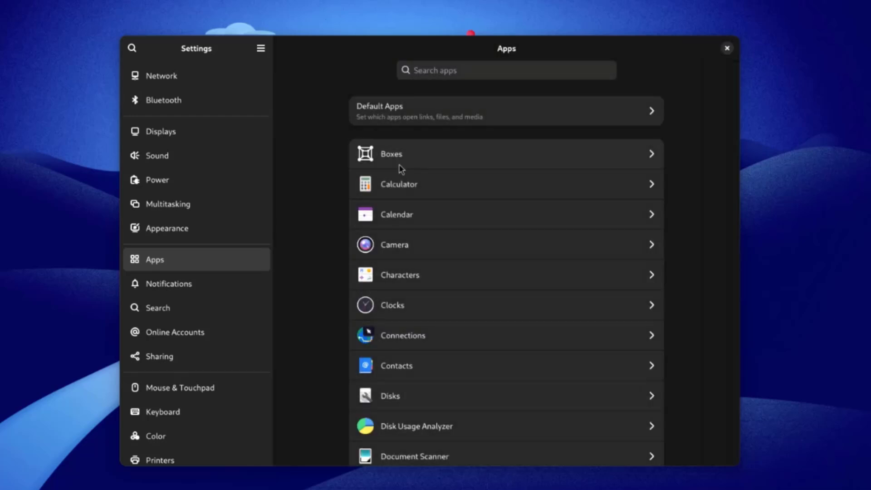
{"action": "left_click", "coordinate": [500, 154]}
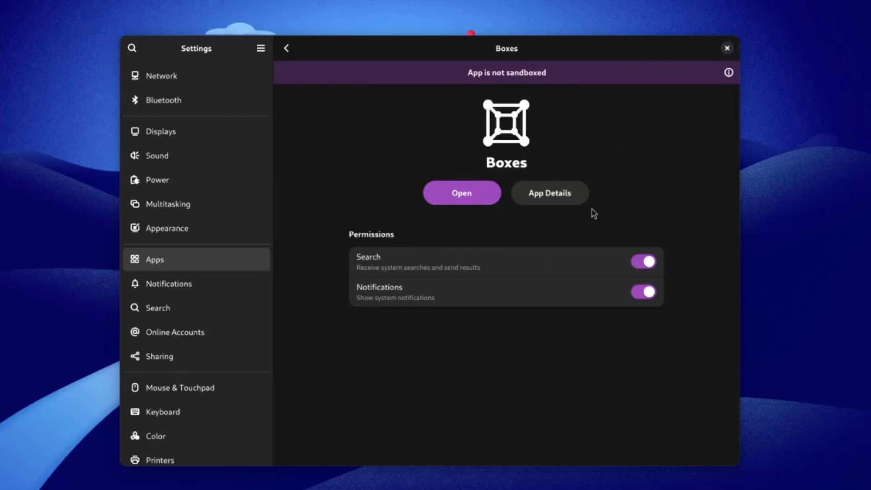
{"action": "left_click", "coordinate": [169, 283]}
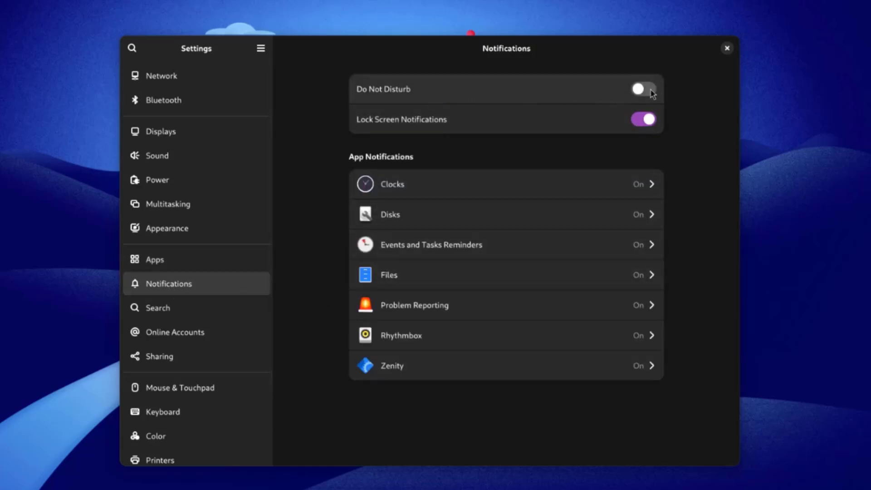
- Leave Do Not Disturb on, review Search Locations toggles, then move to Online Accounts
{"action": "left_click", "coordinate": [643, 89]}
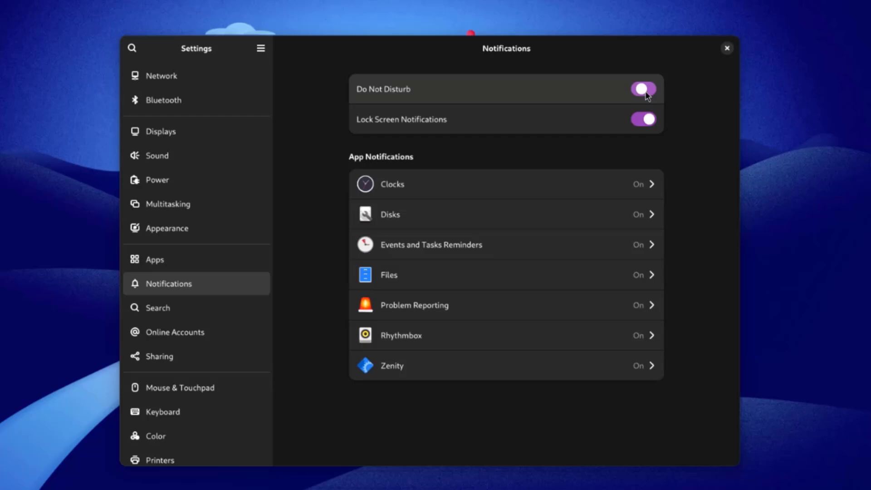
{"action": "left_click", "coordinate": [643, 89]}
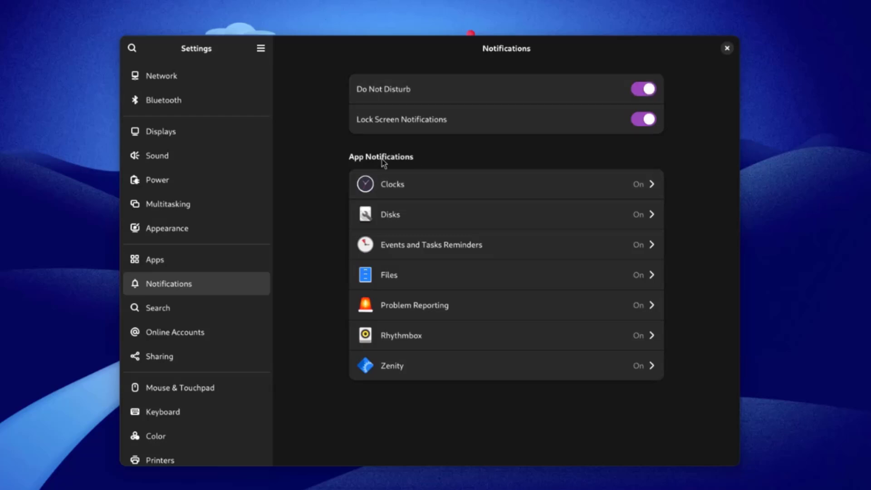
{"action": "mouse_move", "coordinate": [405, 351]}
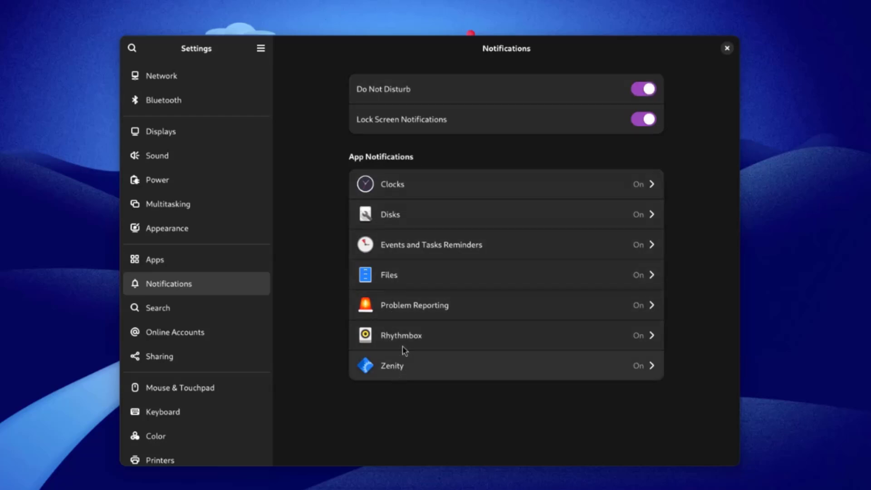
{"action": "mouse_move", "coordinate": [422, 244]}
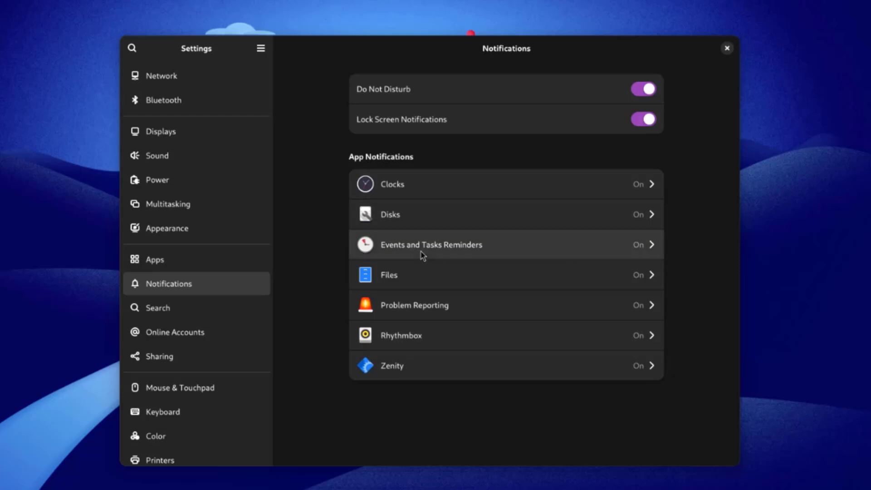
{"action": "left_click", "coordinate": [157, 308]}
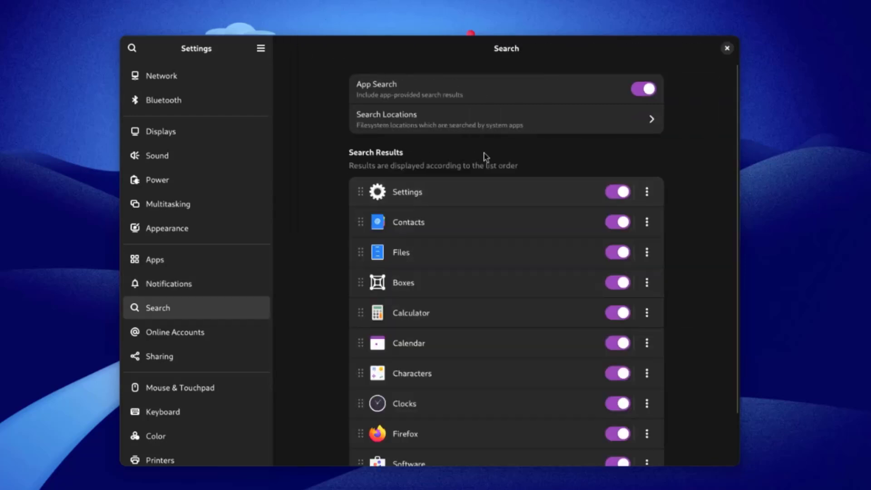
{"action": "mouse_move", "coordinate": [501, 113]}
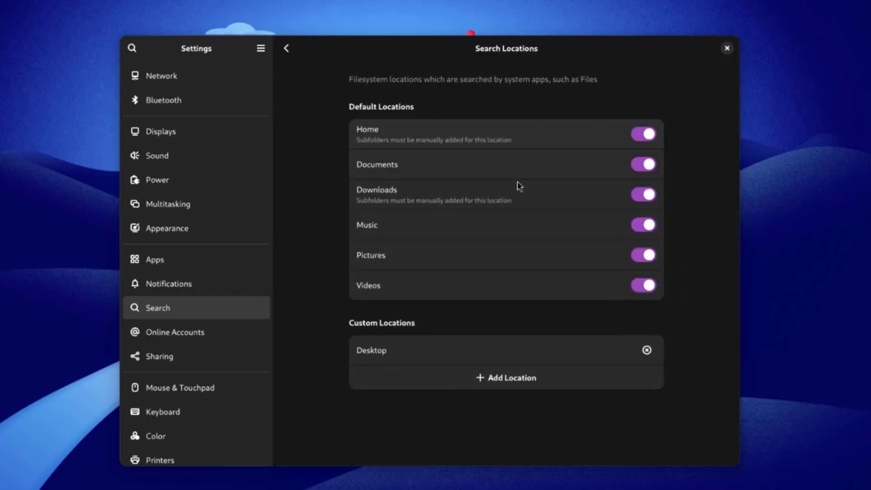
{"action": "mouse_move", "coordinate": [485, 382]}
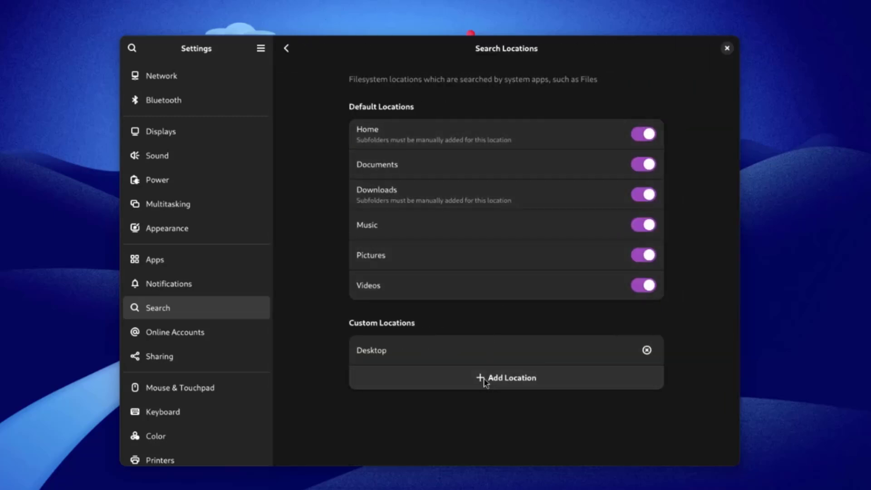
{"action": "left_click", "coordinate": [174, 332]}
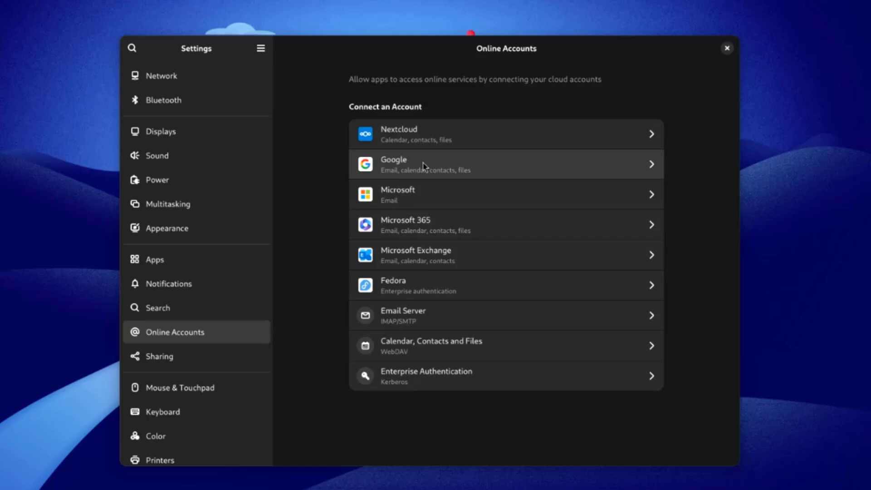
- Open and close the Google sign-in and Email Server account forms without connecting
{"action": "left_click", "coordinate": [506, 164]}
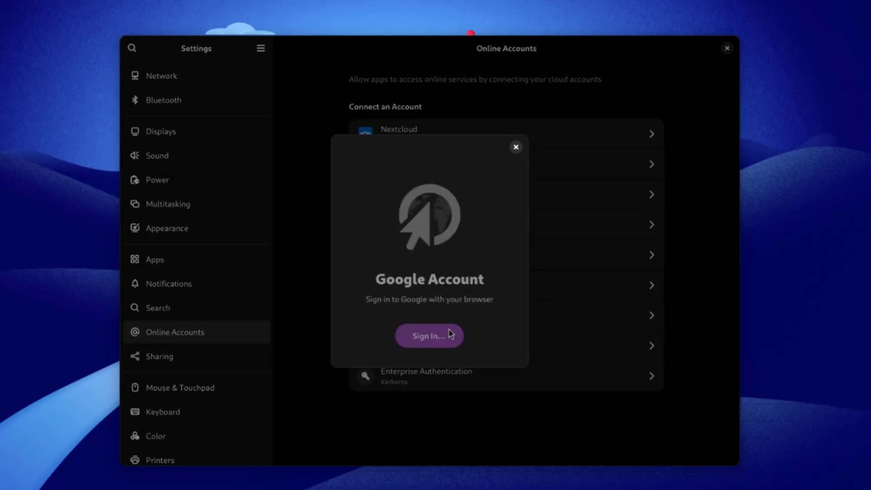
{"action": "left_click", "coordinate": [429, 336]}
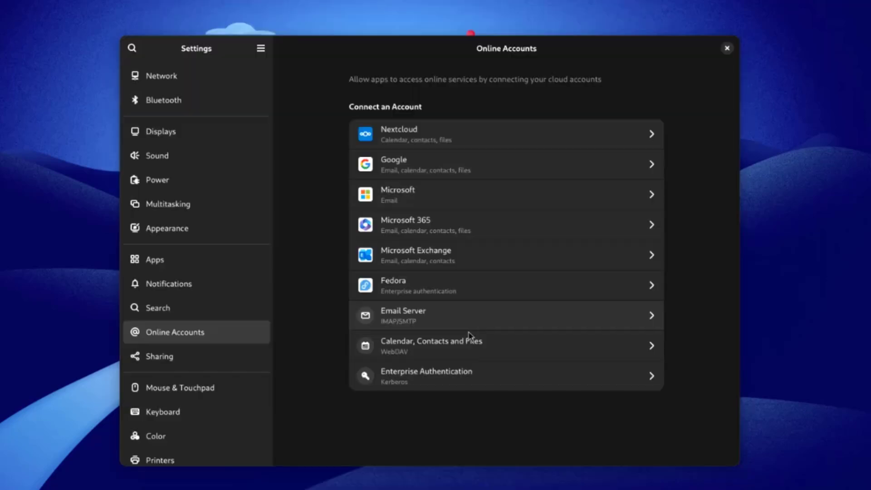
{"action": "mouse_move", "coordinate": [449, 324]}
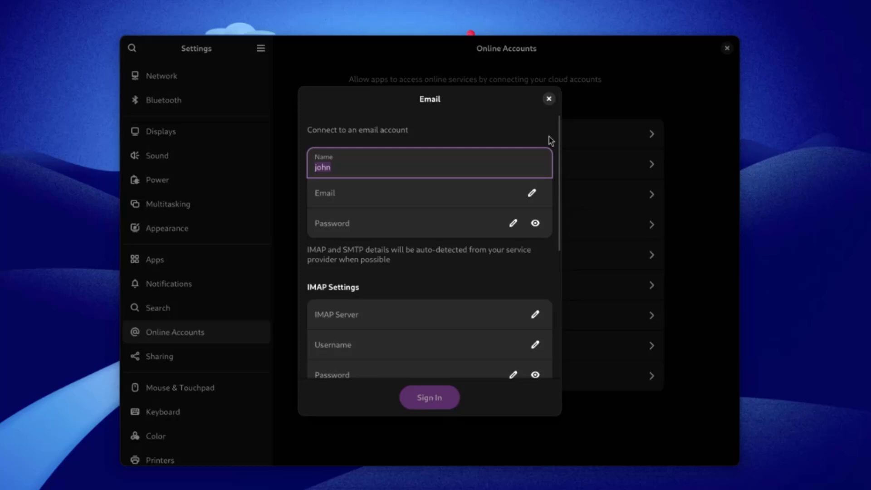
{"action": "left_click", "coordinate": [159, 355]}
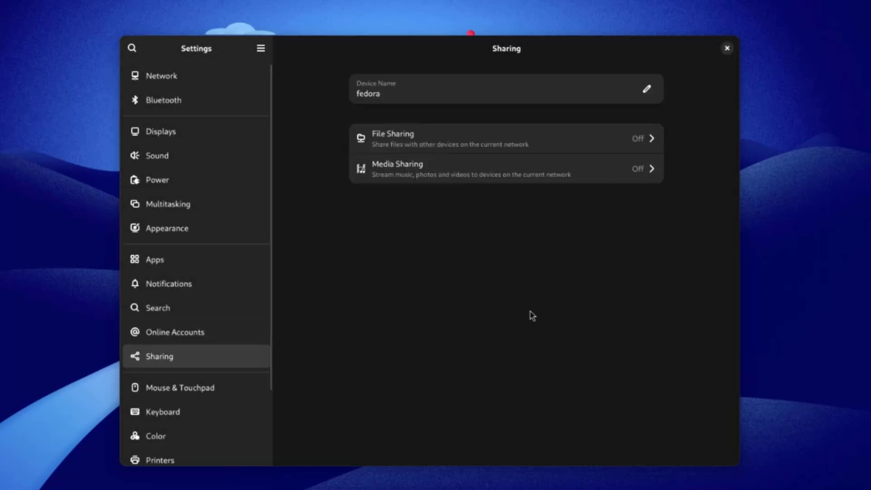
- Switch File Sharing on for Wired connection 2 and close the dialog
{"action": "left_click", "coordinate": [505, 137]}
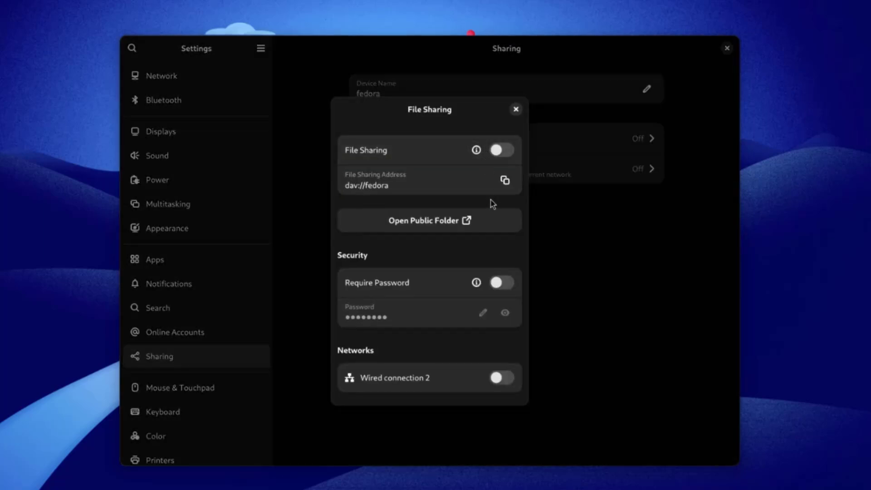
{"action": "left_click", "coordinate": [501, 150]}
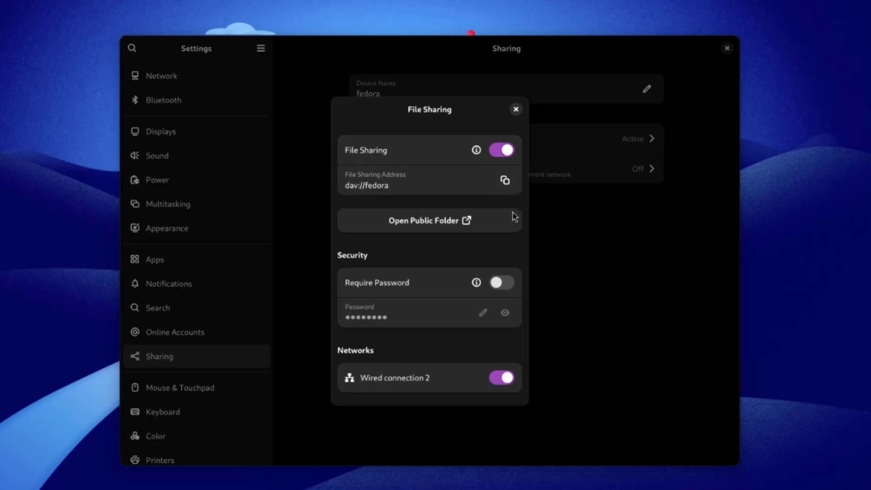
{"action": "left_click", "coordinate": [427, 221]}
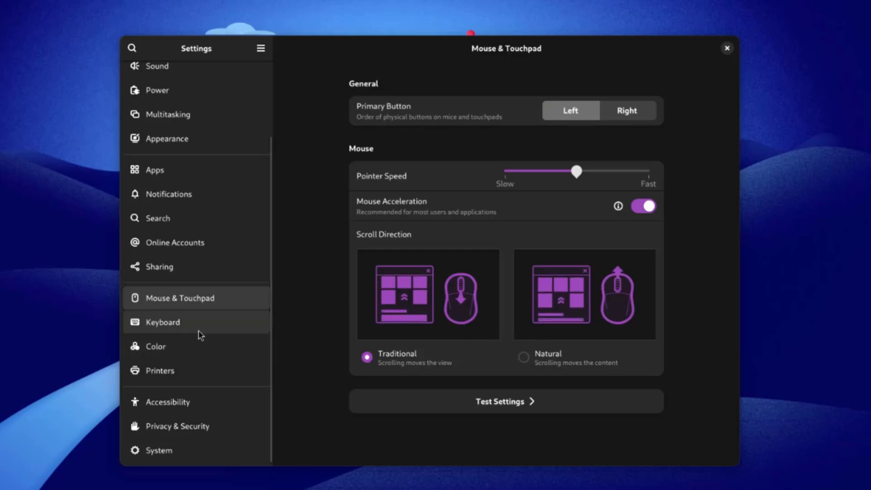
- Browse the Keyboard alternate characters key choices and the monitor's colour profiles
{"action": "left_click", "coordinate": [162, 321]}
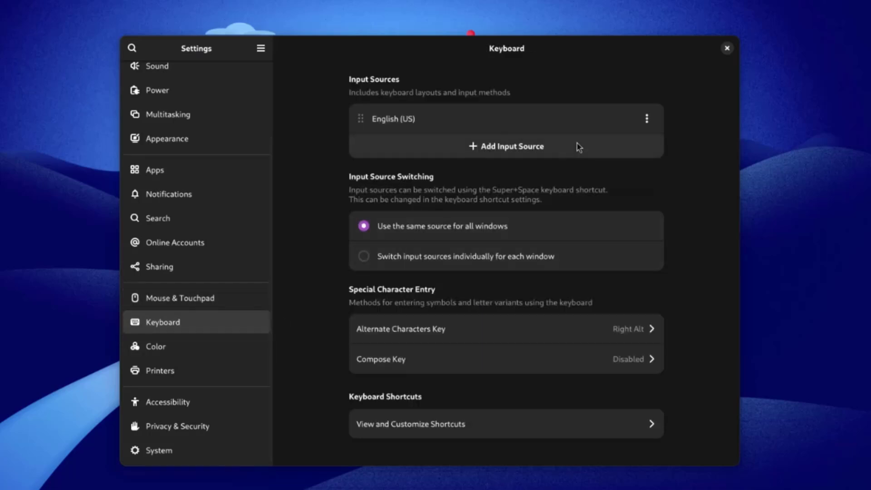
{"action": "left_click", "coordinate": [505, 147]}
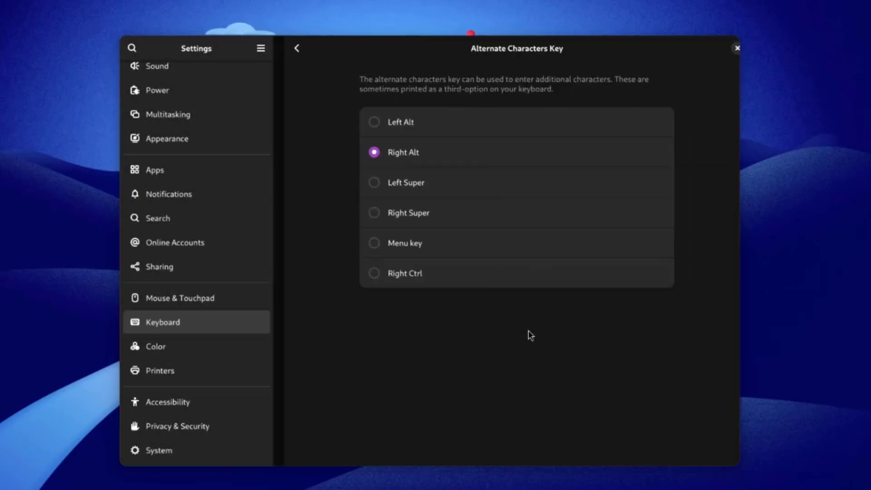
{"action": "left_click", "coordinate": [156, 346]}
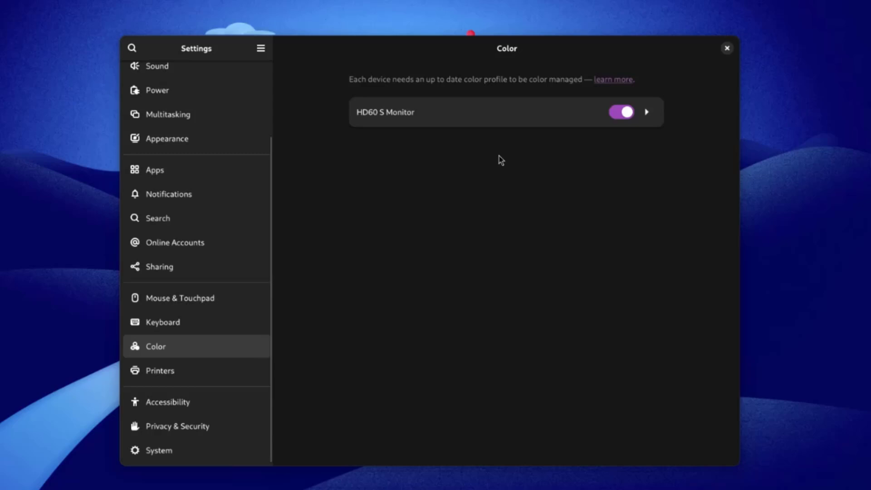
{"action": "left_click", "coordinate": [646, 112]}
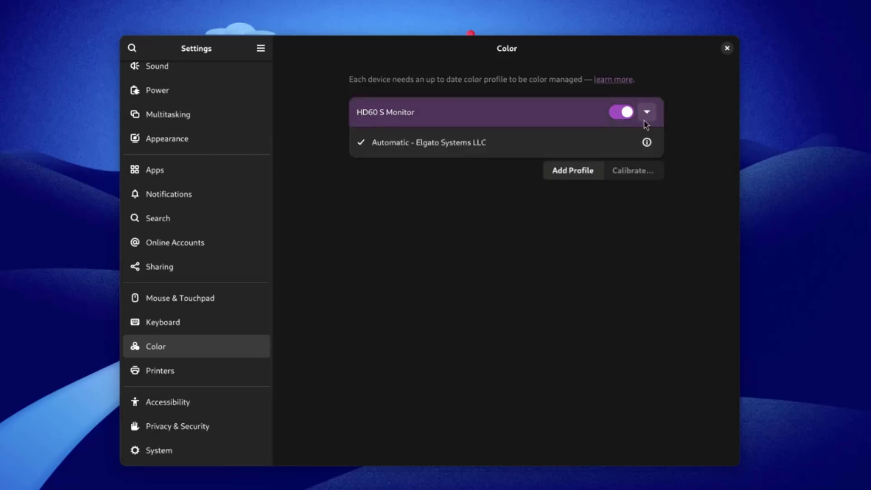
- Unlock the Printers page with the password, listing three HP printers
{"action": "left_click", "coordinate": [160, 370]}
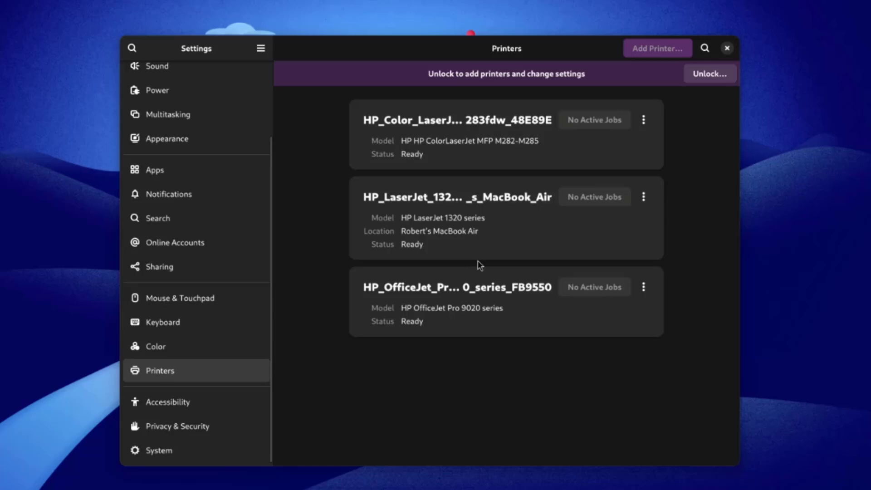
{"action": "mouse_move", "coordinate": [570, 244]}
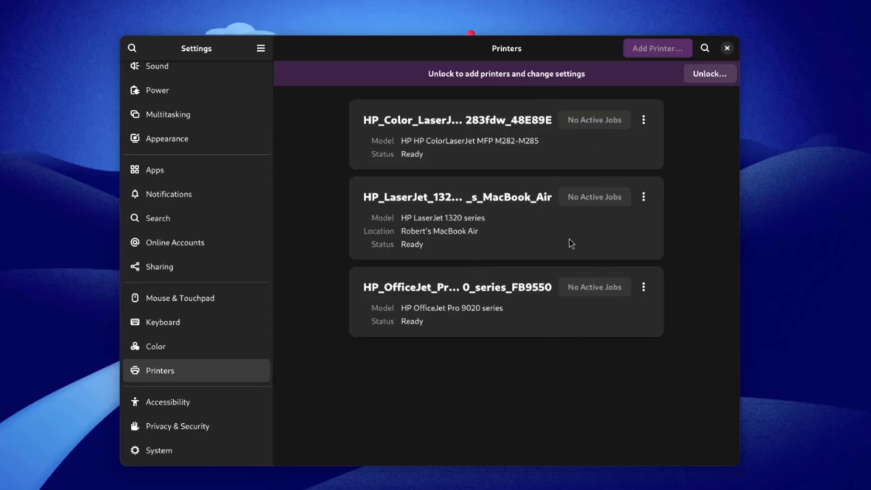
{"action": "mouse_move", "coordinate": [468, 169]}
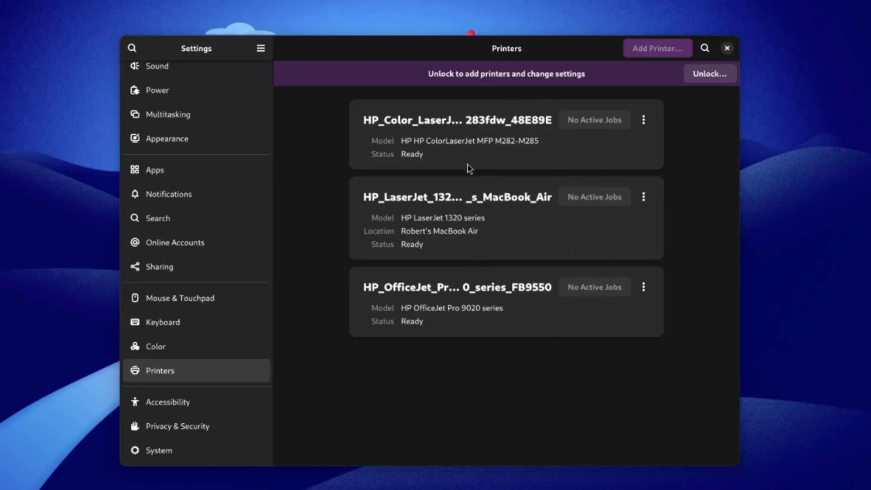
{"action": "left_click", "coordinate": [710, 73]}
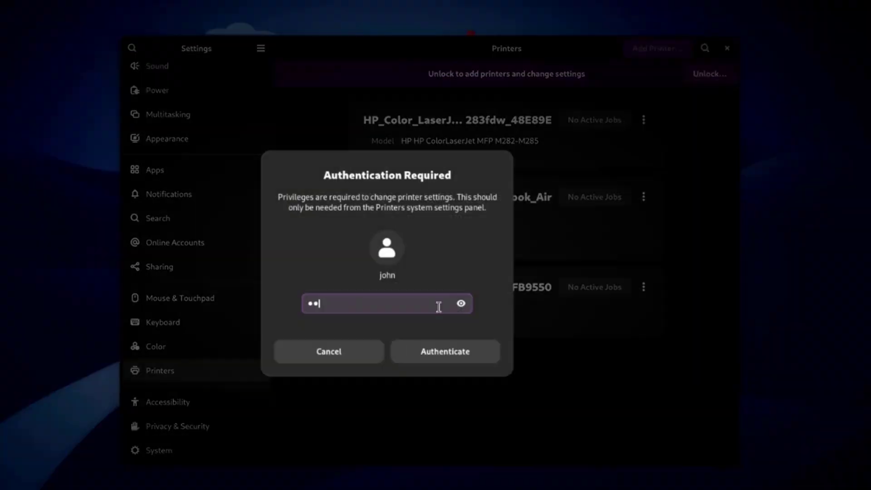
{"action": "left_click", "coordinate": [445, 351]}
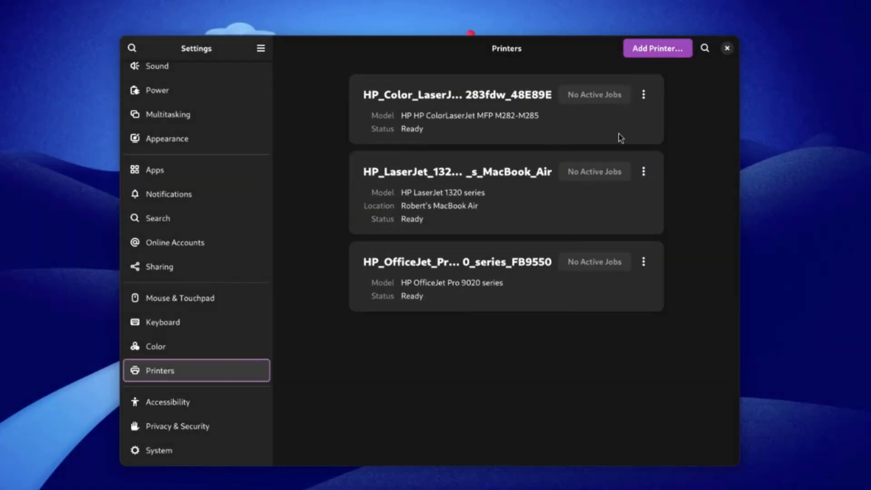
- View Accessibility's Seeing page, then return to the overview for Pointing & Clicking
{"action": "left_click", "coordinate": [167, 402]}
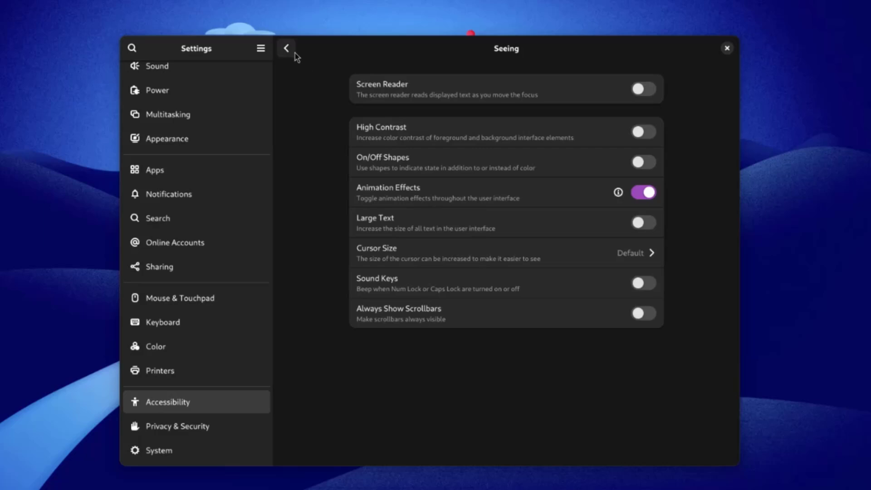
{"action": "left_click", "coordinate": [286, 48]}
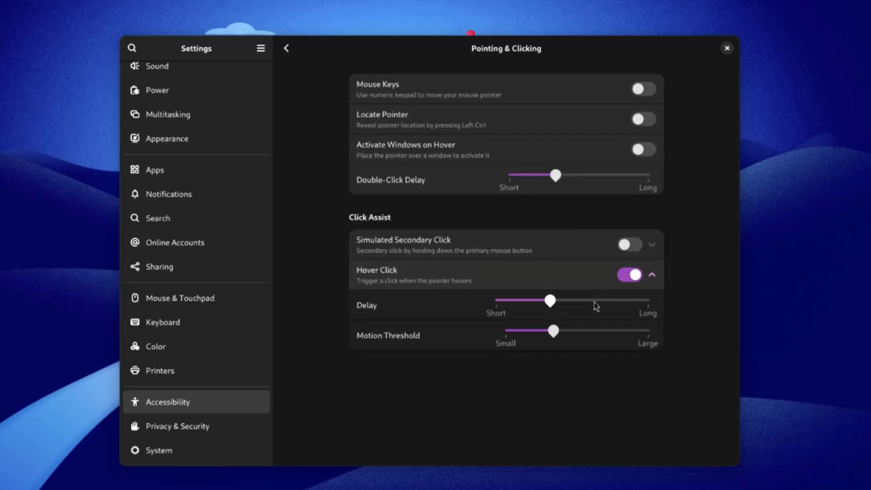
- Review Screen Lock under Privacy & Security, then reach Remote Desktop under System
{"action": "left_click", "coordinate": [177, 427]}
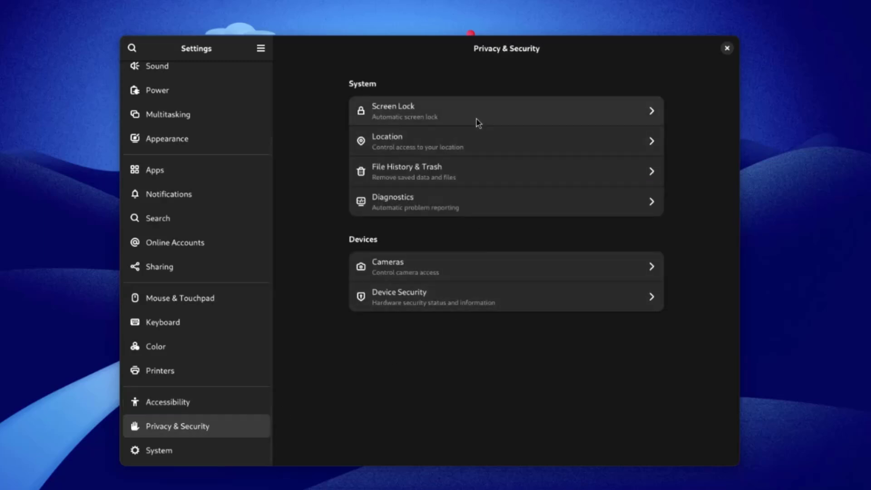
{"action": "left_click", "coordinate": [503, 111]}
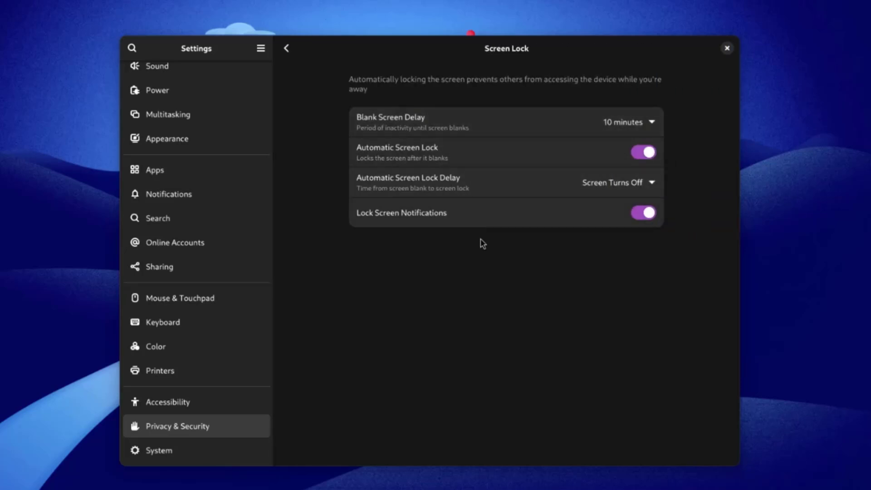
{"action": "left_click", "coordinate": [159, 450]}
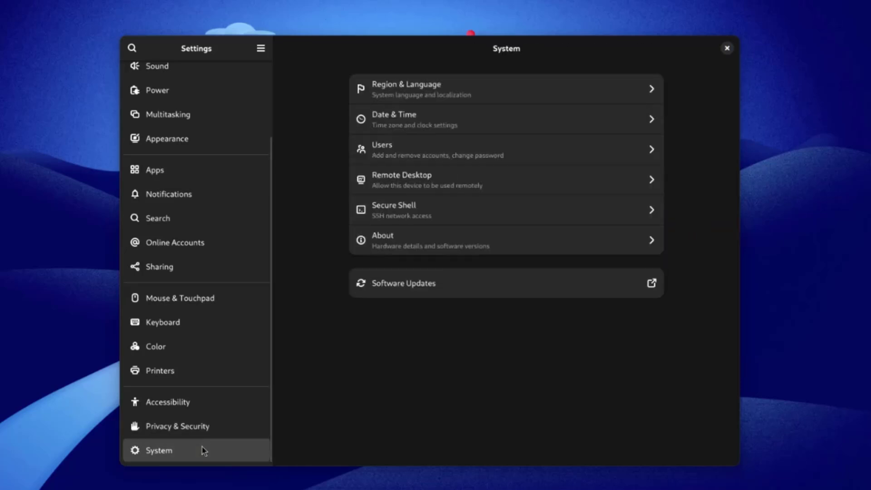
{"action": "left_click", "coordinate": [401, 179]}
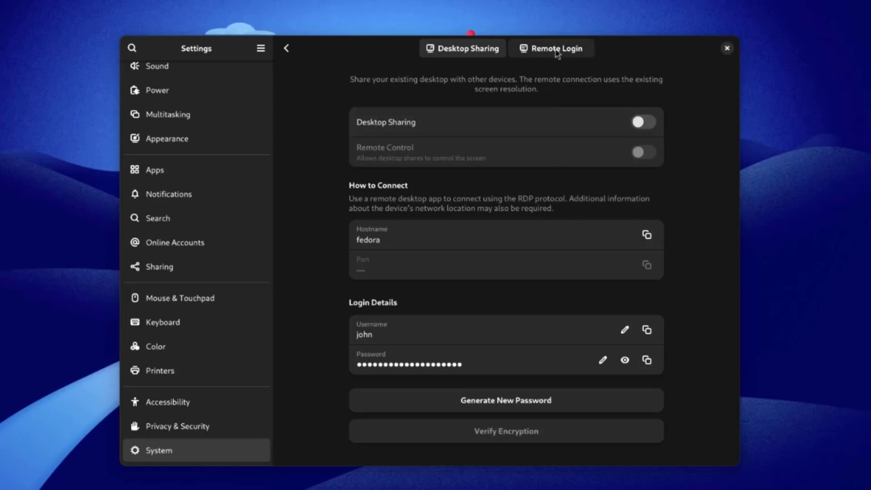
- Enable Remote Login and check its encryption fingerprint via Verify Encryption
{"action": "left_click", "coordinate": [551, 48]}
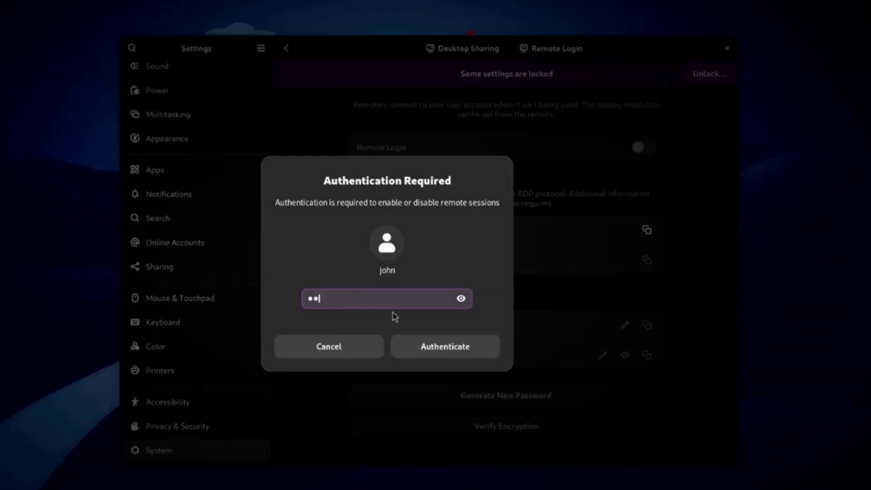
{"action": "left_click", "coordinate": [445, 346]}
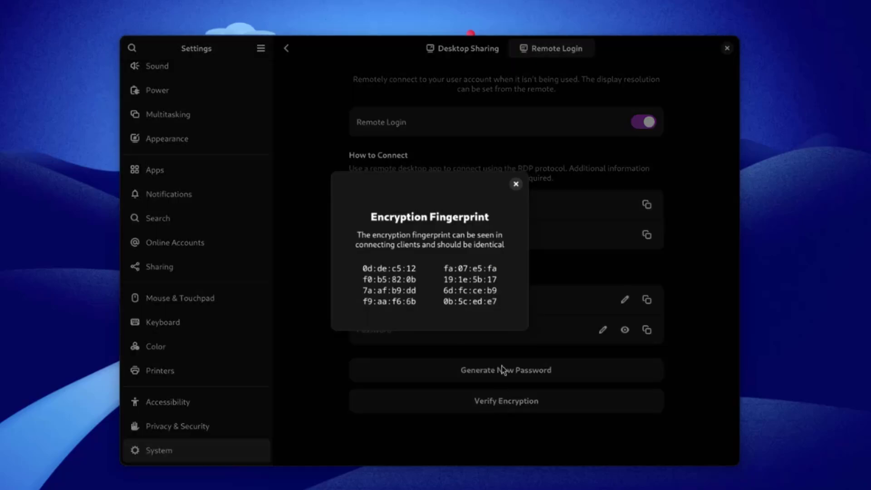
{"action": "left_click", "coordinate": [516, 184]}
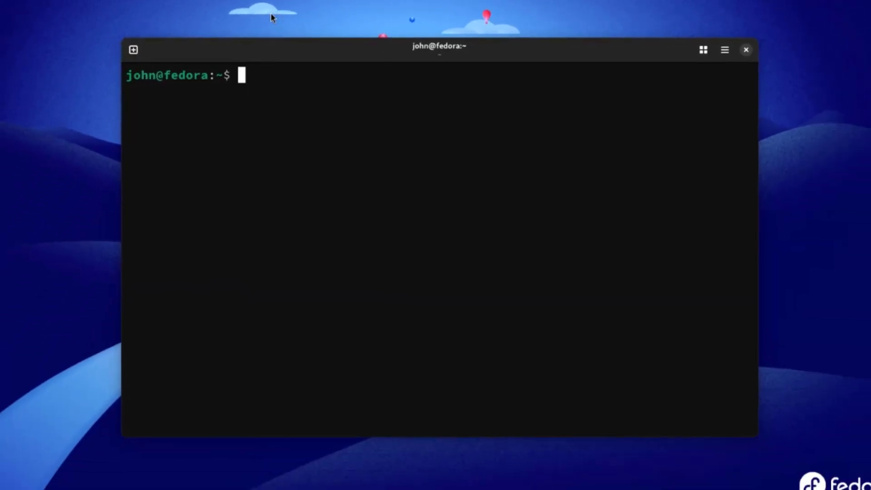
- Check the kernel with uname, then run sudo dnf install htop and answer y to add htop and hwloc-libs
{"action": "type", "text": "uname -r"}
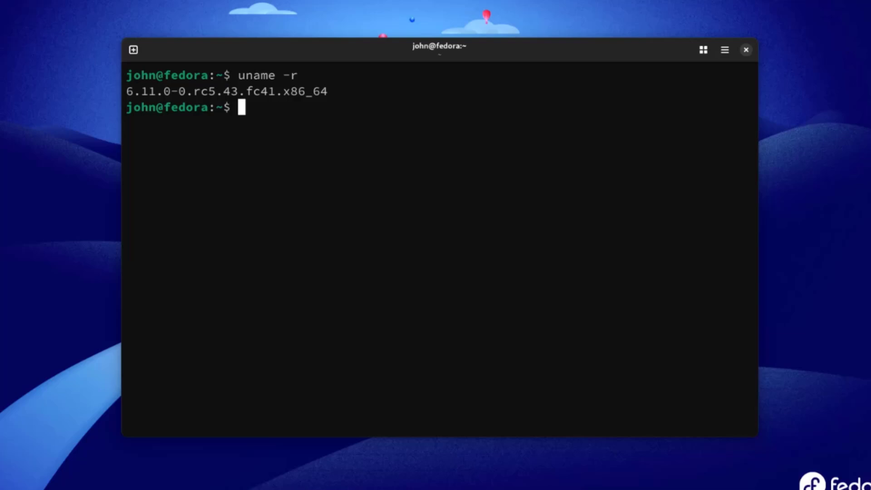
{"action": "type", "text": "sudo"}
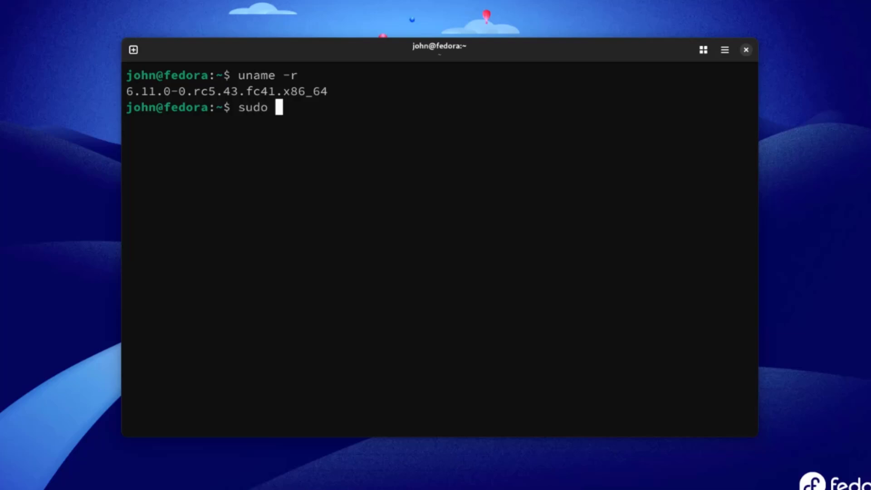
{"action": "type", "text": "dnf install htop"}
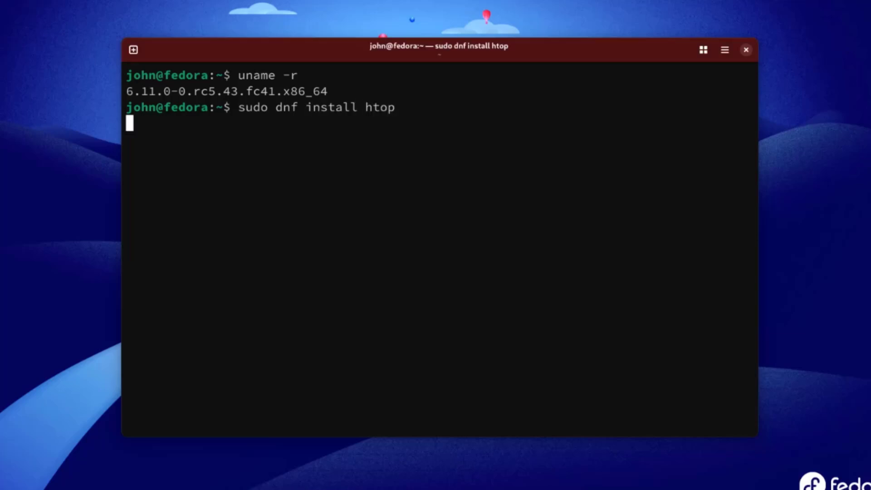
{"action": "key", "text": "Return"}
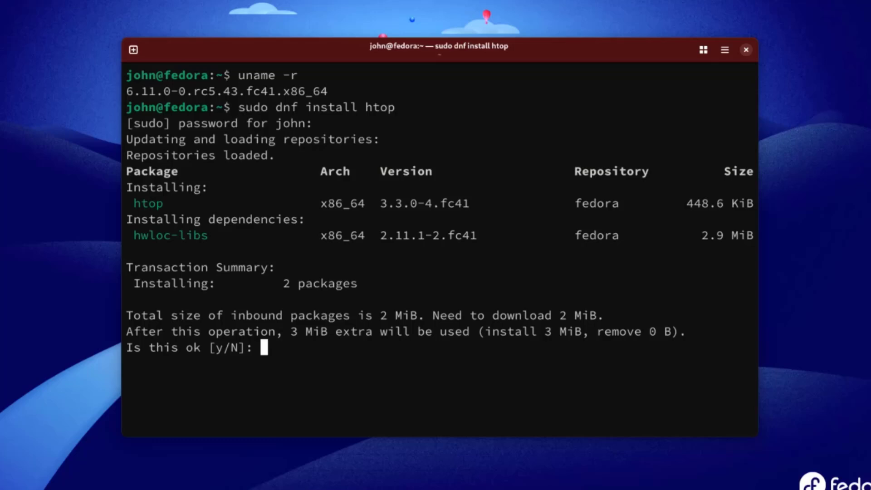
{"action": "type", "text": "y"}
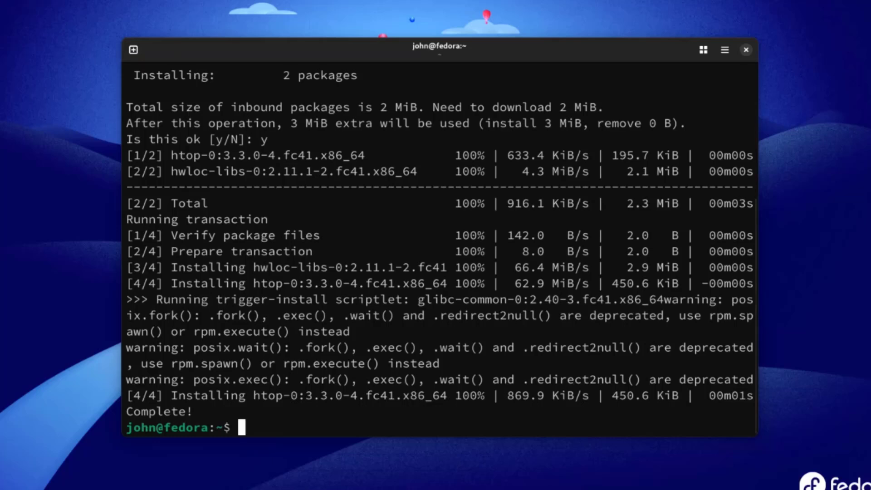
- Run htop, sort processes by RES then TIME+, and close the window confirming Close
{"action": "type", "text": "htop"}
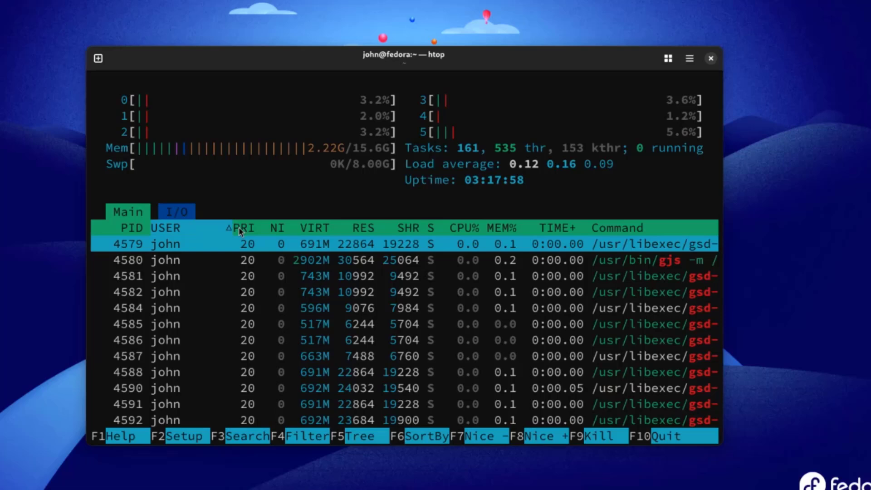
{"action": "left_click", "coordinate": [363, 228]}
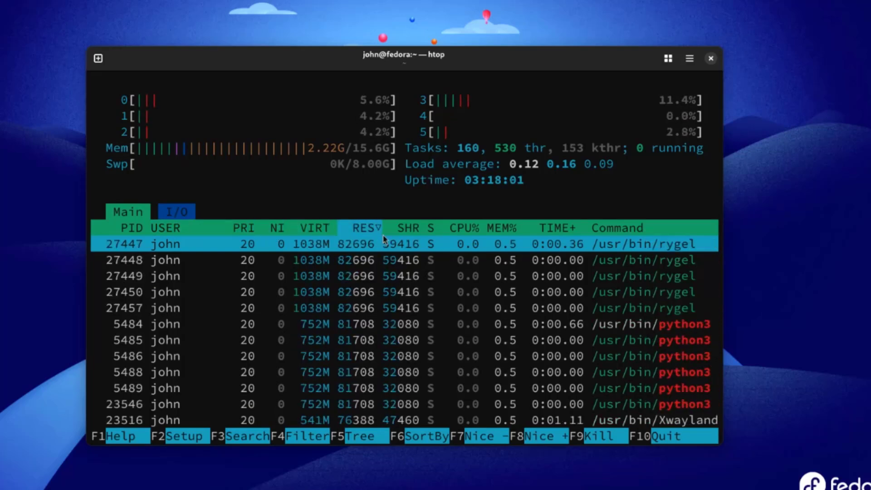
{"action": "left_click", "coordinate": [709, 58]}
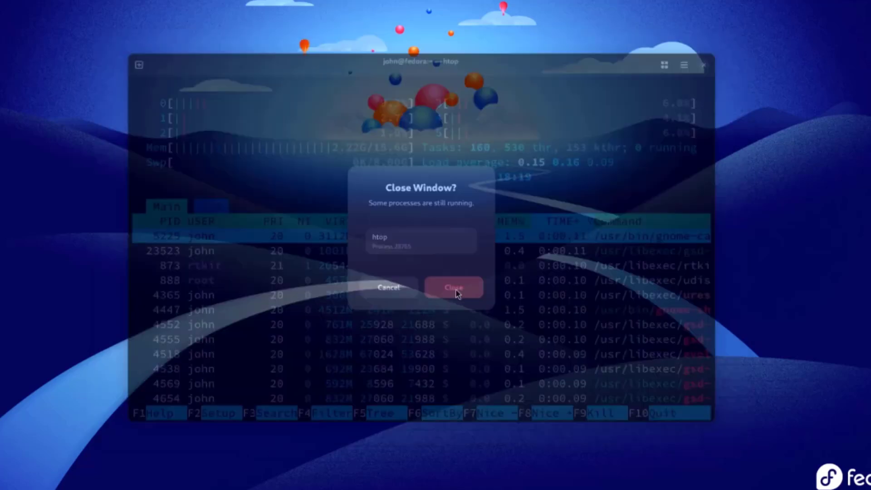
{"action": "left_click", "coordinate": [454, 288]}
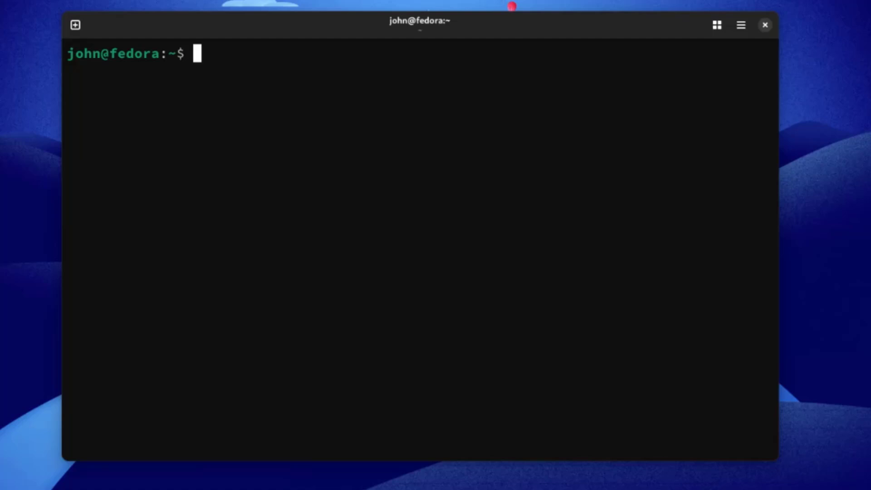
- Run echo $XDG_CURRENT_DESKTOP to confirm the desktop is GNOME
{"action": "type", "text": "echo $"}
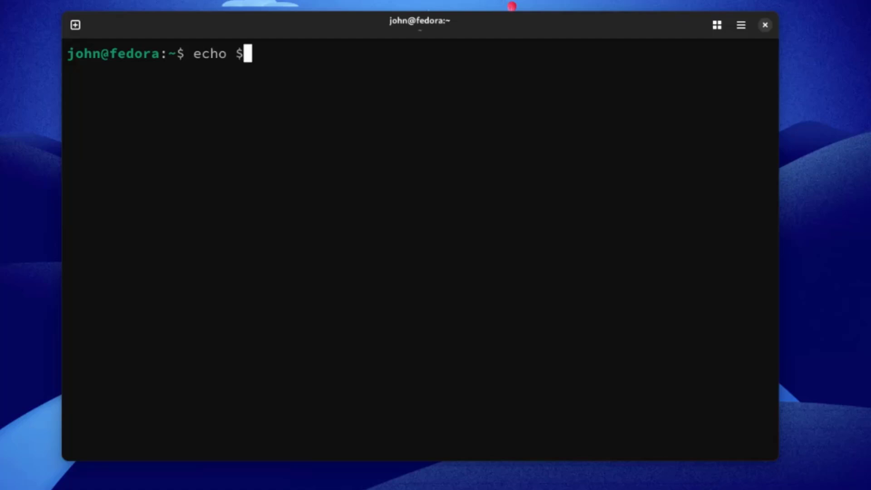
{"action": "type", "text": "XDG_"}
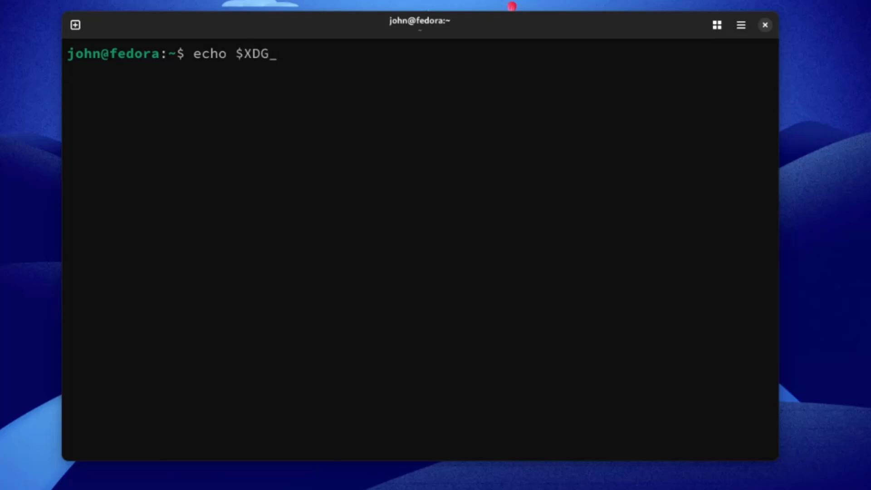
{"action": "type", "text": "CURRENT_DESKTOP"}
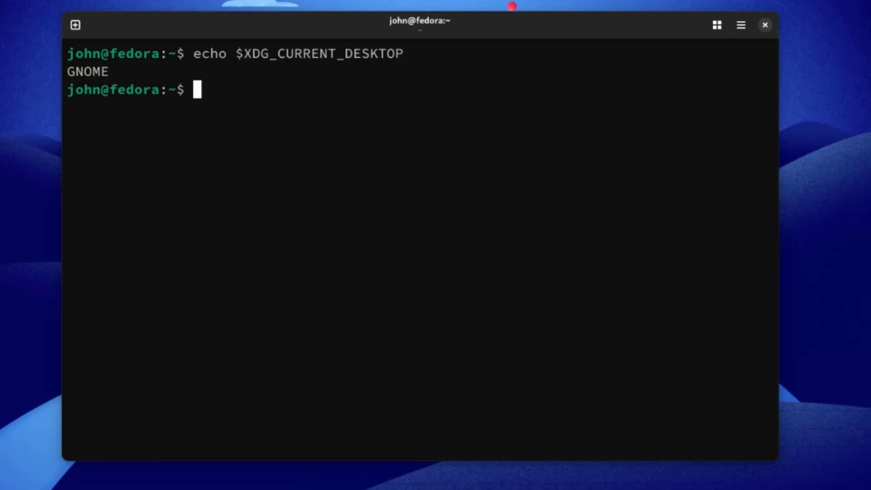
- Run gnome-shell --version to query the GNOME Shell version
{"action": "type", "text": "gnom"}
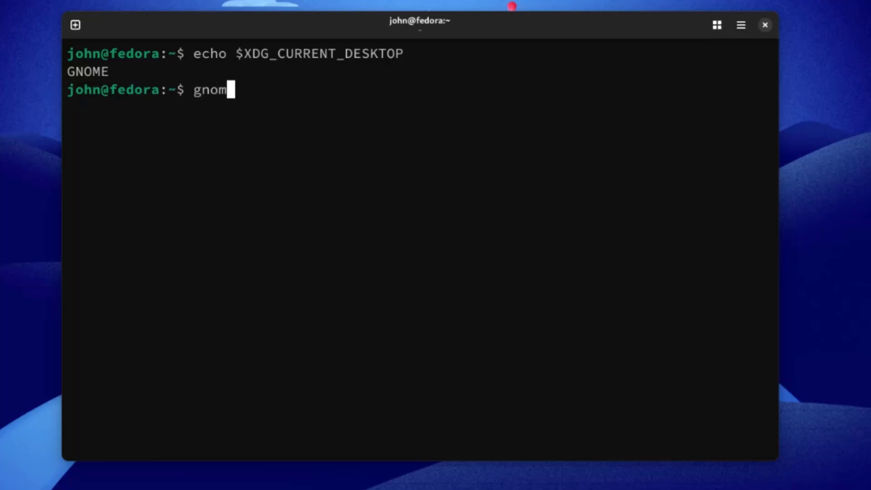
{"action": "type", "text": "e-"}
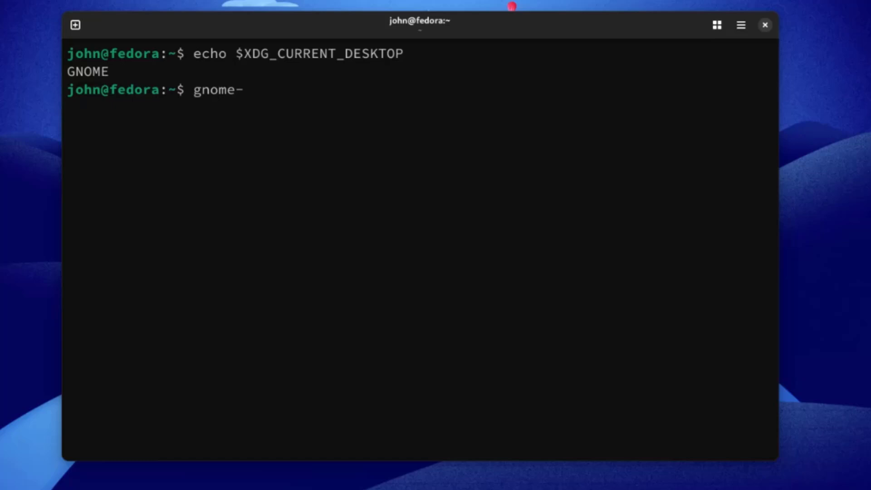
{"action": "type", "text": "shell --"}
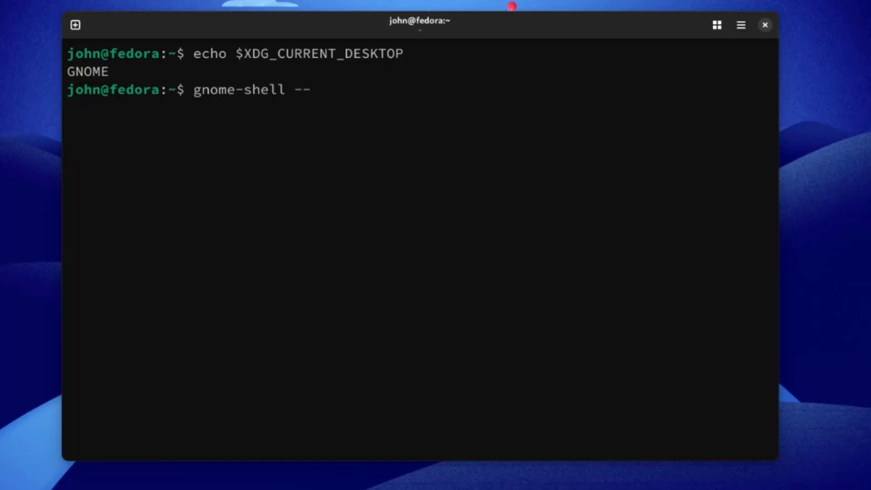
{"action": "type", "text": "version"}
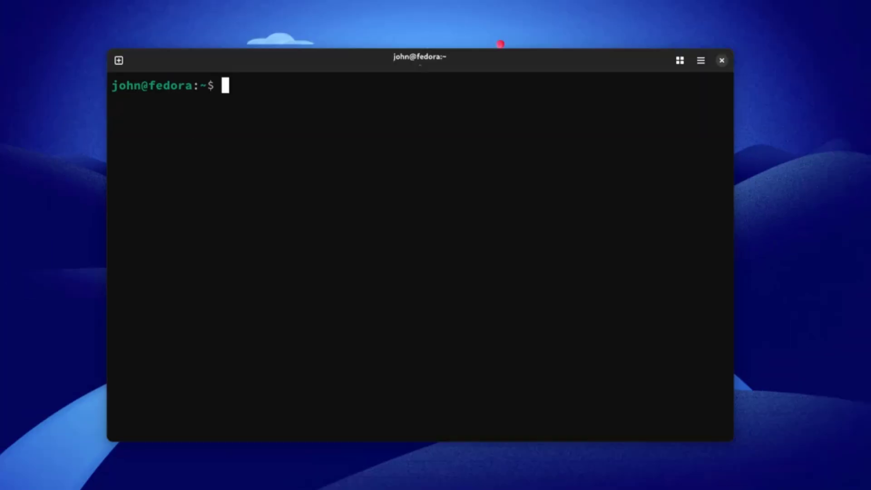
- Run sudo dnf install gimp to install GIMP before launching it
{"action": "type", "text": "sudo"}
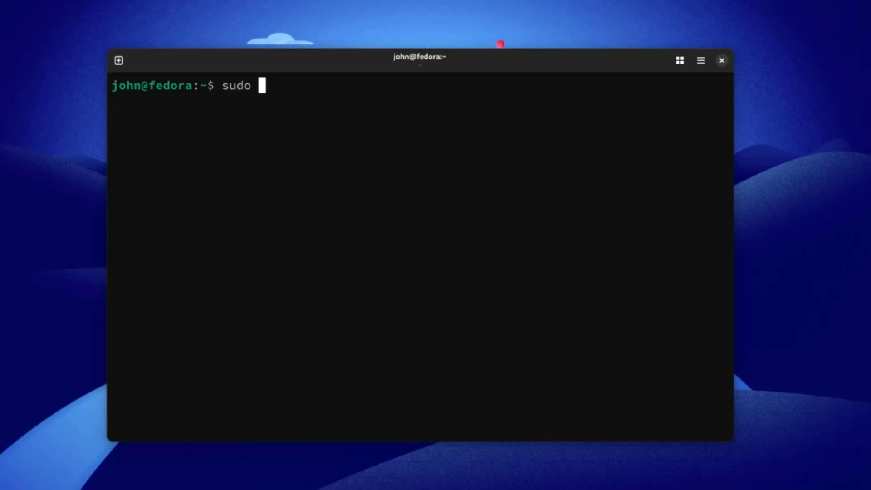
{"action": "type", "text": "dnf install gim"}
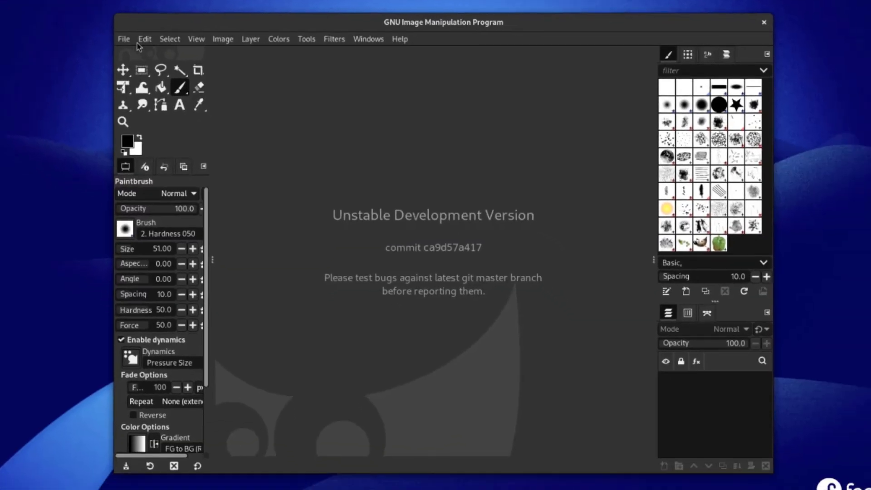
{"action": "left_click", "coordinate": [145, 39]}
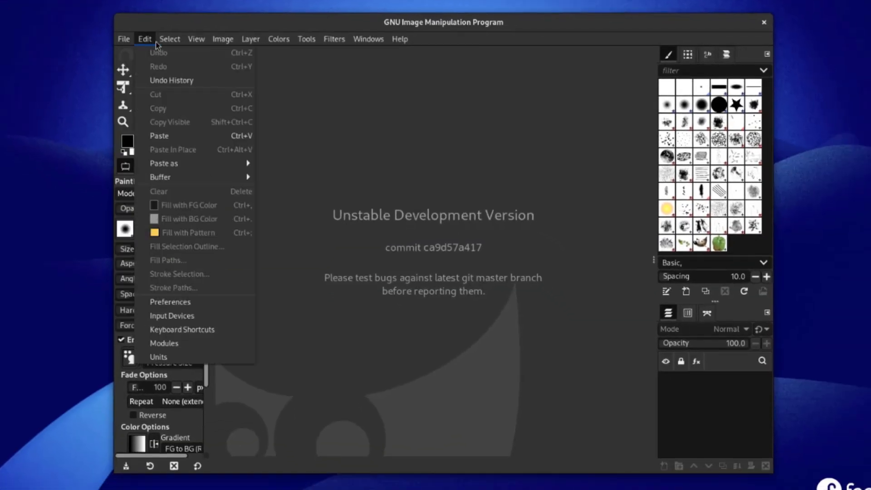
{"action": "left_click", "coordinate": [334, 39]}
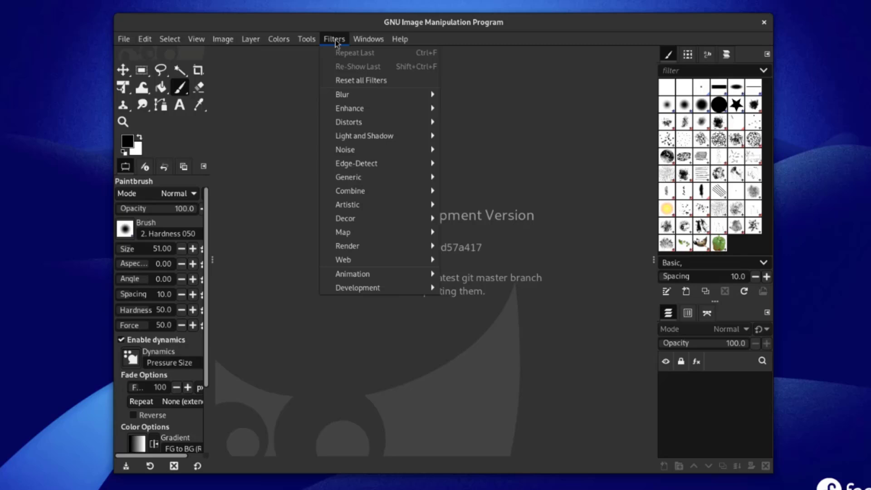
{"action": "left_click", "coordinate": [400, 39]}
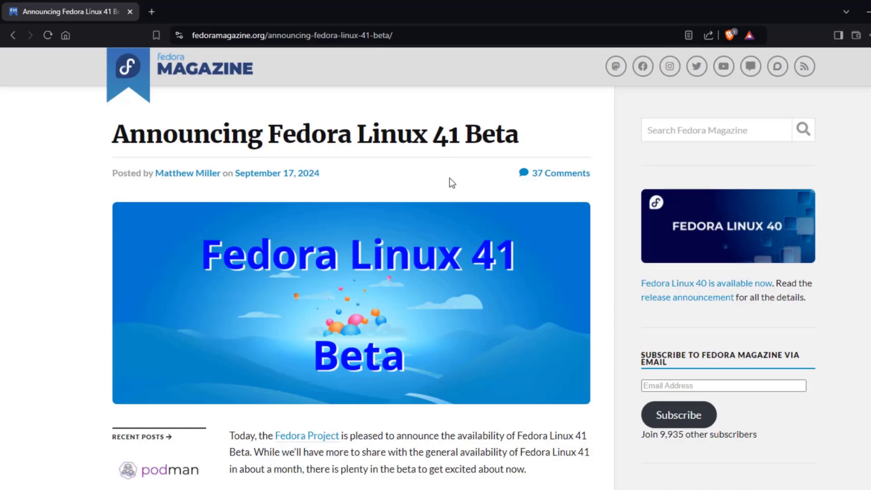
- Scroll the Fedora Linux 41 Beta announcement down to its testing section and back to the top
{"action": "scroll", "scroll_direction": "down", "scroll_amount": 3}
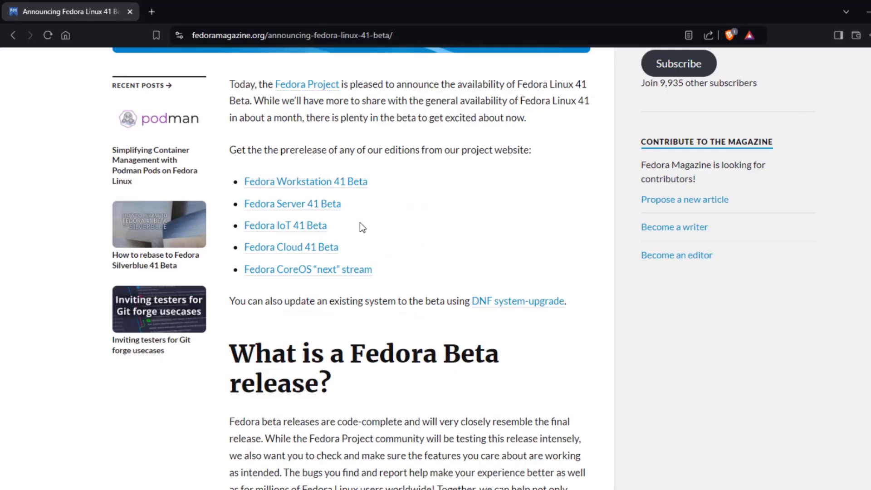
{"action": "scroll", "scroll_direction": "down", "scroll_amount": 3}
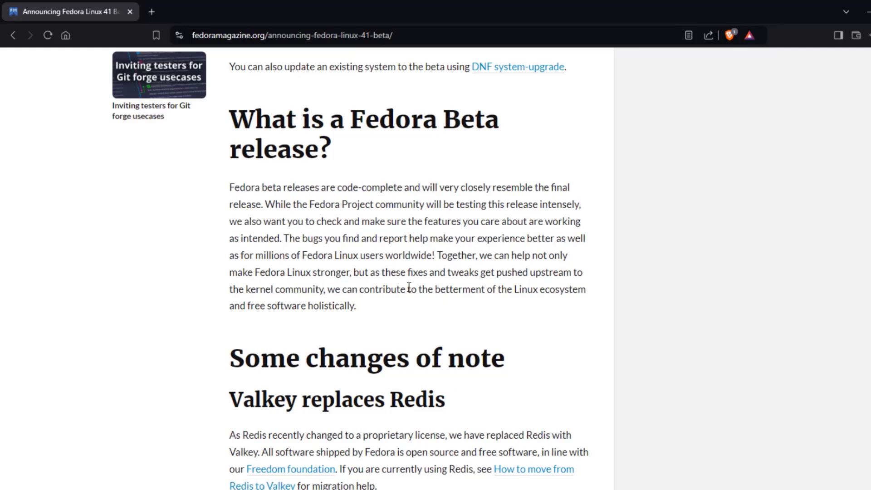
{"action": "scroll", "scroll_direction": "down", "scroll_amount": 3}
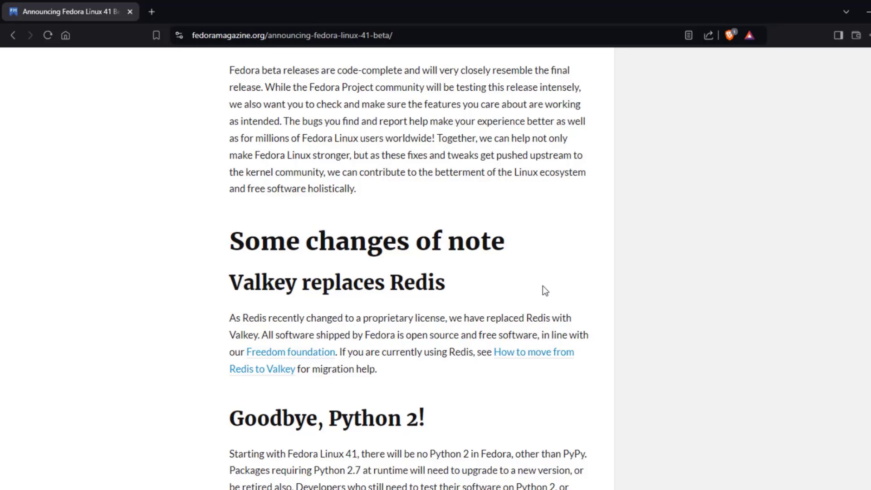
{"action": "scroll", "scroll_direction": "down", "scroll_amount": 3}
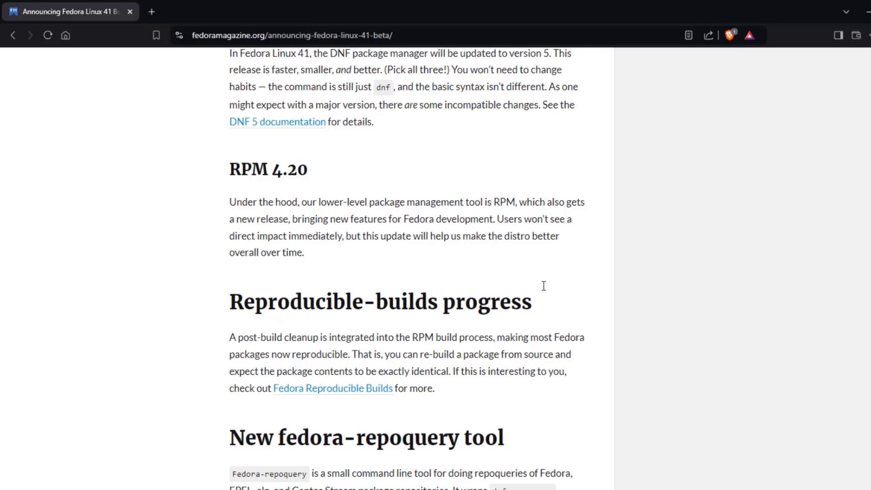
{"action": "scroll", "scroll_direction": "down", "scroll_amount": 3}
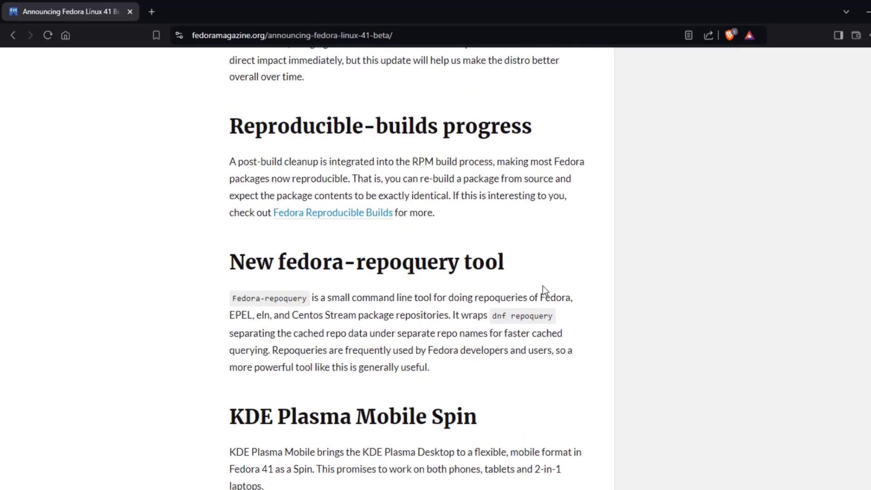
{"action": "scroll", "scroll_direction": "down", "scroll_amount": 3}
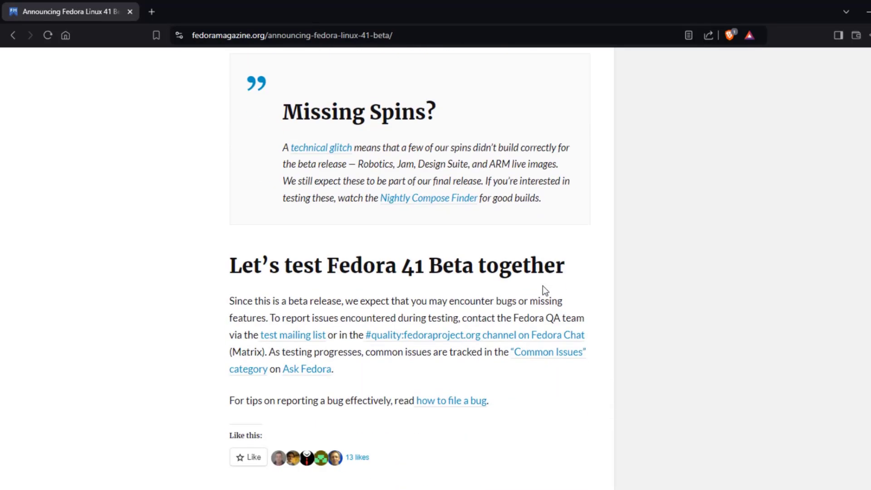
{"action": "scroll", "scroll_direction": "up", "scroll_amount": 3}
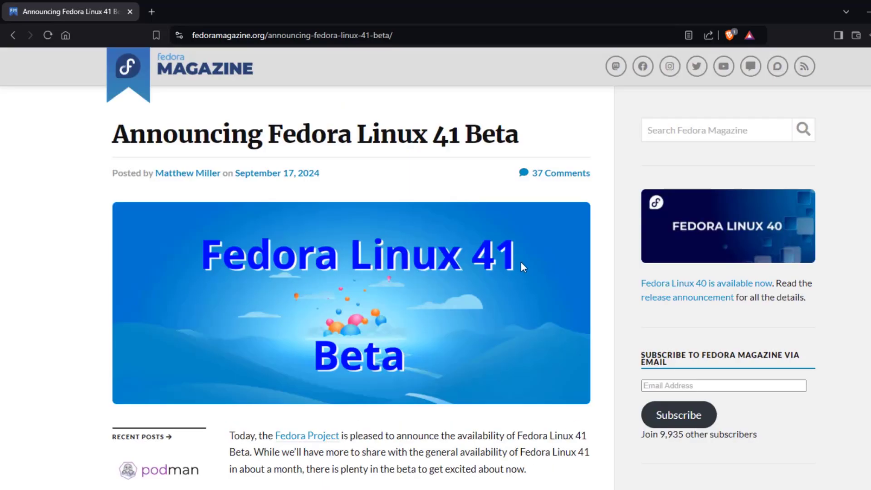